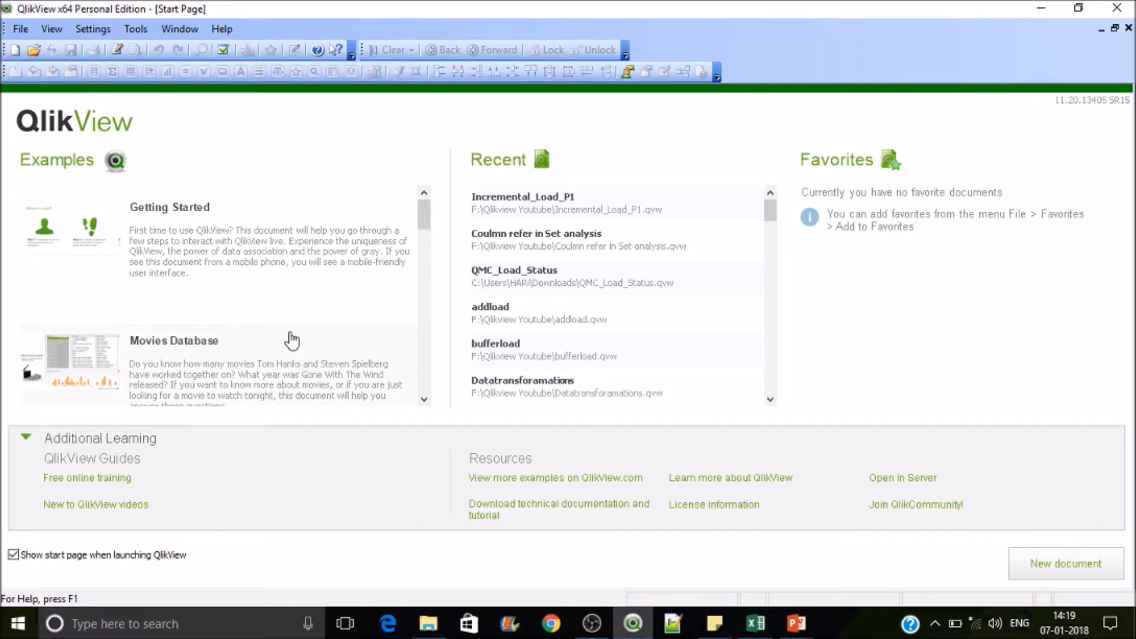
mouse_move(22, 72)
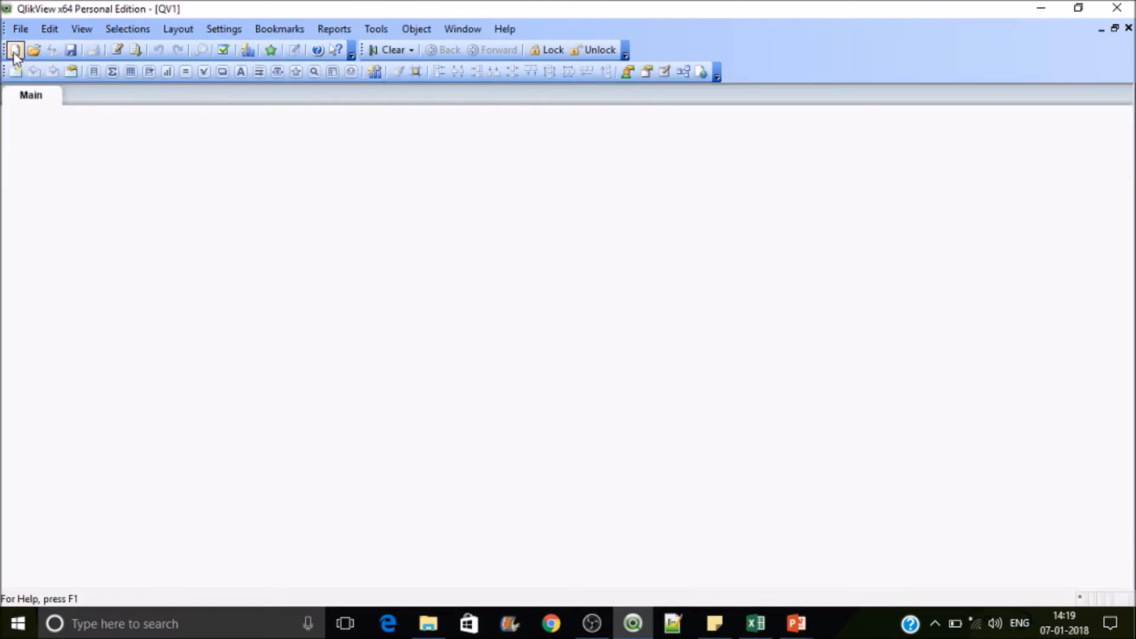
Save the new empty document as Insert_Update.qvw in the Qlikview Youtube folder.
click(71, 50)
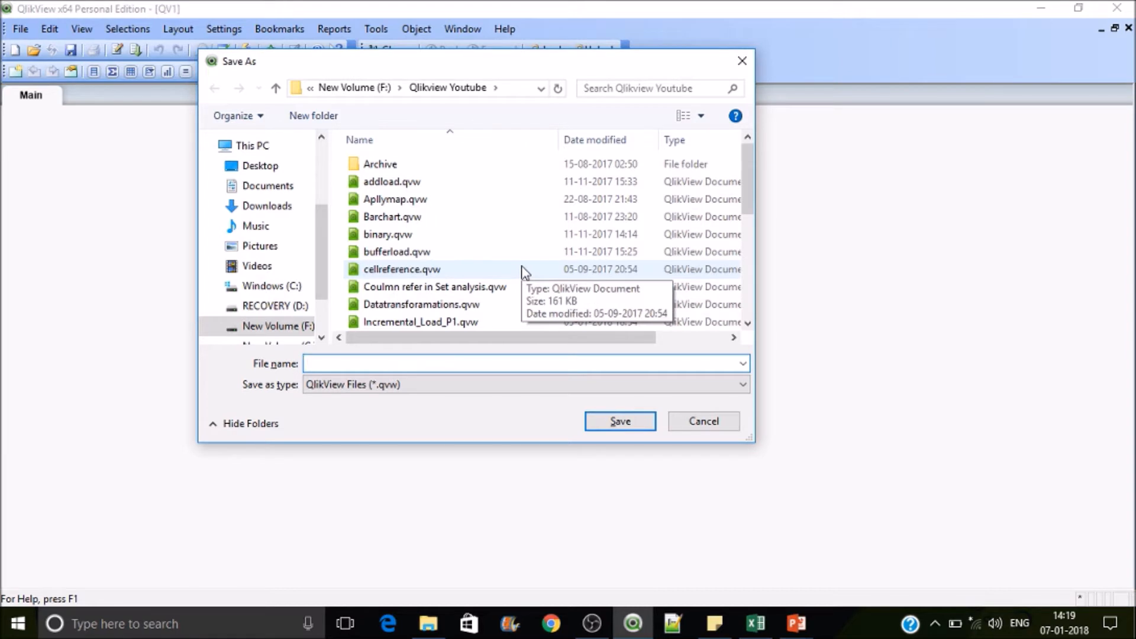
text(Insert_U)
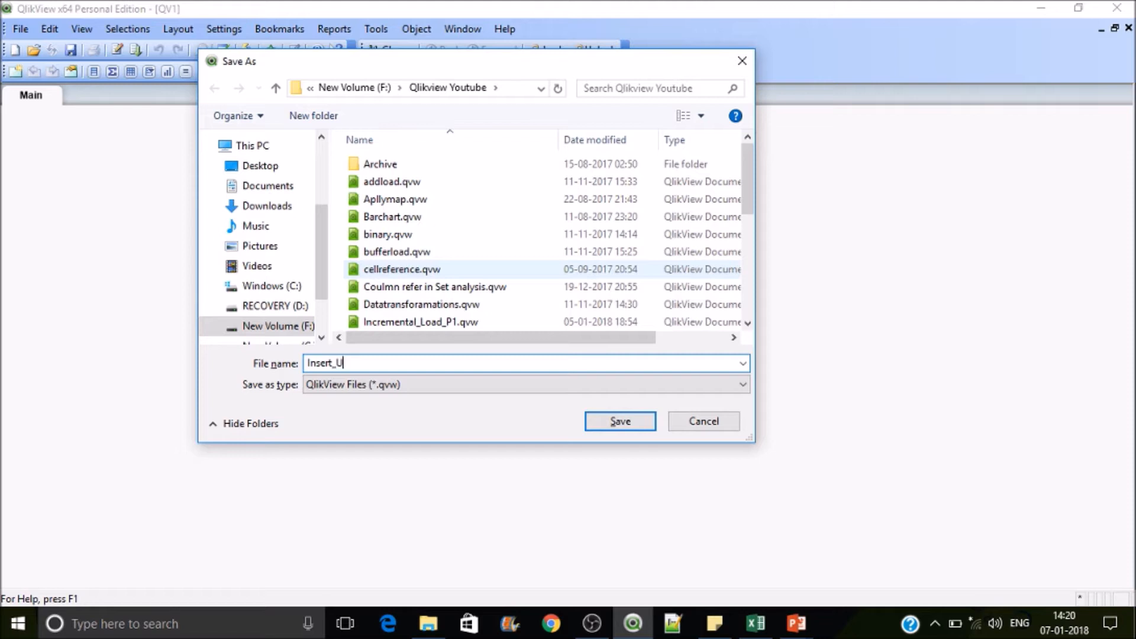
text(pdate)
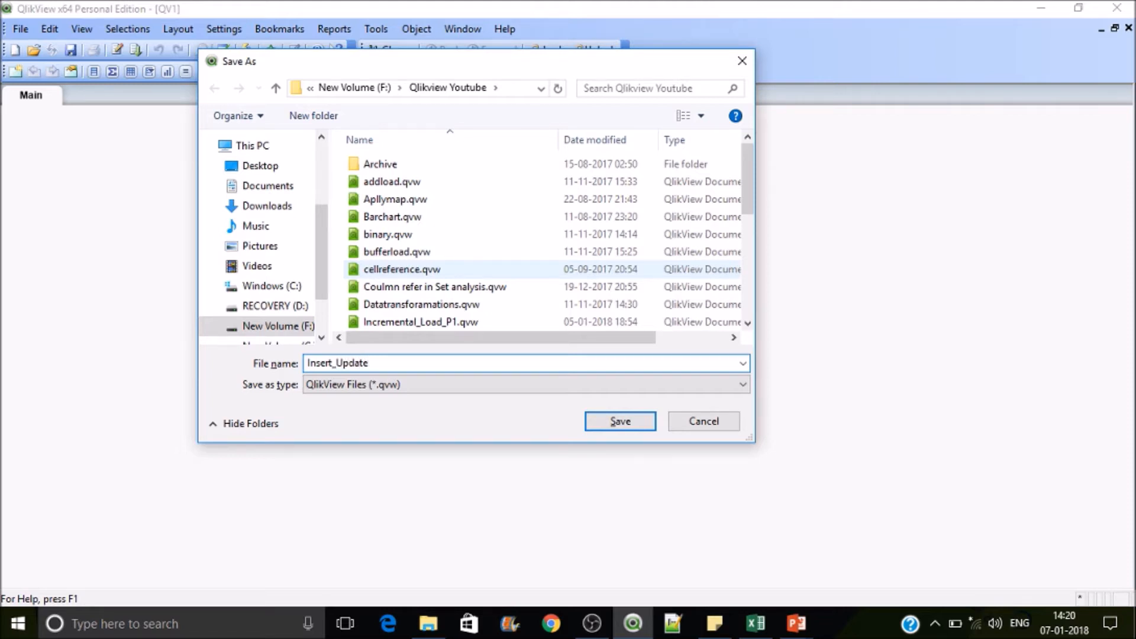
click(619, 421)
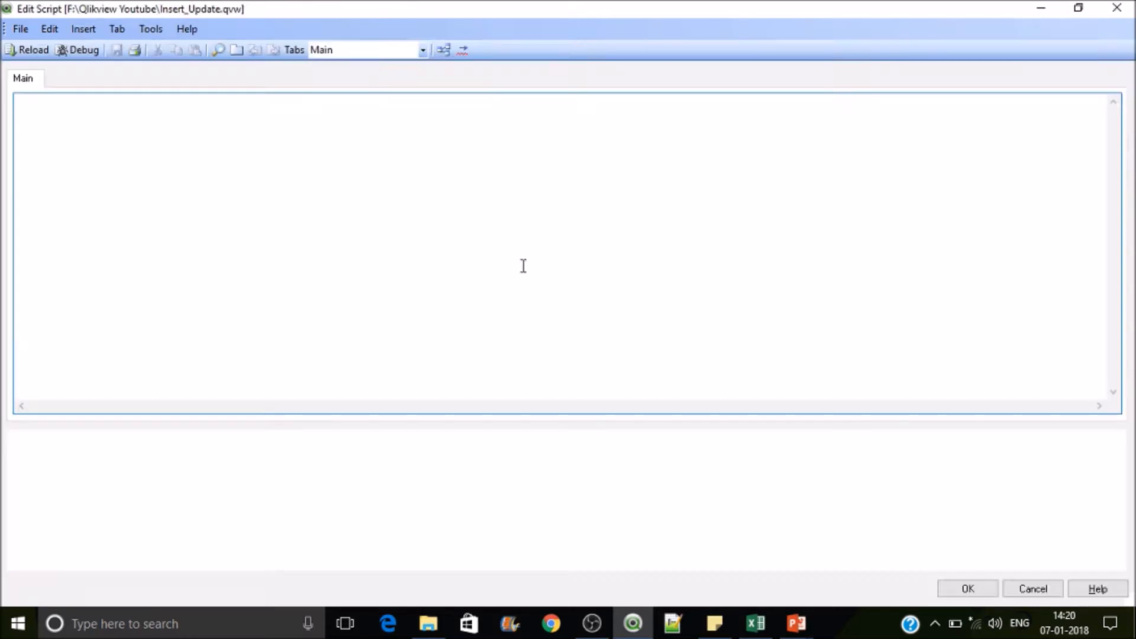
Insert a LOAD of ID, Category, Product, Sales and Date from Incremental_Load.xlsx via Table Files.
click(757, 623)
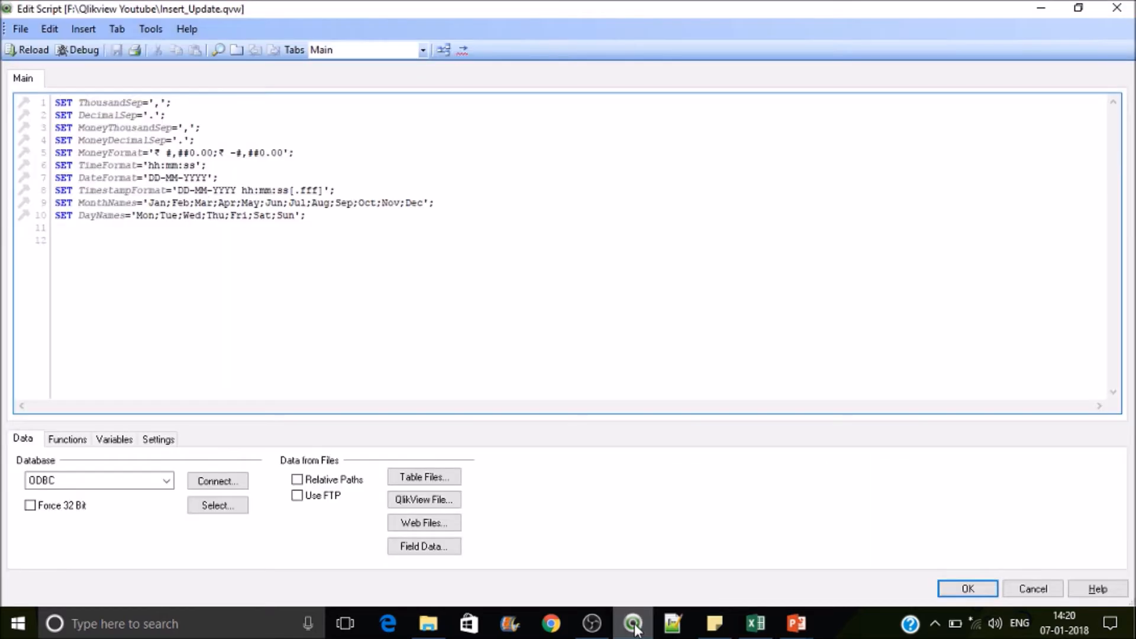
click(424, 477)
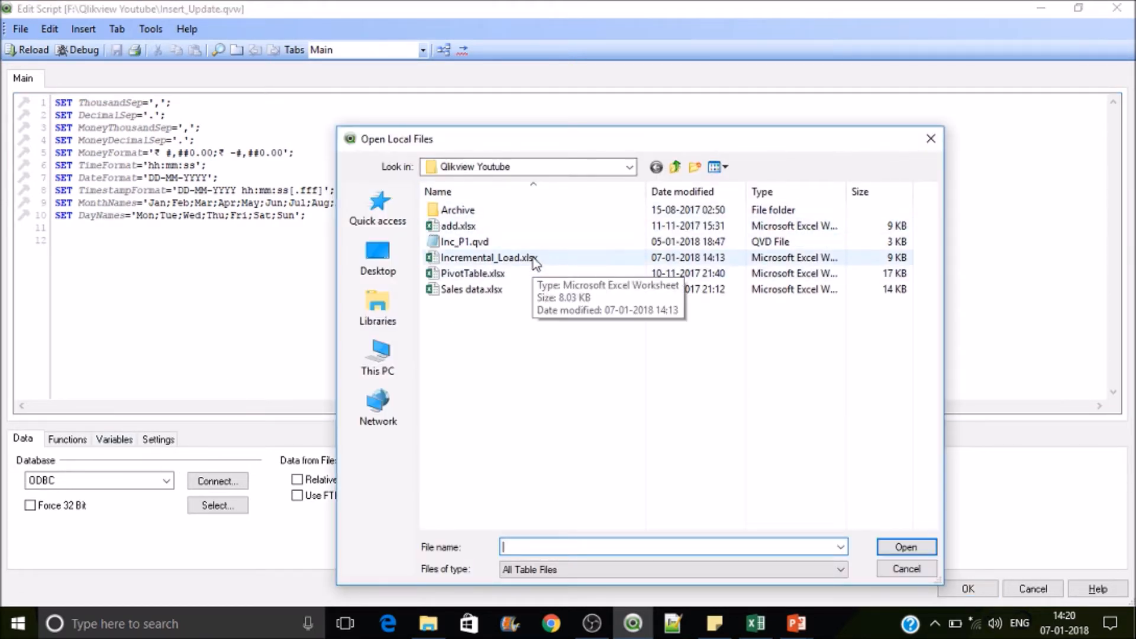
double_click(488, 257)
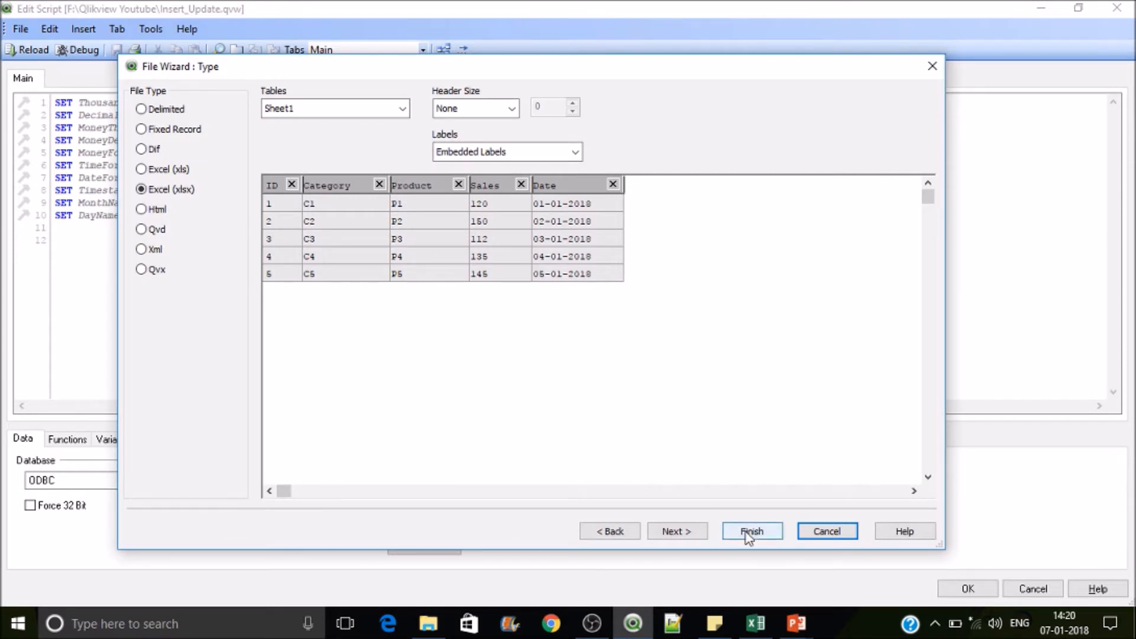
click(751, 531)
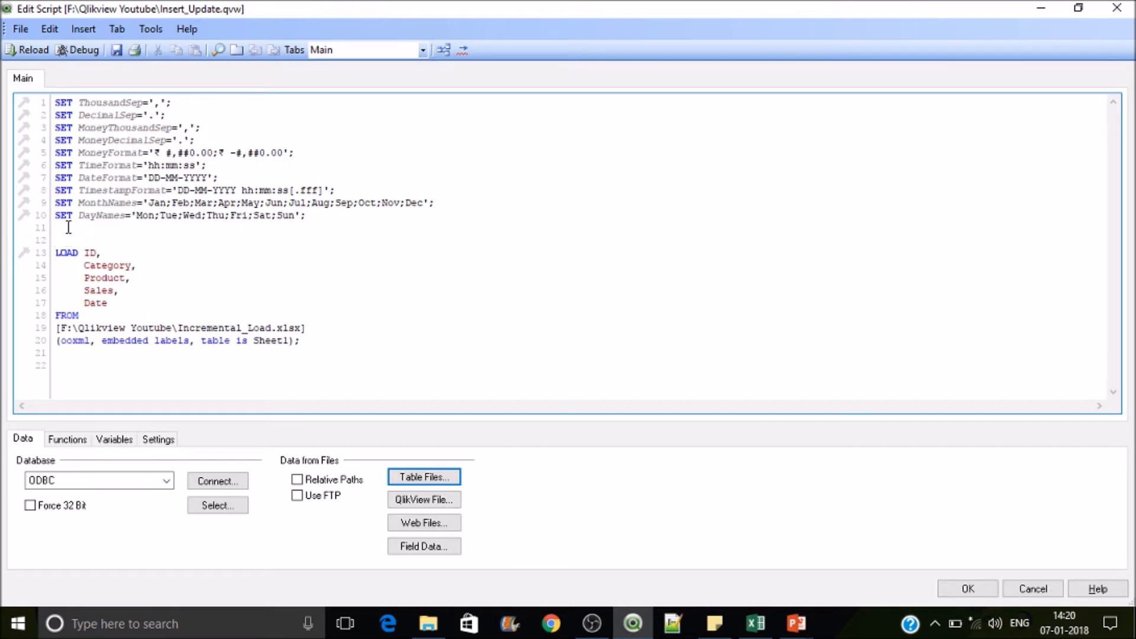
Label the load Source: and add STORE Source into F:\Qlikview Youtube\INC_SC2.qvd(qvd);.
text(Source:)
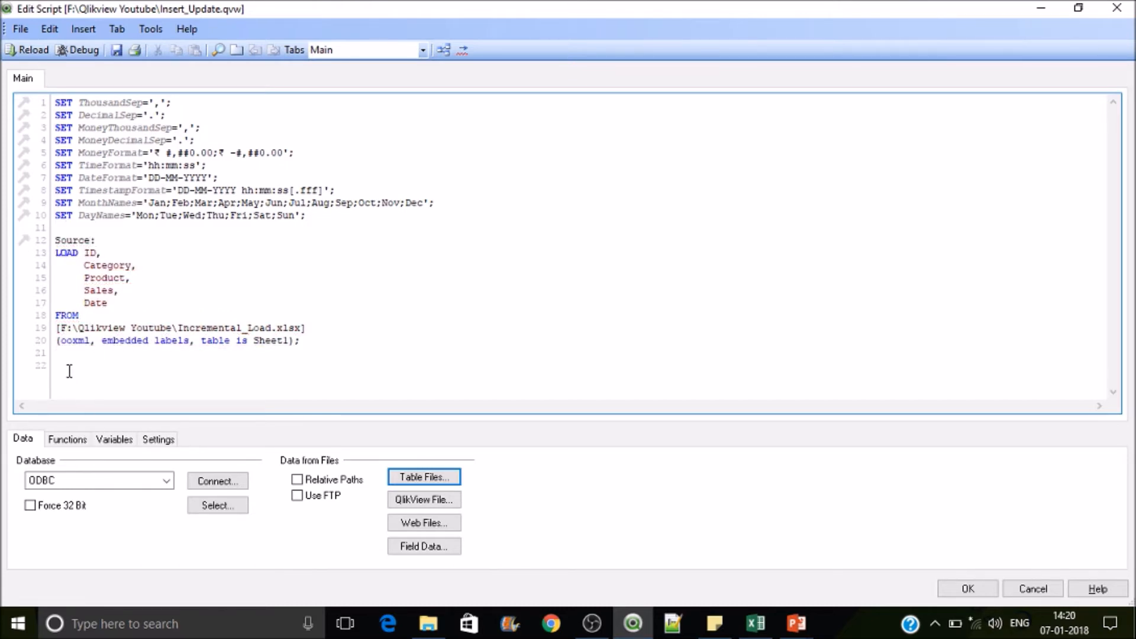
text(St)
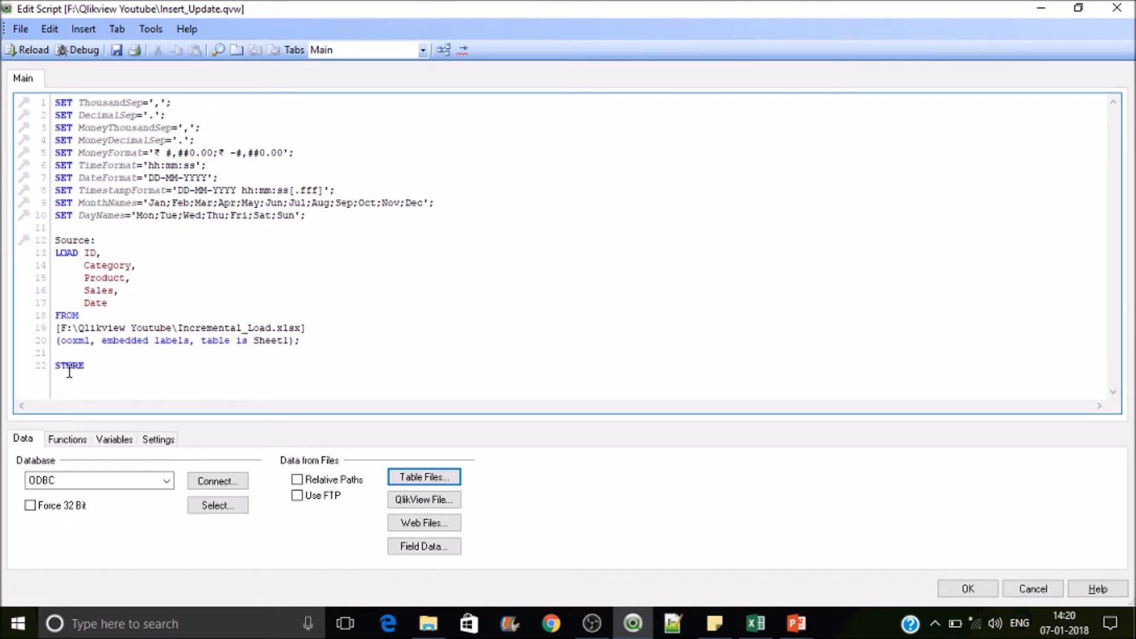
double_click(73, 240)
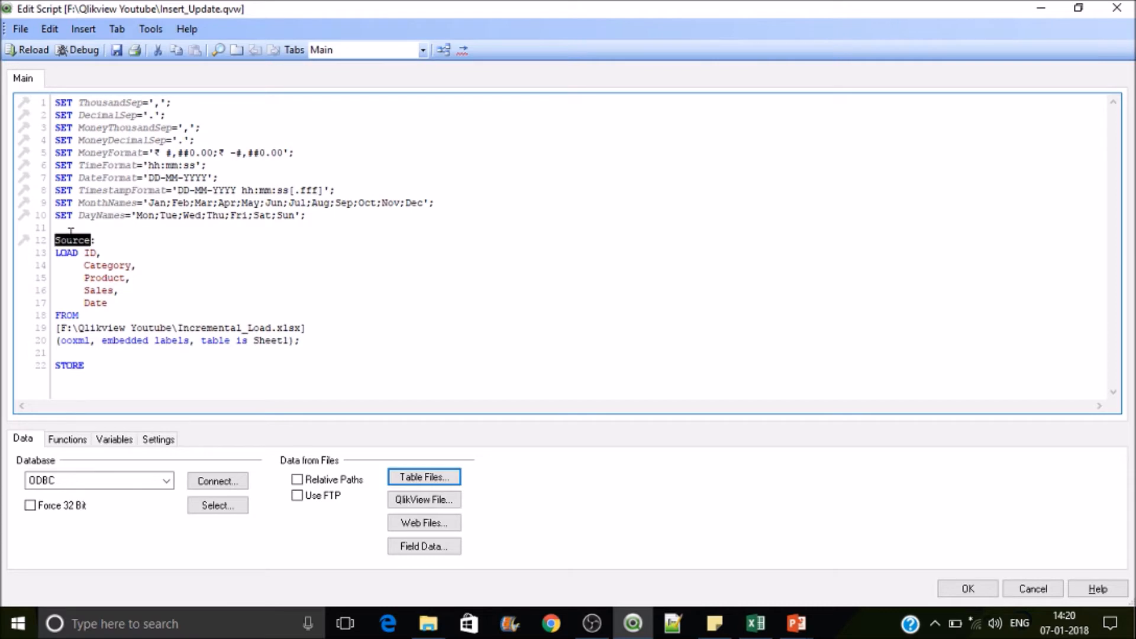
click(91, 366)
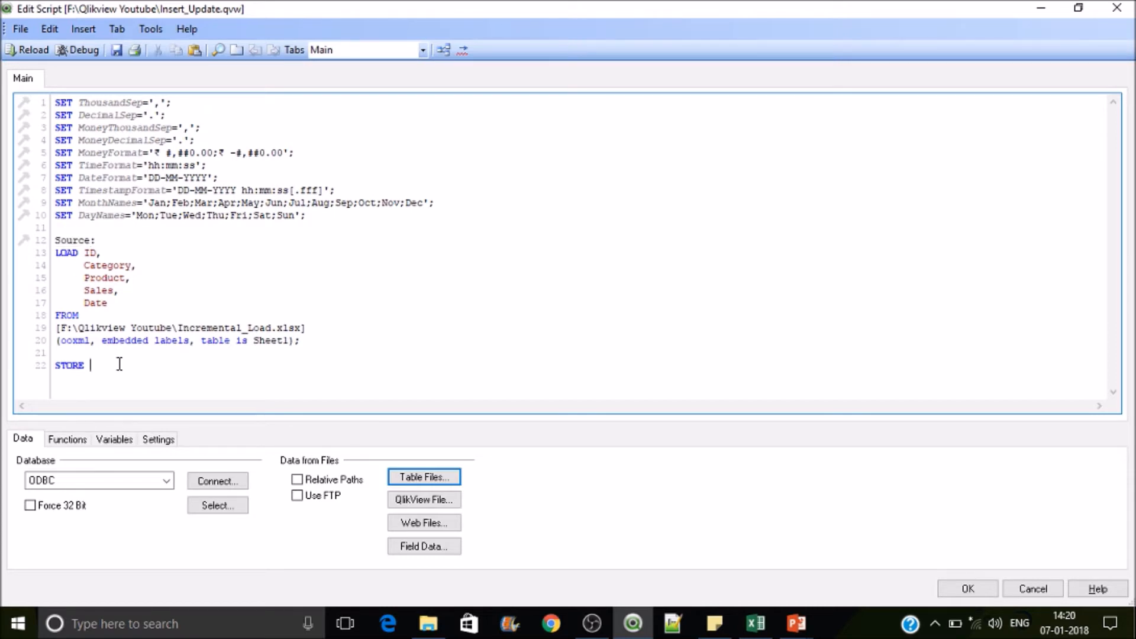
text(Source into)
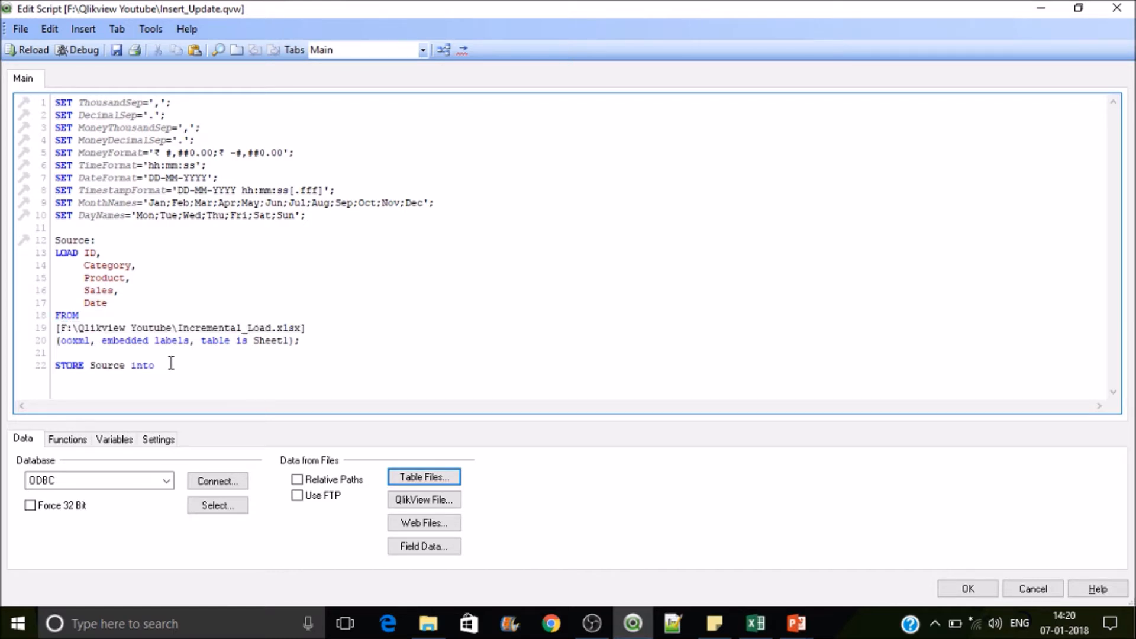
text(F:\Qlikview Youtube\Incremental_Load.xlsx)
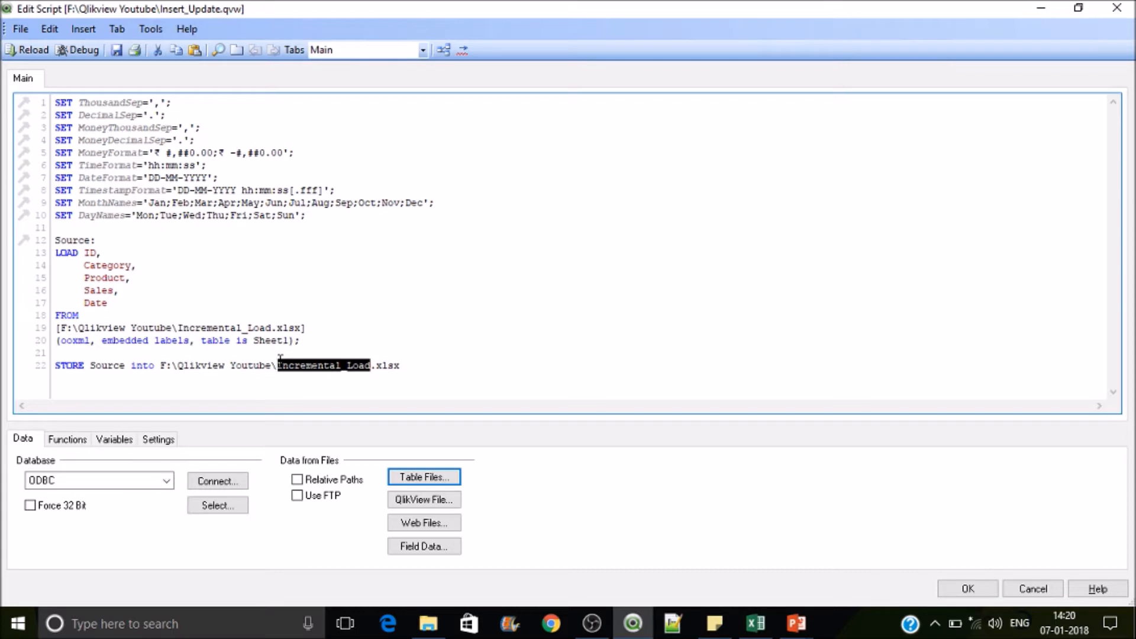
text(INC)
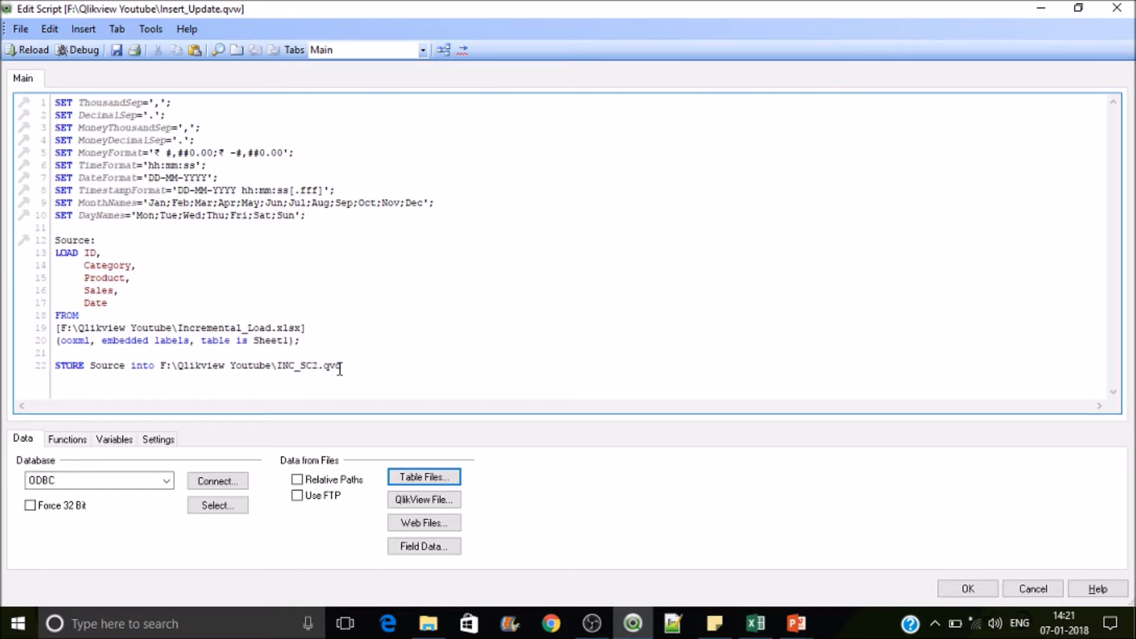
text(())
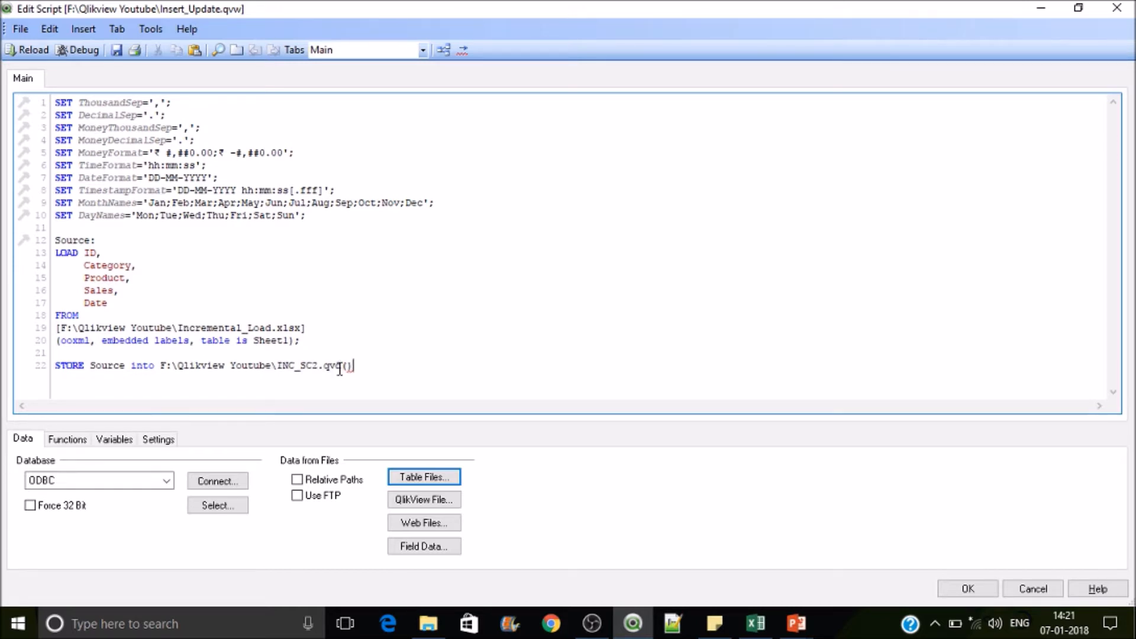
text(;)
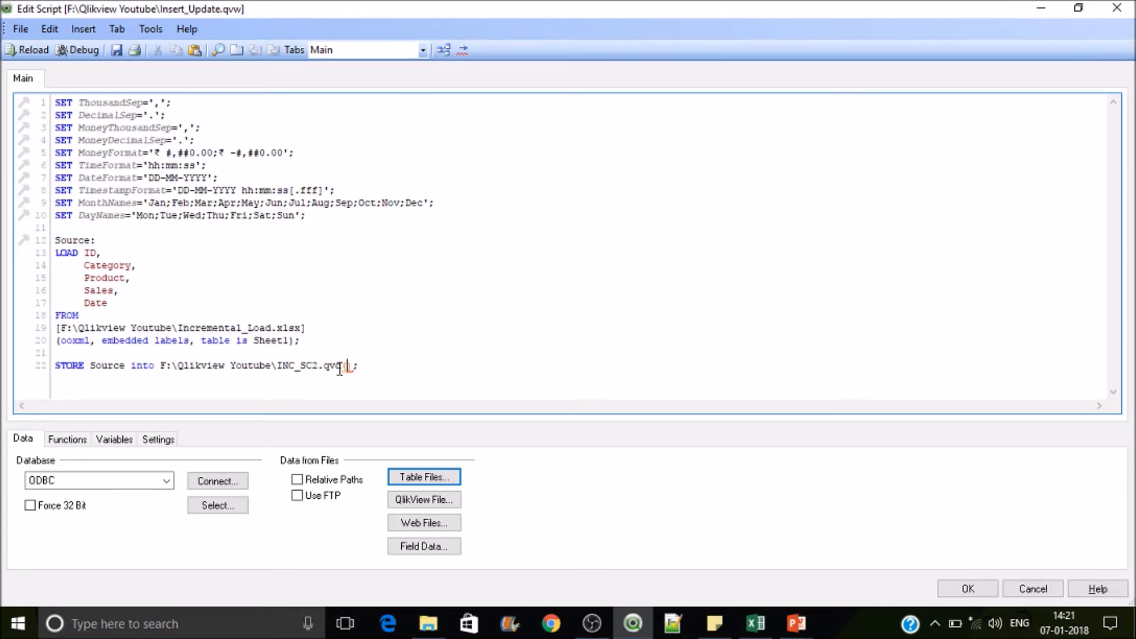
text(qvd)
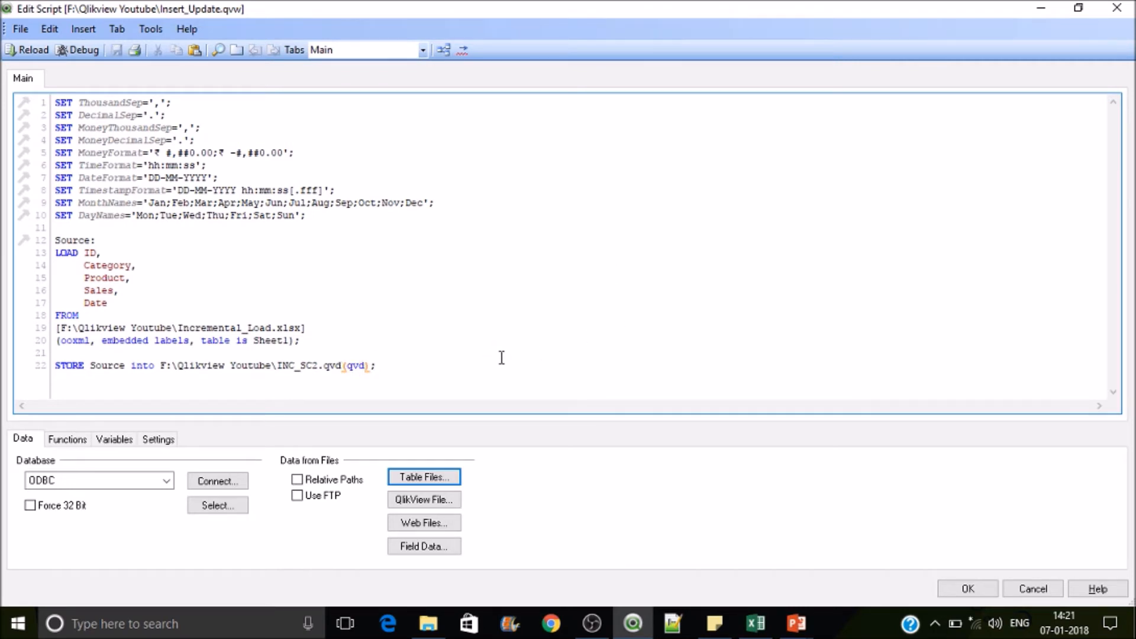
Reload the script to write INC_SC2.qvd, then delete the Source load and store statements.
click(27, 50)
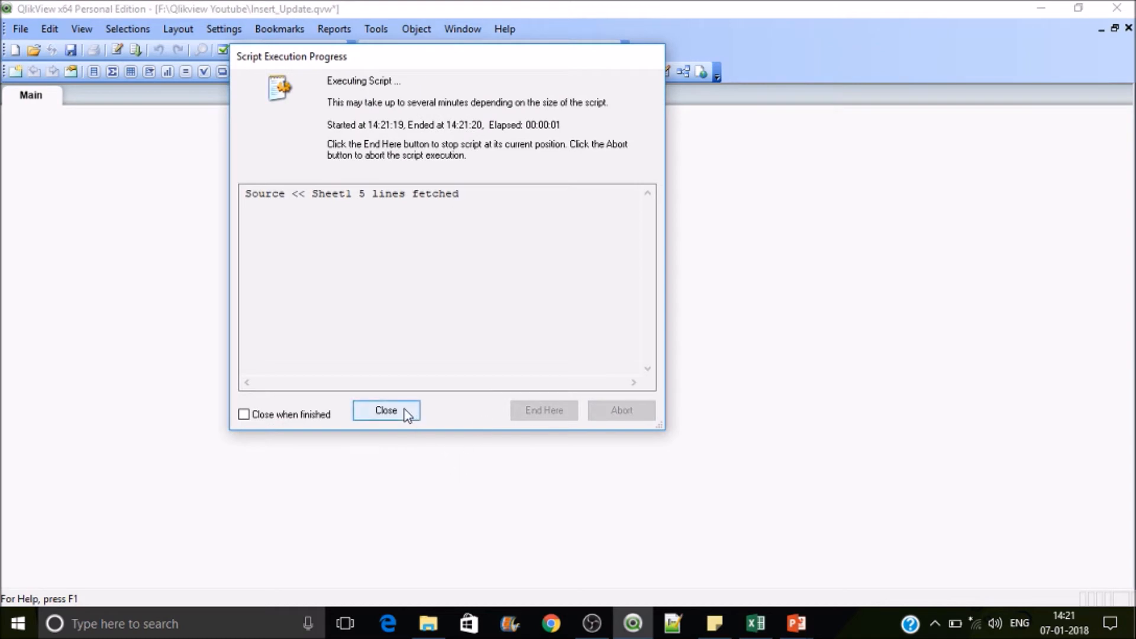
click(385, 410)
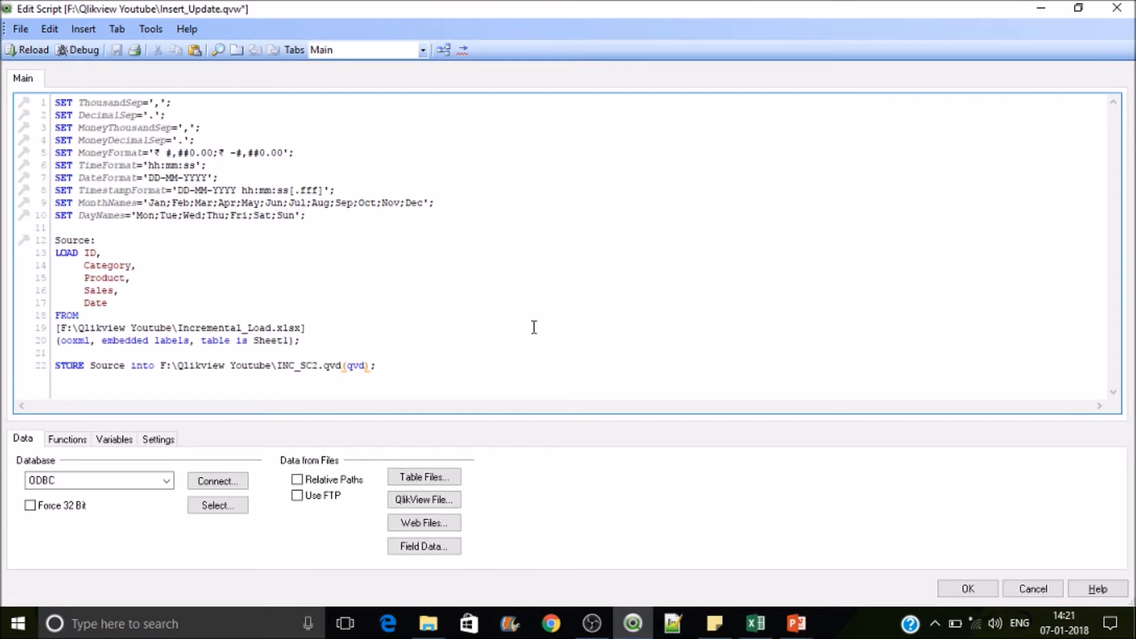
drag(55, 240, 376, 365)
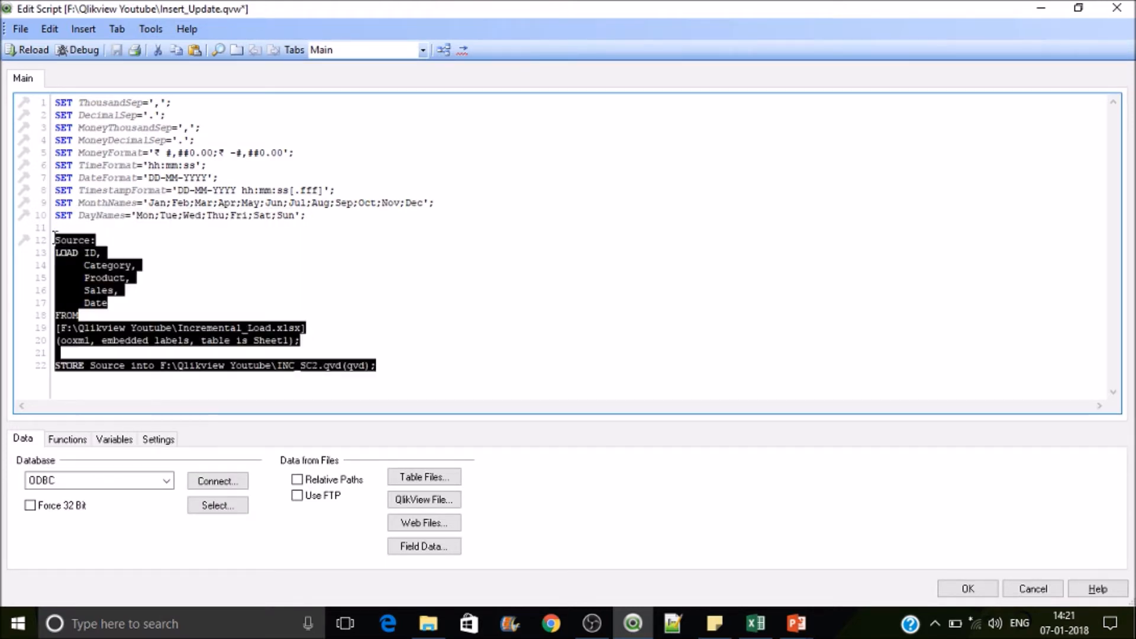
key(Delete)
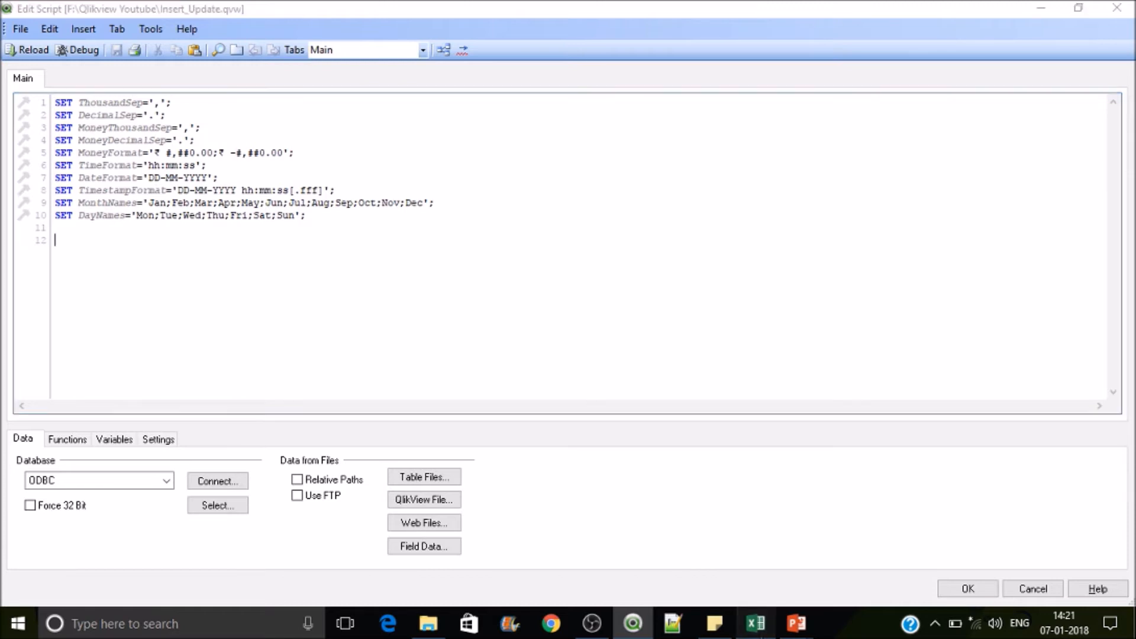
Enter row 7 in Incremental_Load.xlsx as 6, C6, P6, 250, 06 Jan 2016.
click(756, 624)
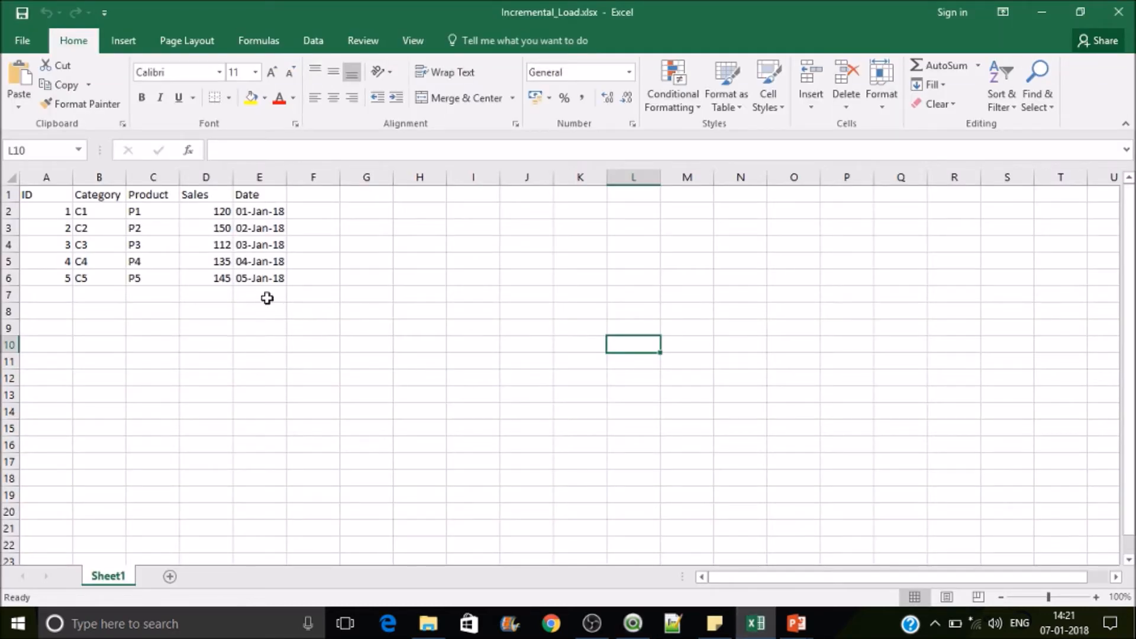
mouse_move(269, 279)
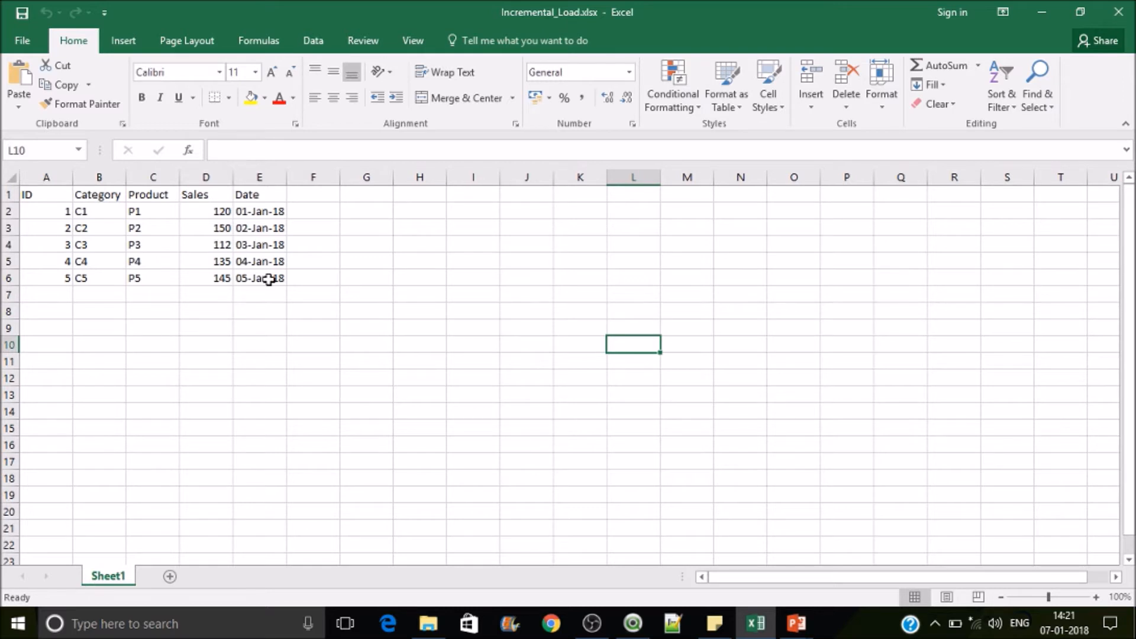
mouse_move(115, 303)
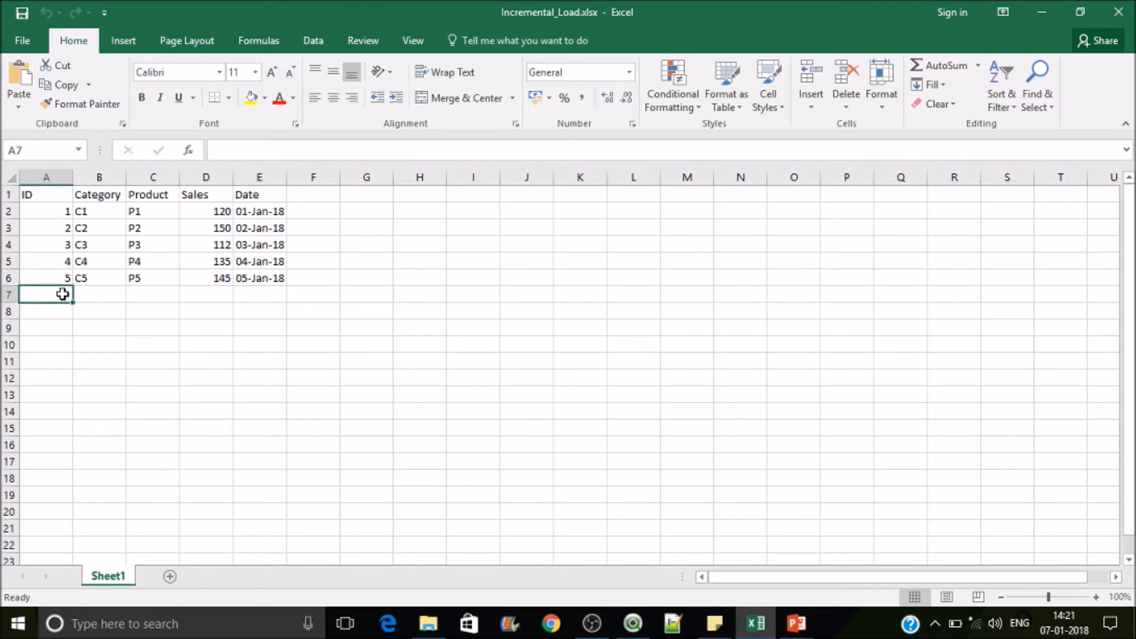
click(99, 295)
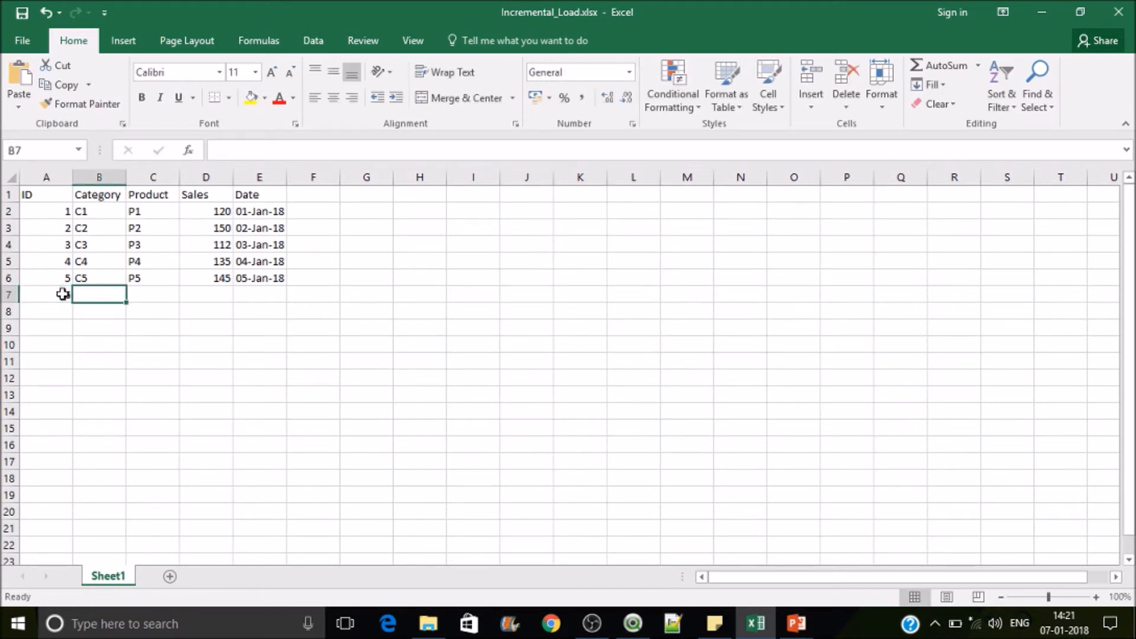
text(C6)
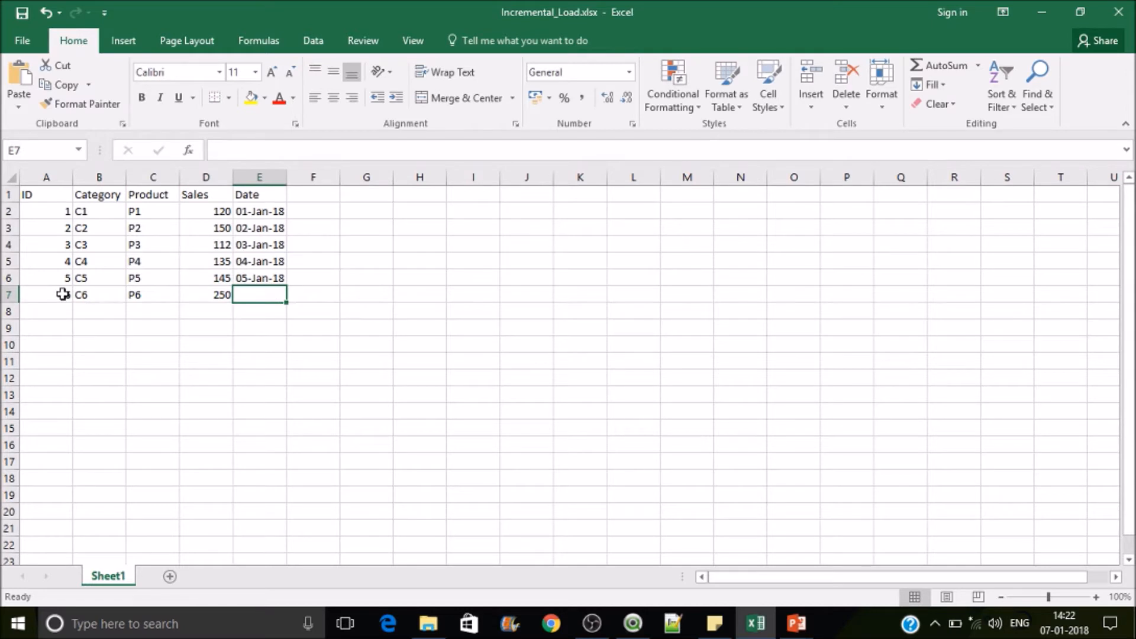
text(06-Ja)
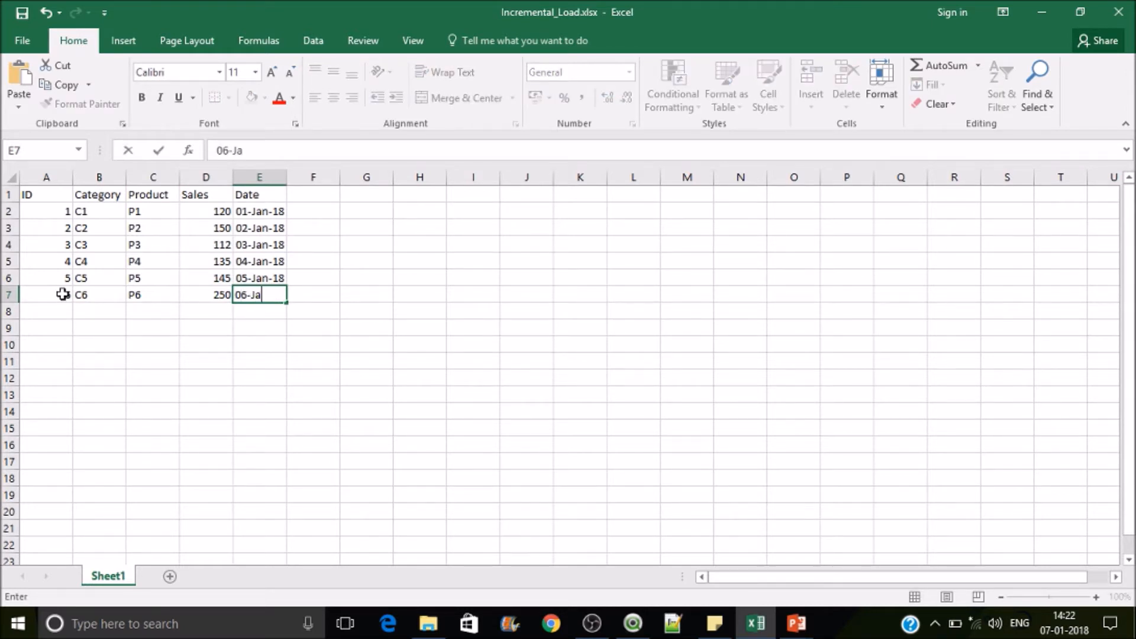
key(BackSpace)
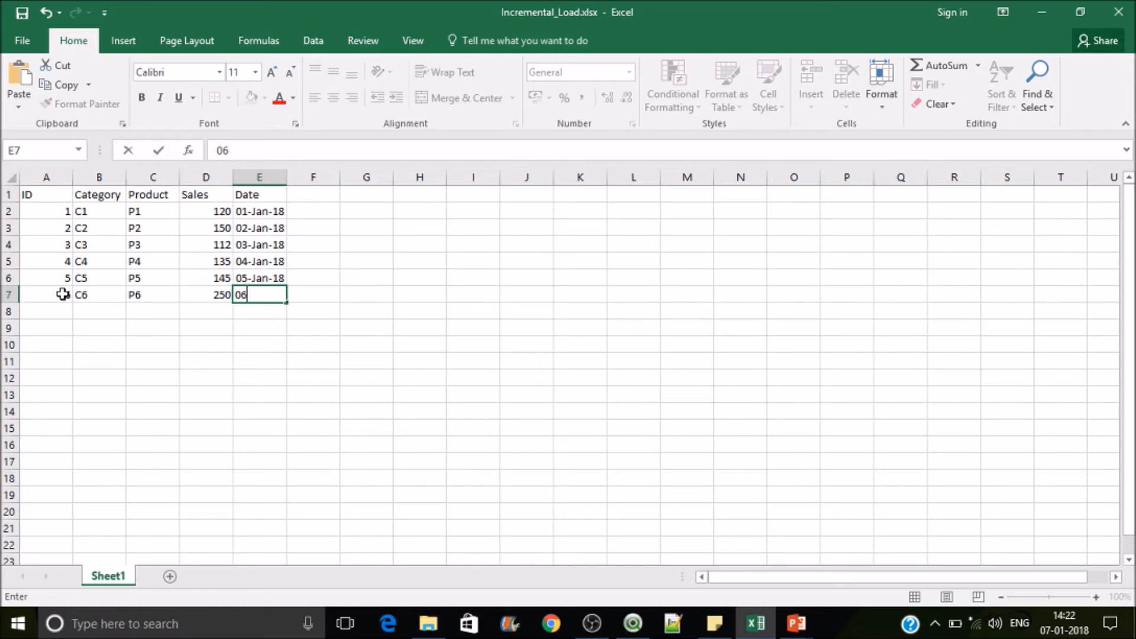
text(JAN 2016)
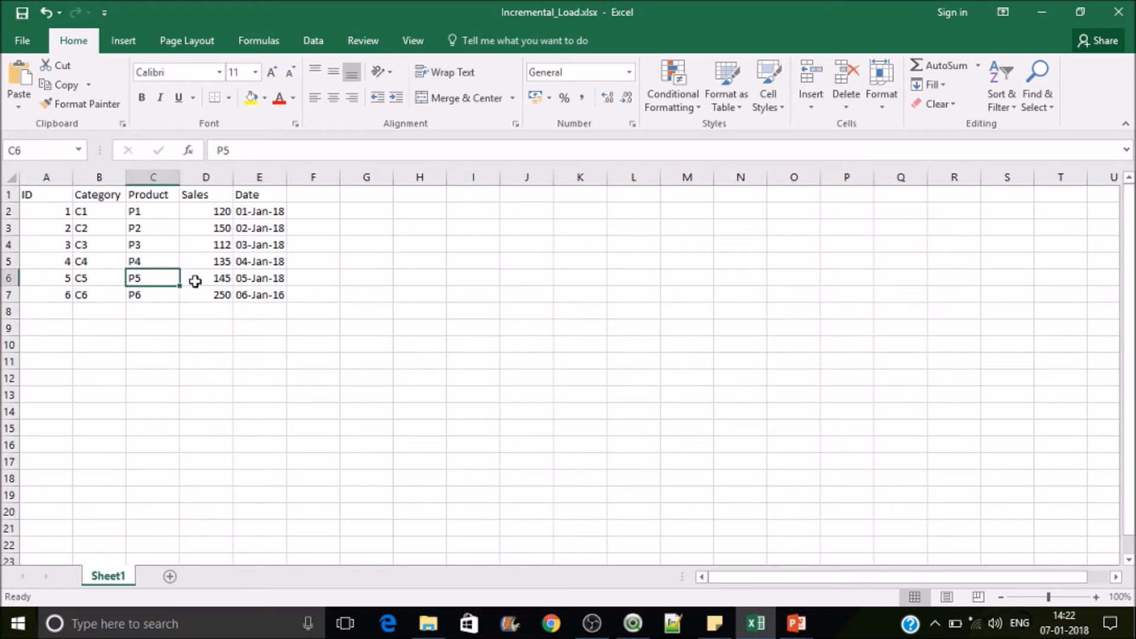
Change record 5 to sales 300 dated 06-Jan-18 and review IDs 5 and 6.
text(300)
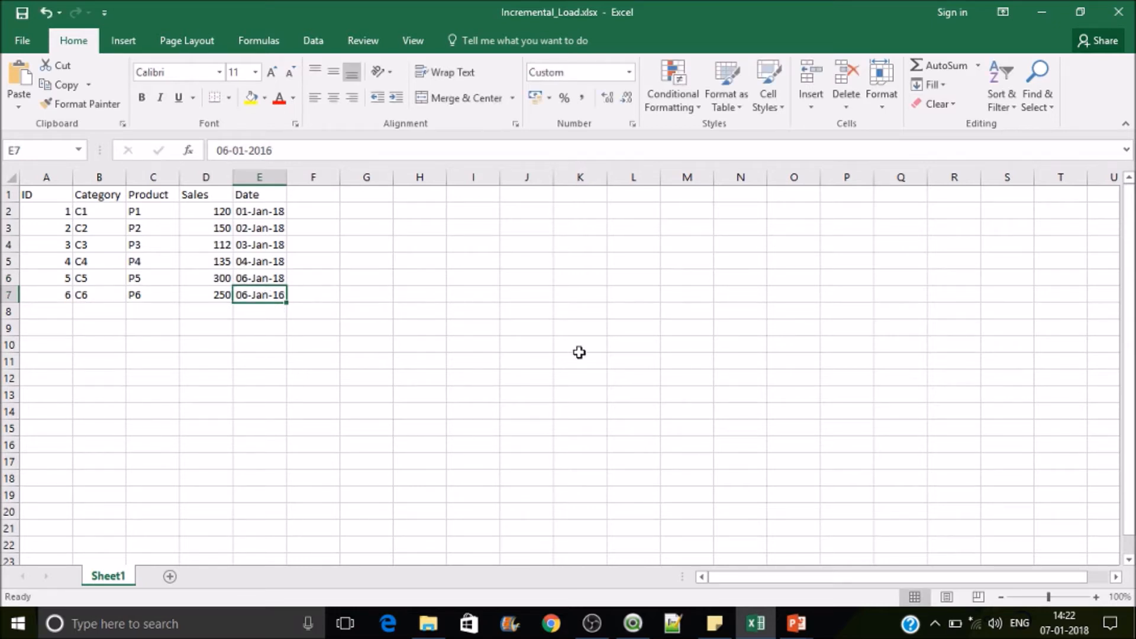
click(580, 345)
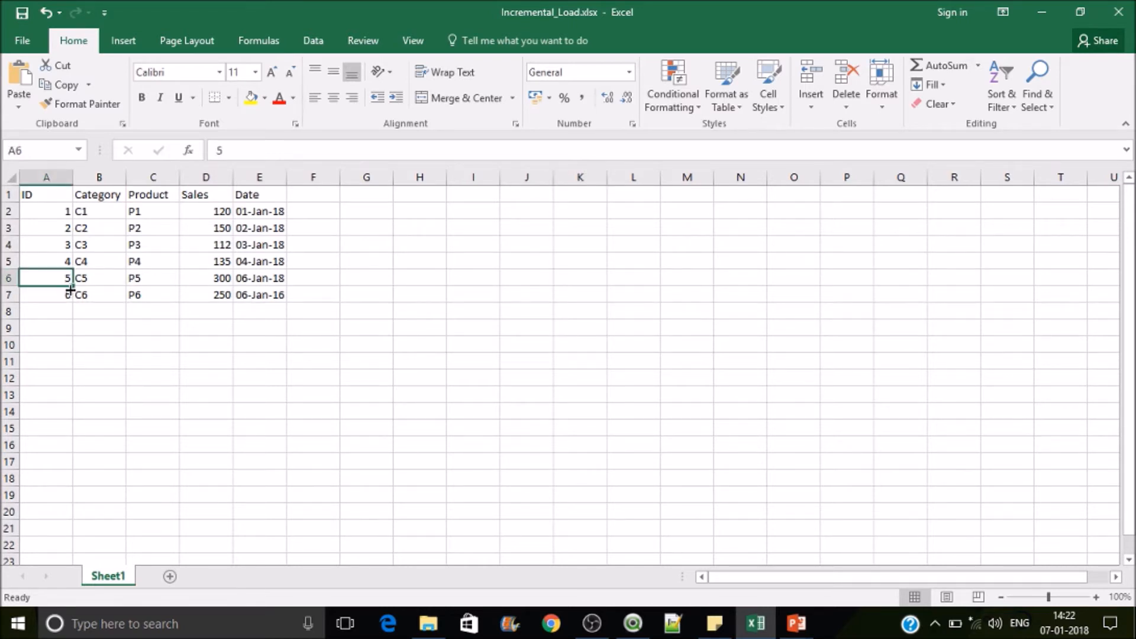
click(46, 295)
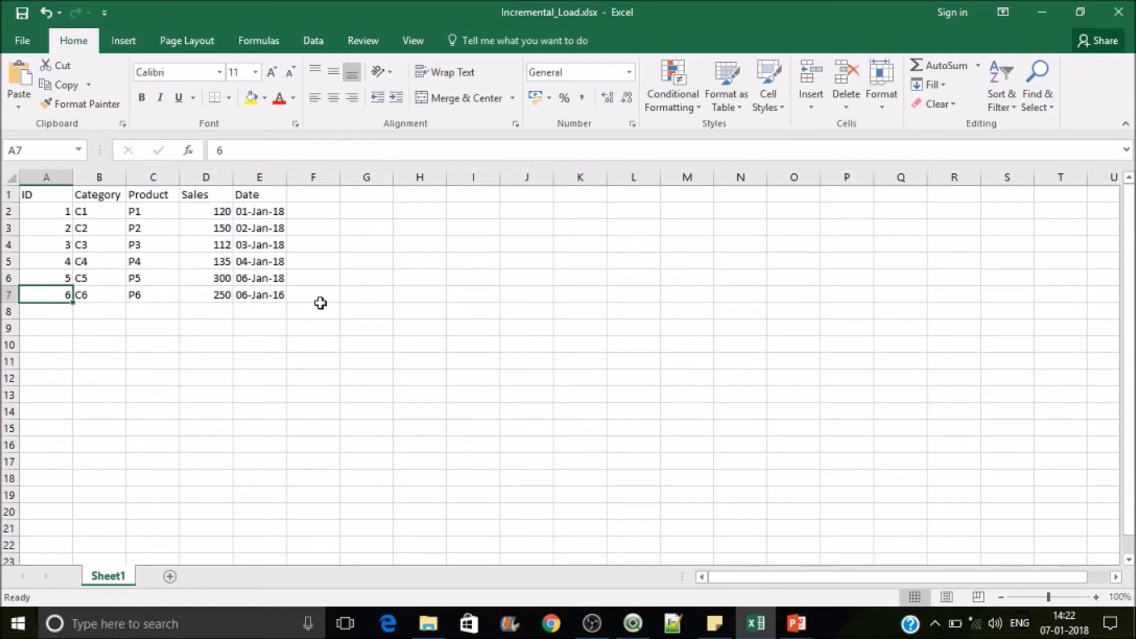
click(259, 244)
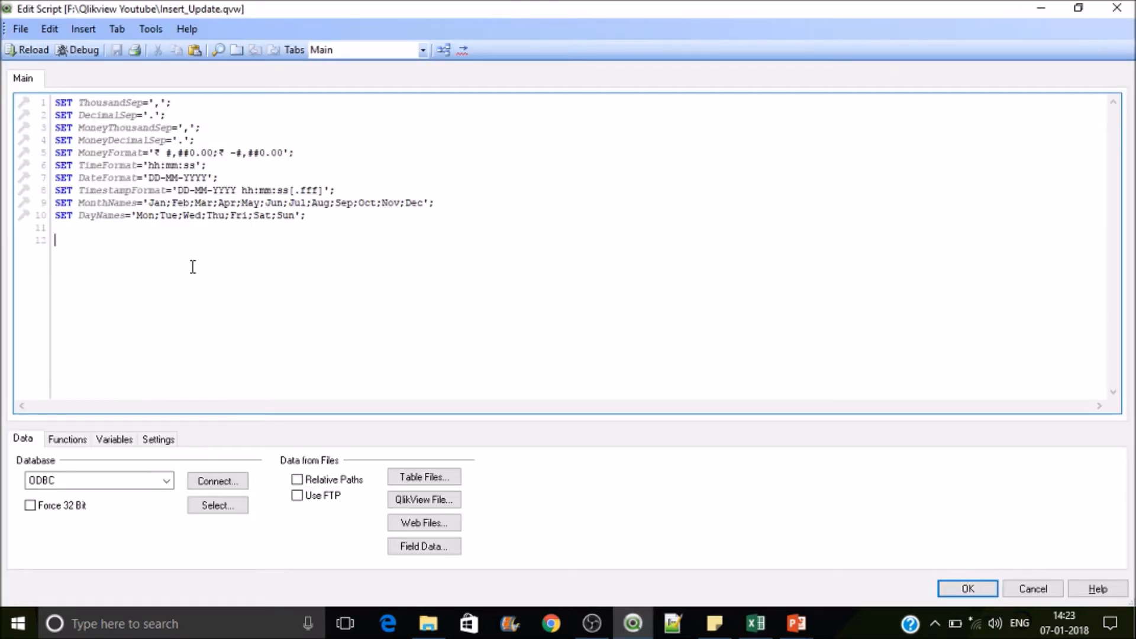
Add a second script tab and name it MaxDate.
click(236, 50)
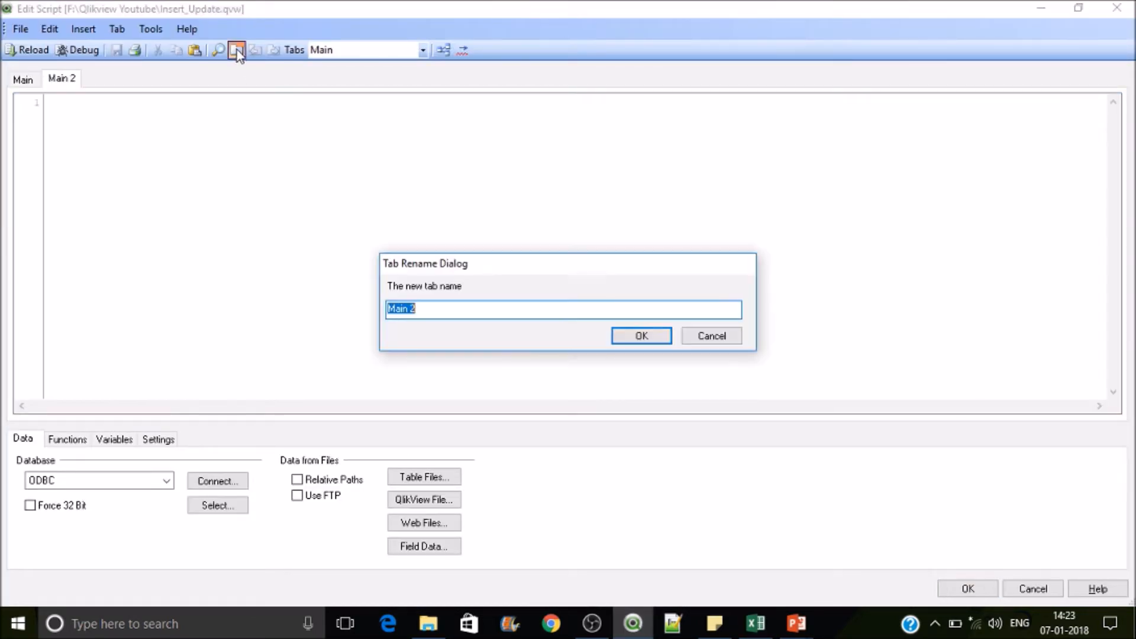
text(Msad)
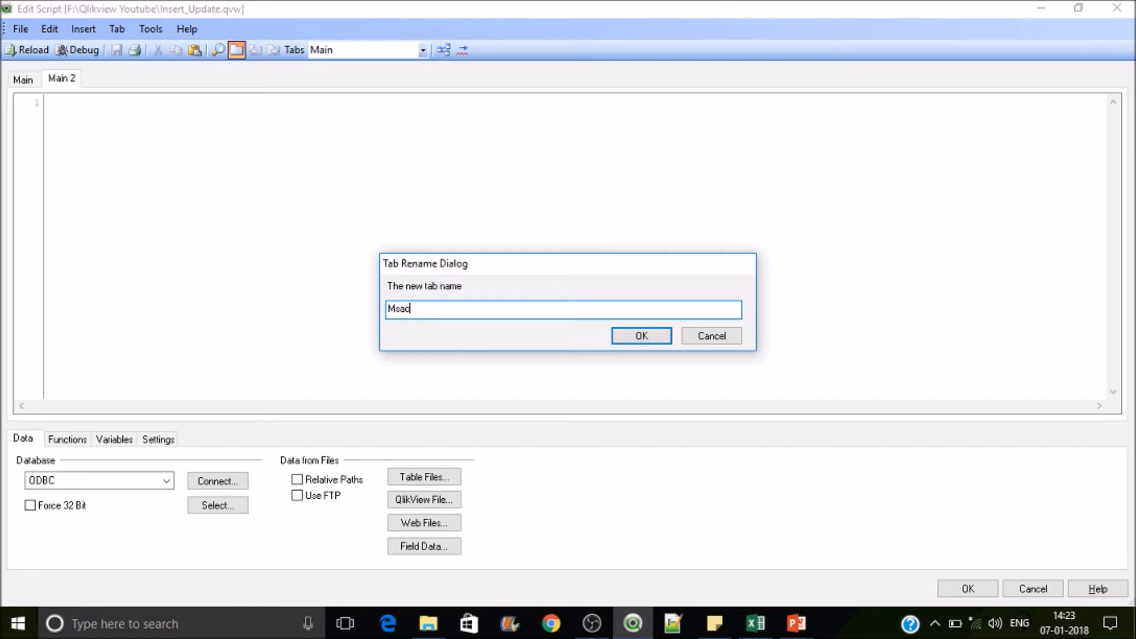
key(BackSpace)
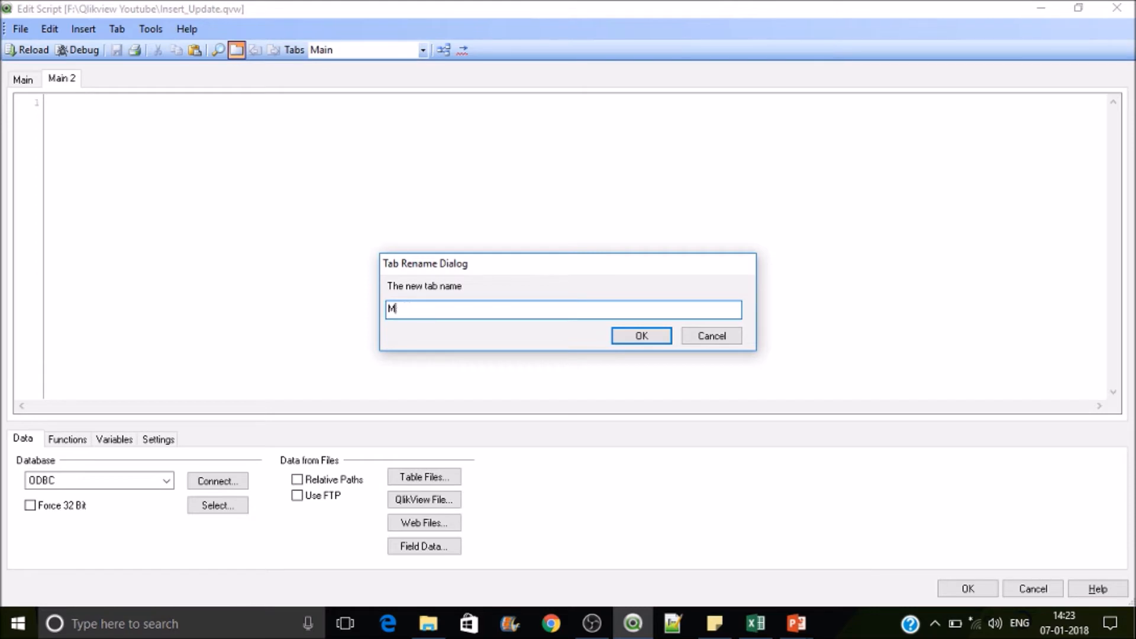
text(axDate)
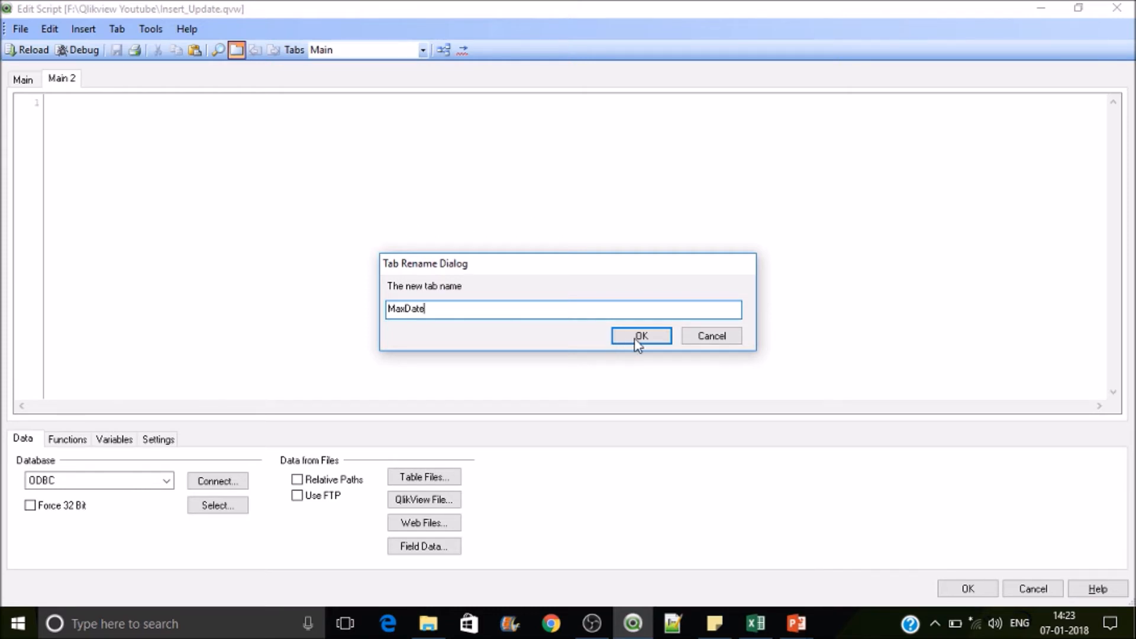
click(640, 335)
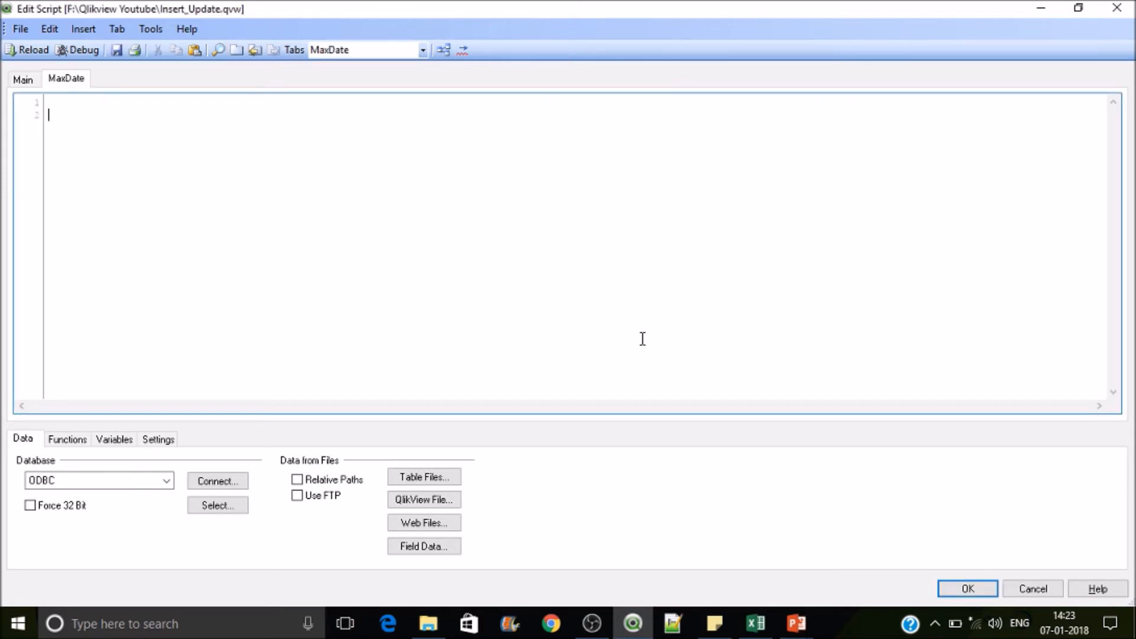
Insert a LOAD statement from INC_SC2.qvd via Table Files.
click(424, 477)
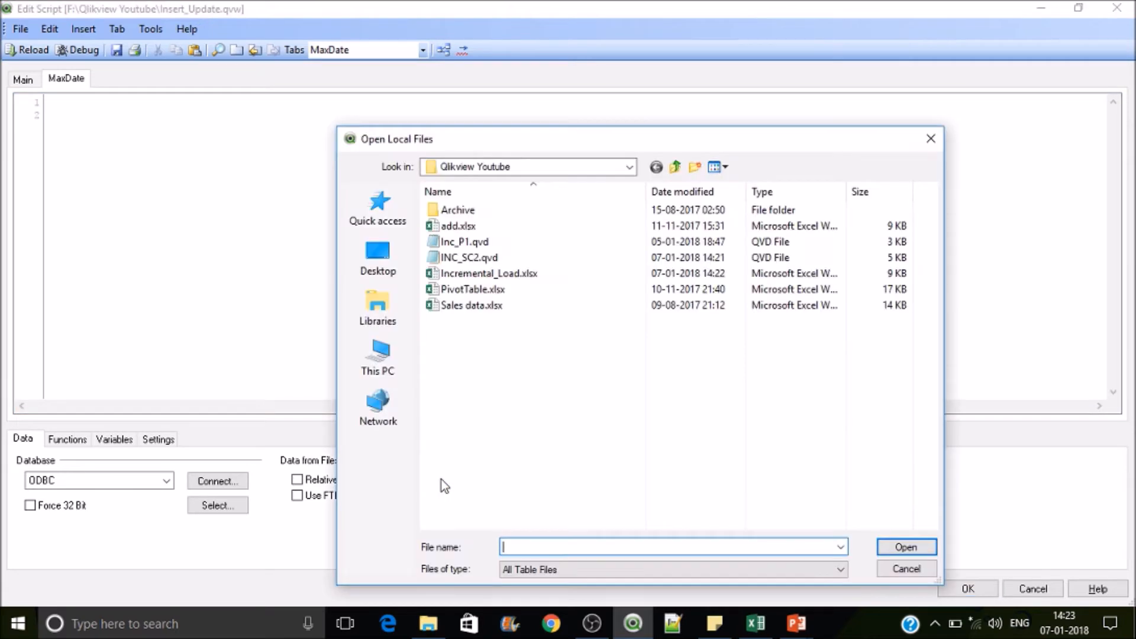
click(905, 570)
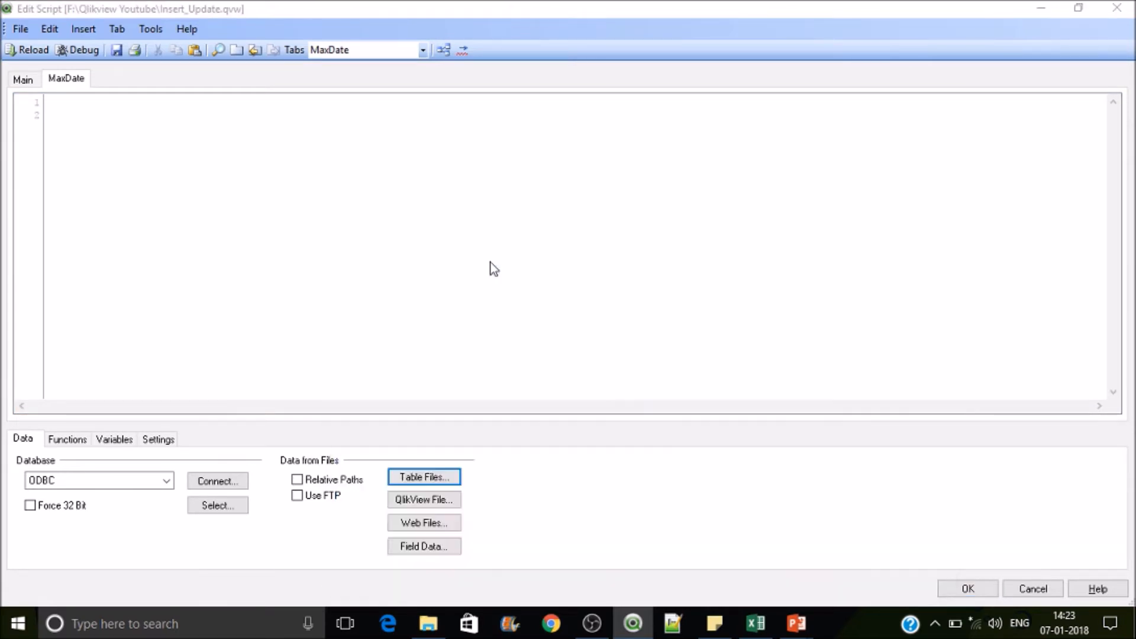
click(424, 477)
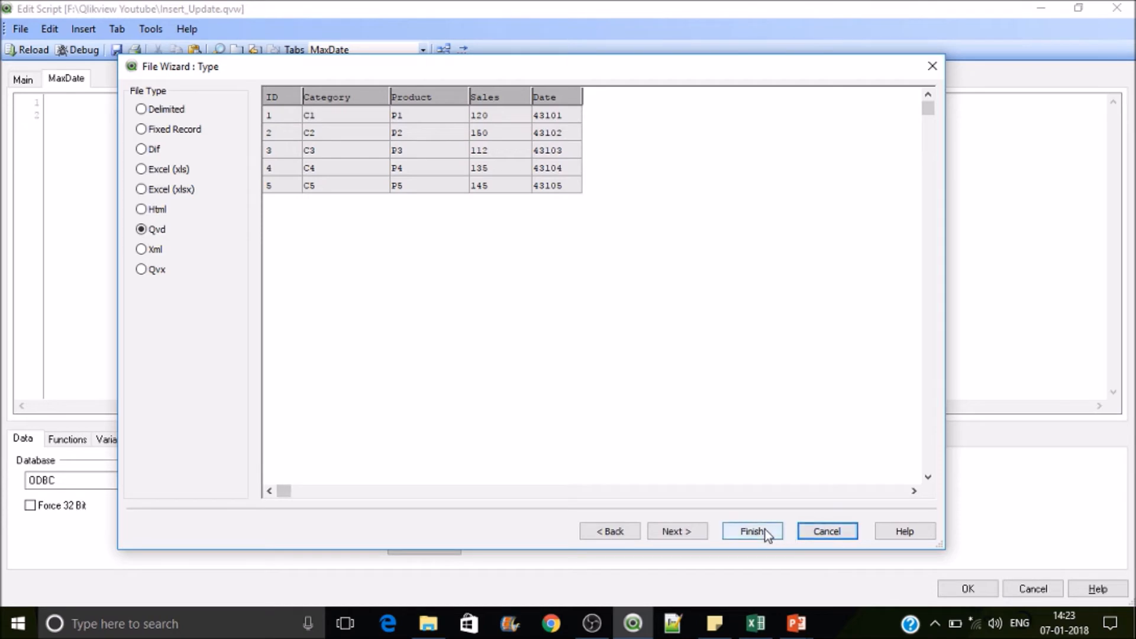
click(751, 531)
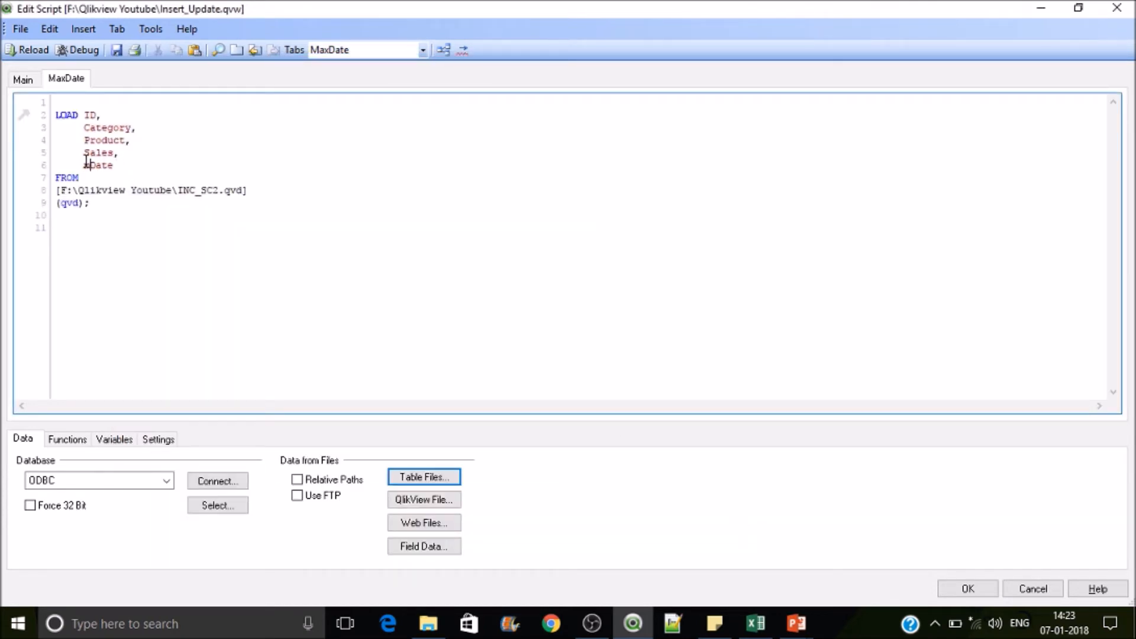
Edit it to Temp_Maxdate: LOAD max(Date) as MaxDate, removing the other fields.
text(max()
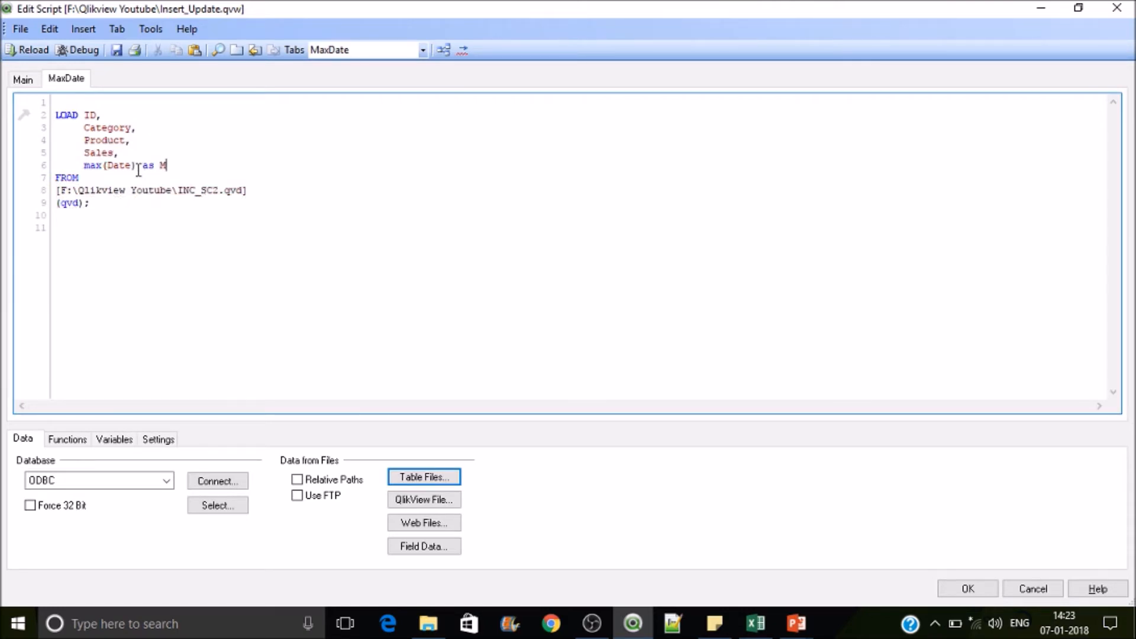
text(axDate)
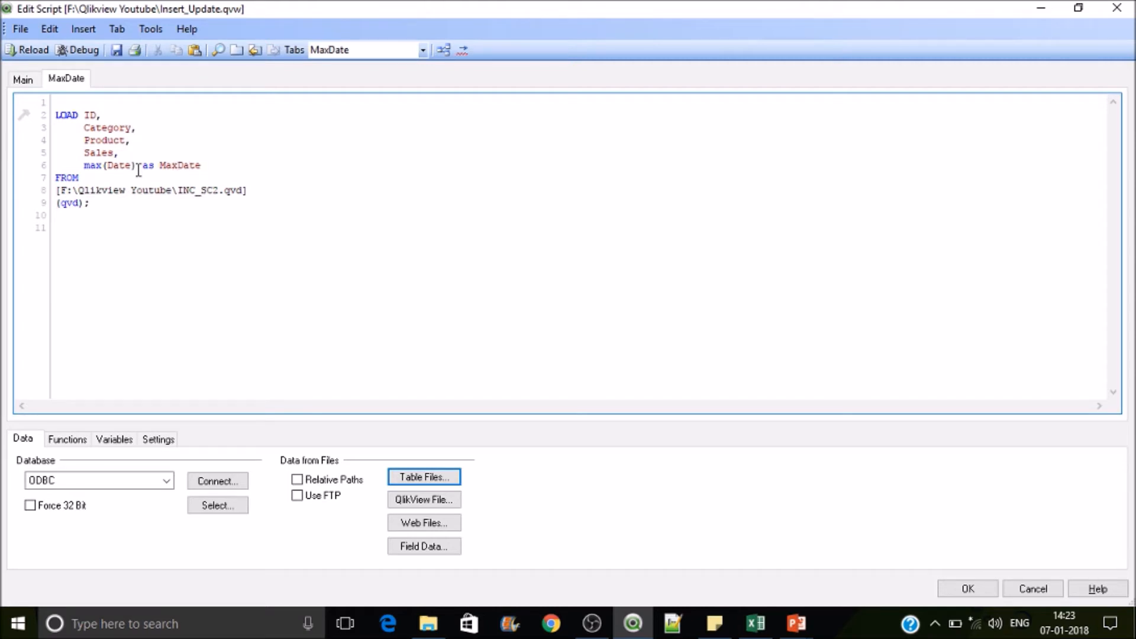
drag(83, 115, 122, 140)
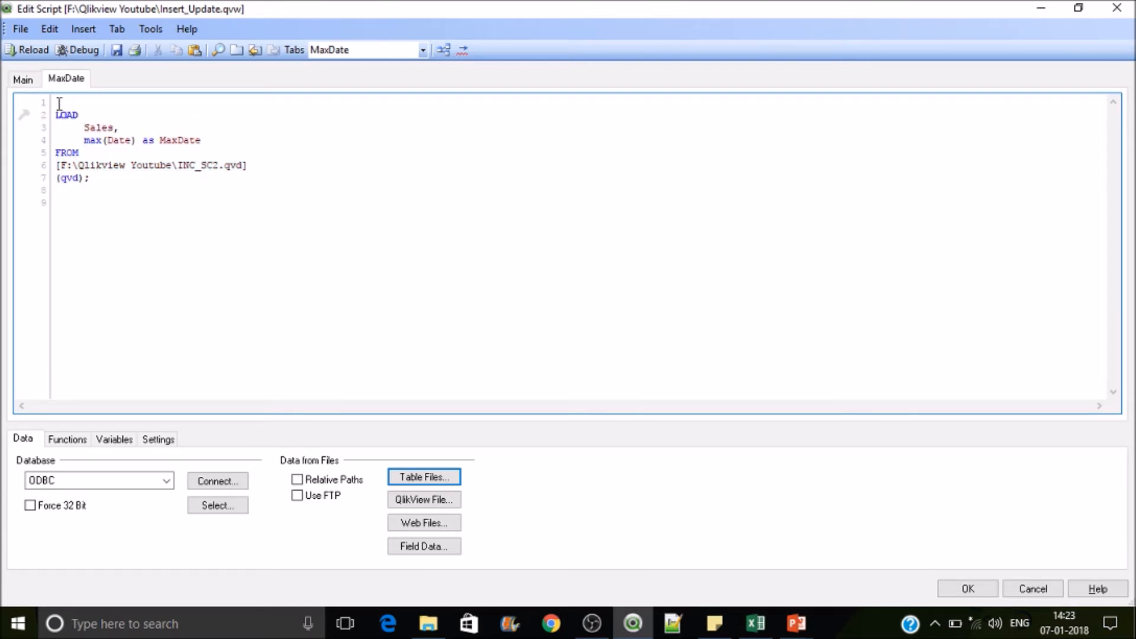
text(Temp_M)
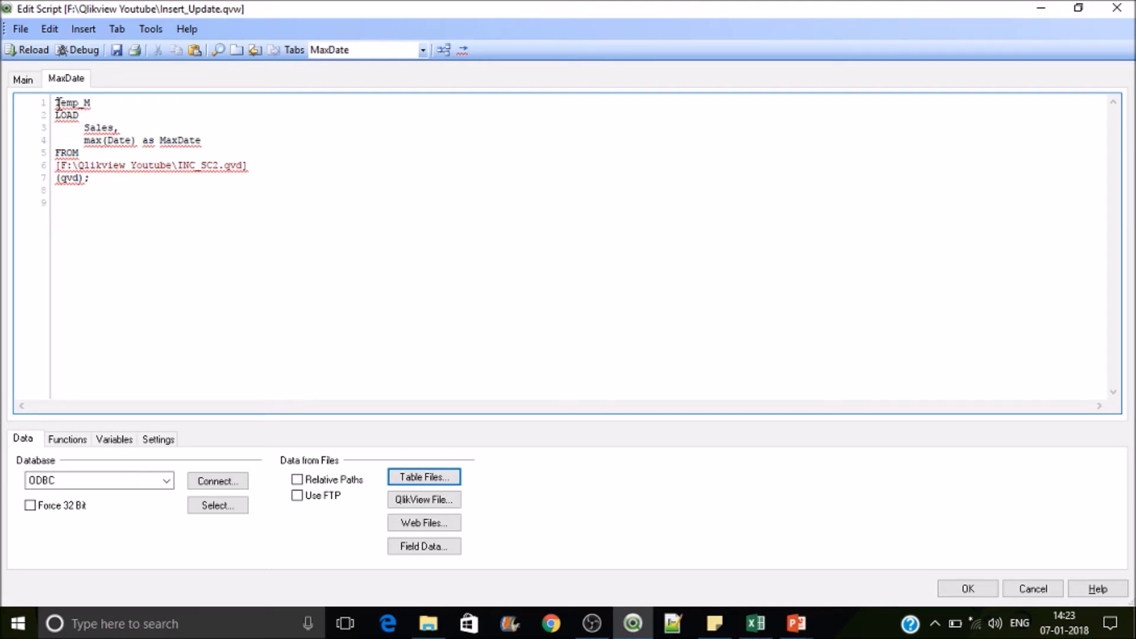
text(axdate:)
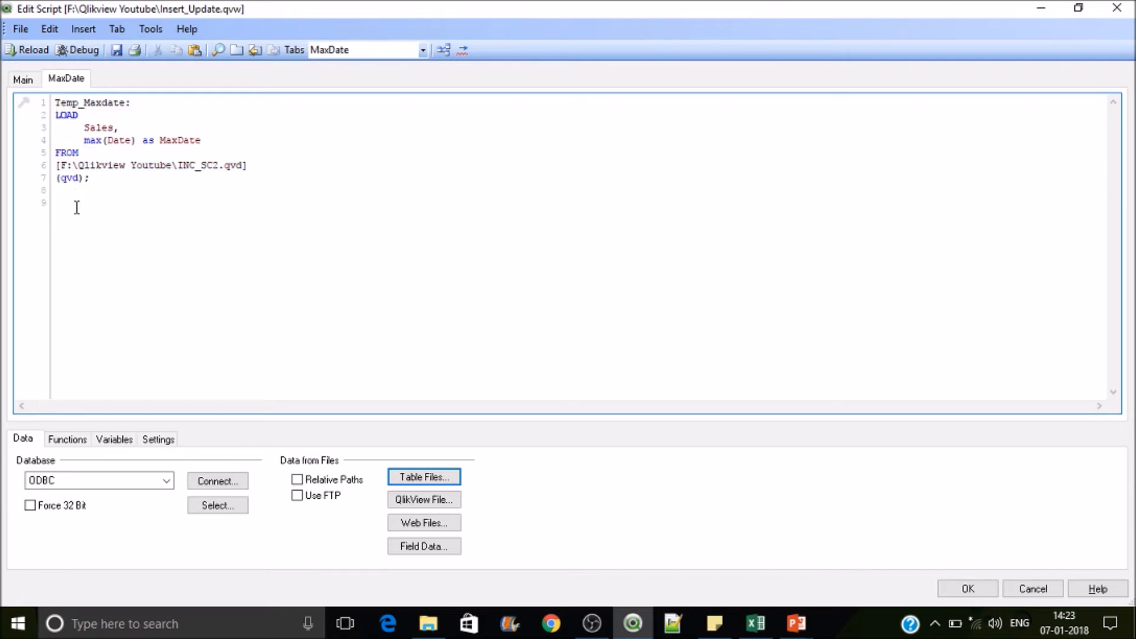
click(55, 204)
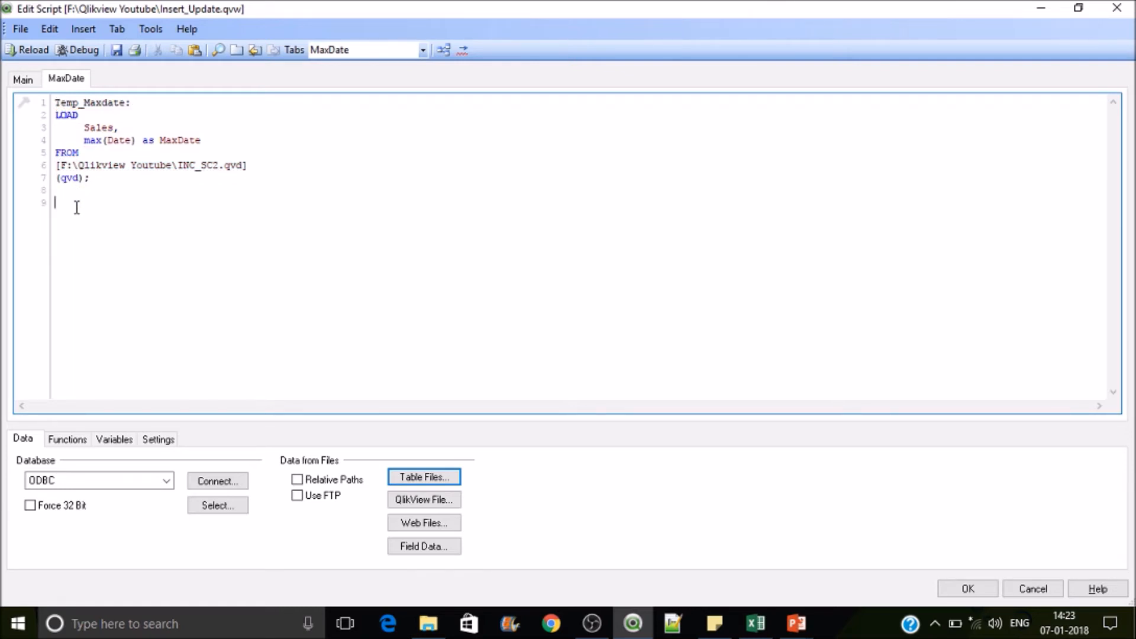
double_click(98, 128)
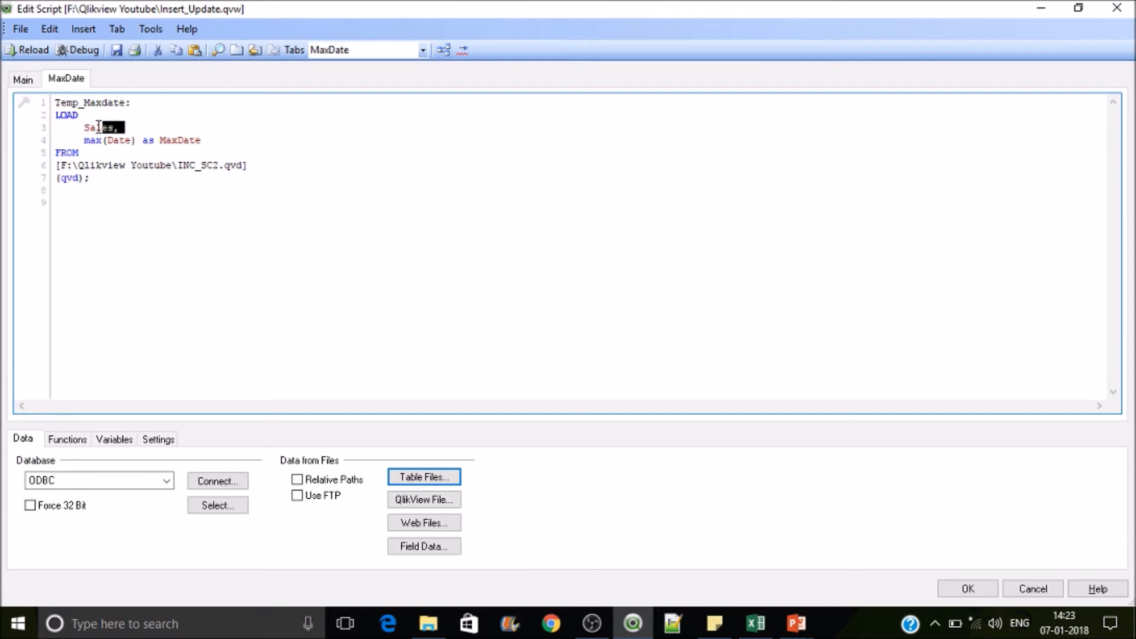
key(Delete)
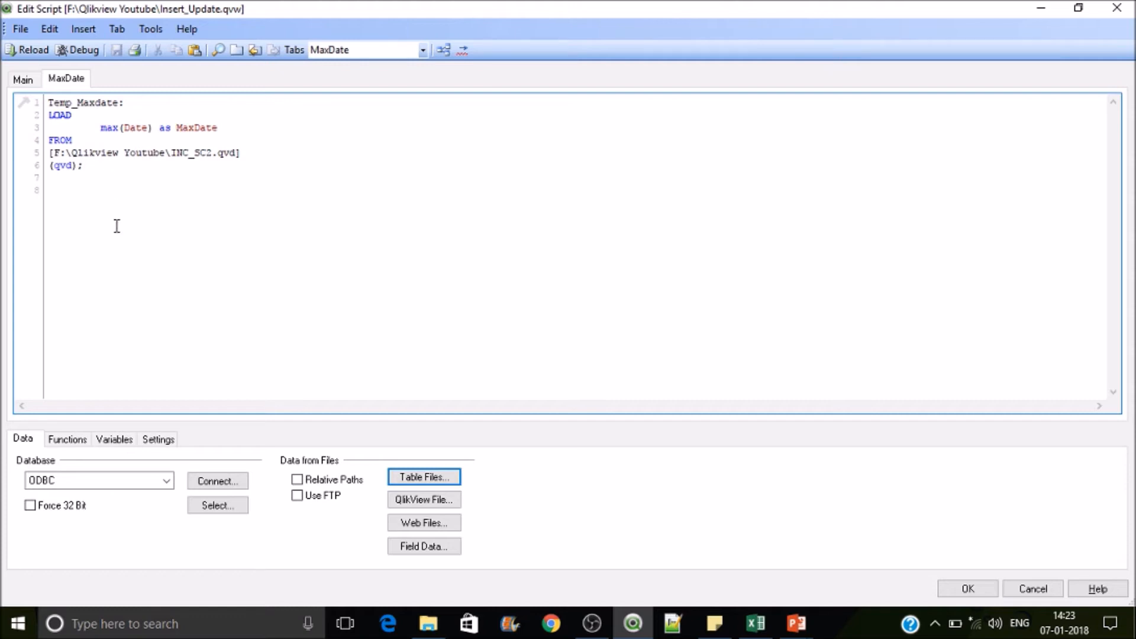
mouse_move(109, 182)
text(Let)
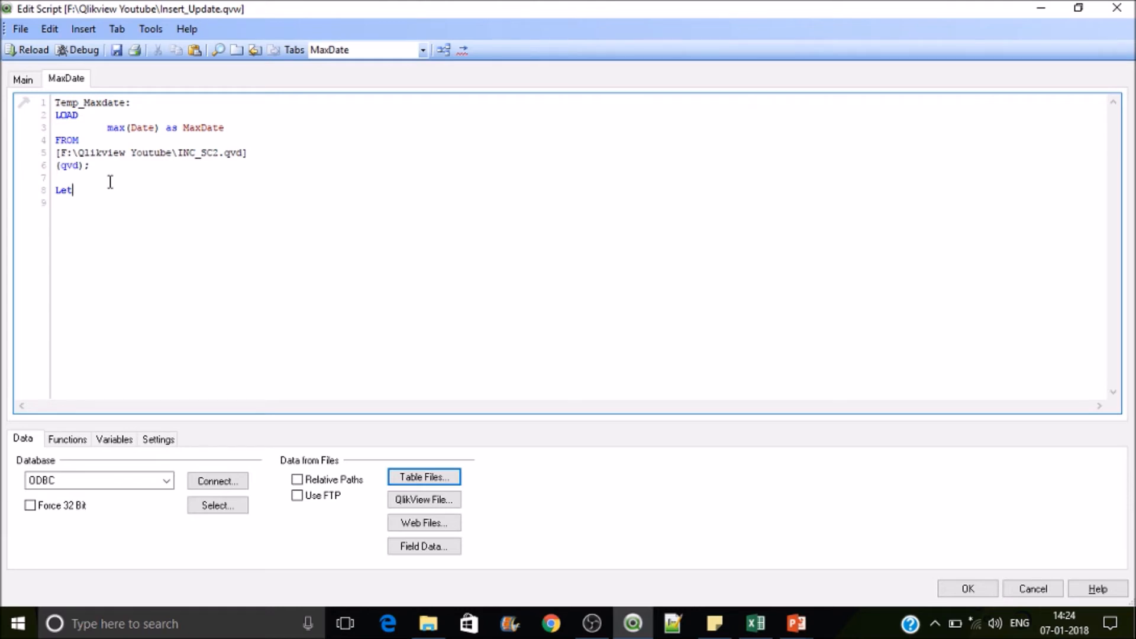
Write Let vMaxDate = Peek('MaxDate',0,'Temp_Maxdate'); below the load.
text(v)
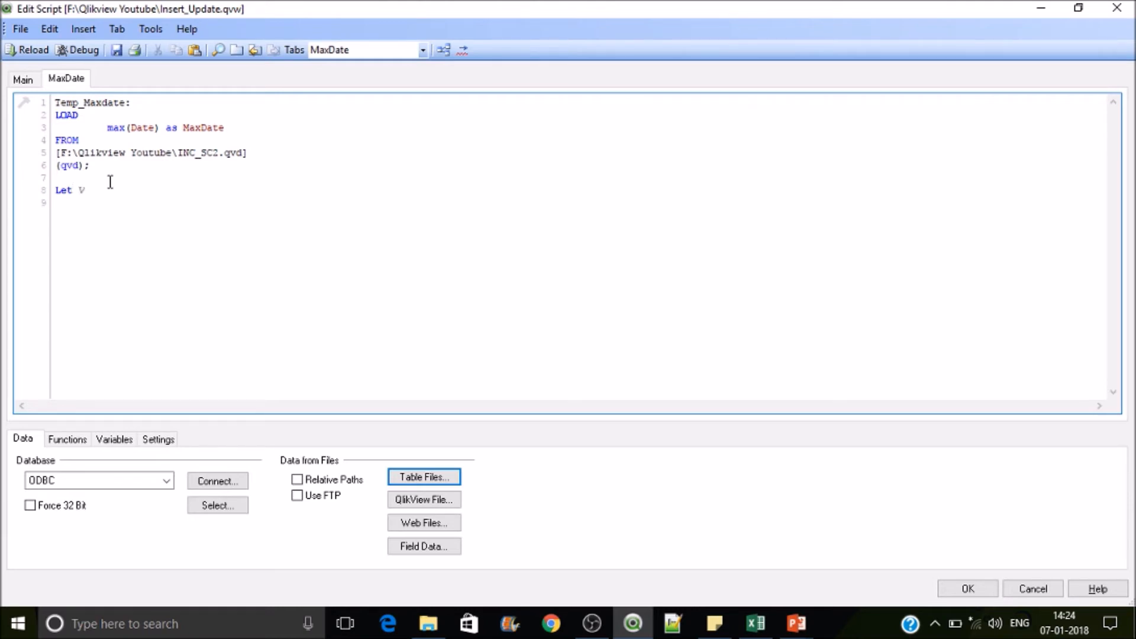
text(Max)
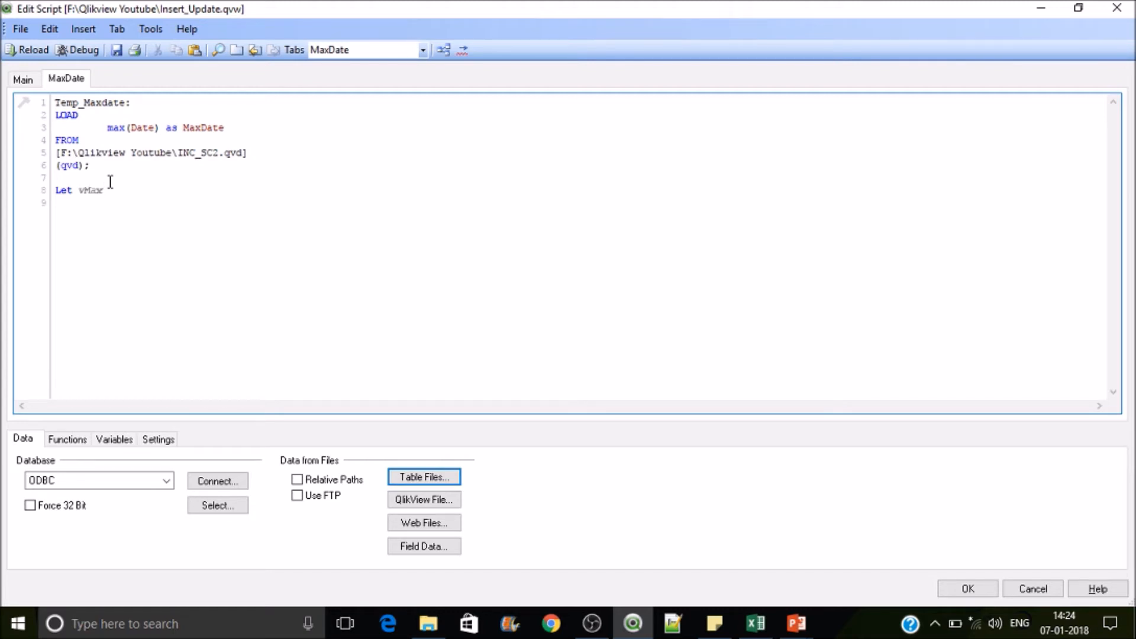
text(Date)
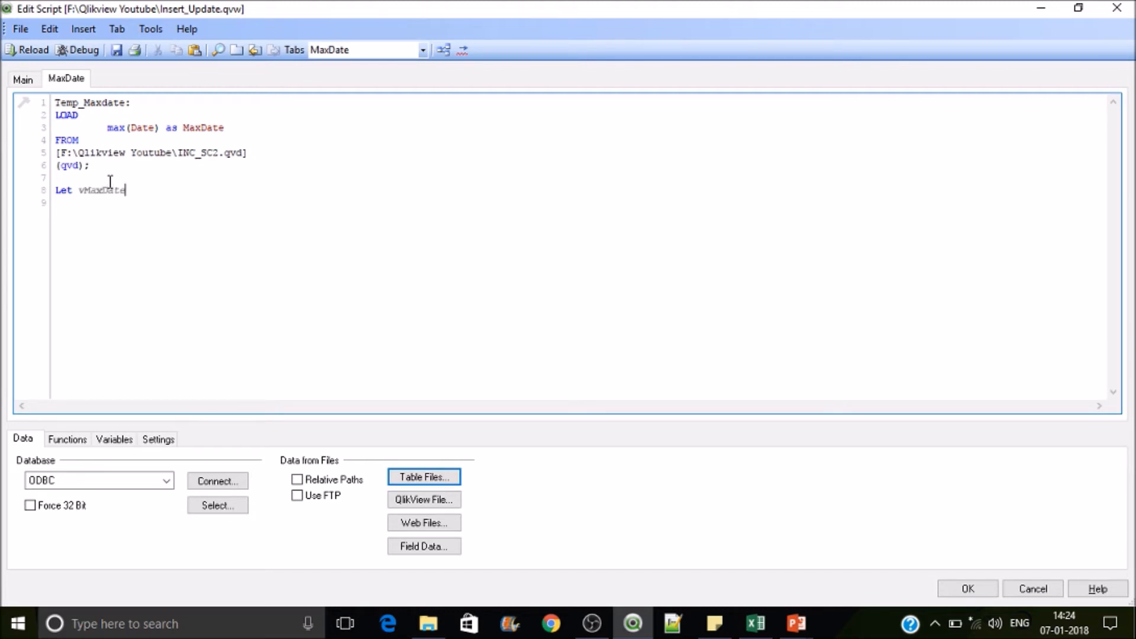
text(= pe)
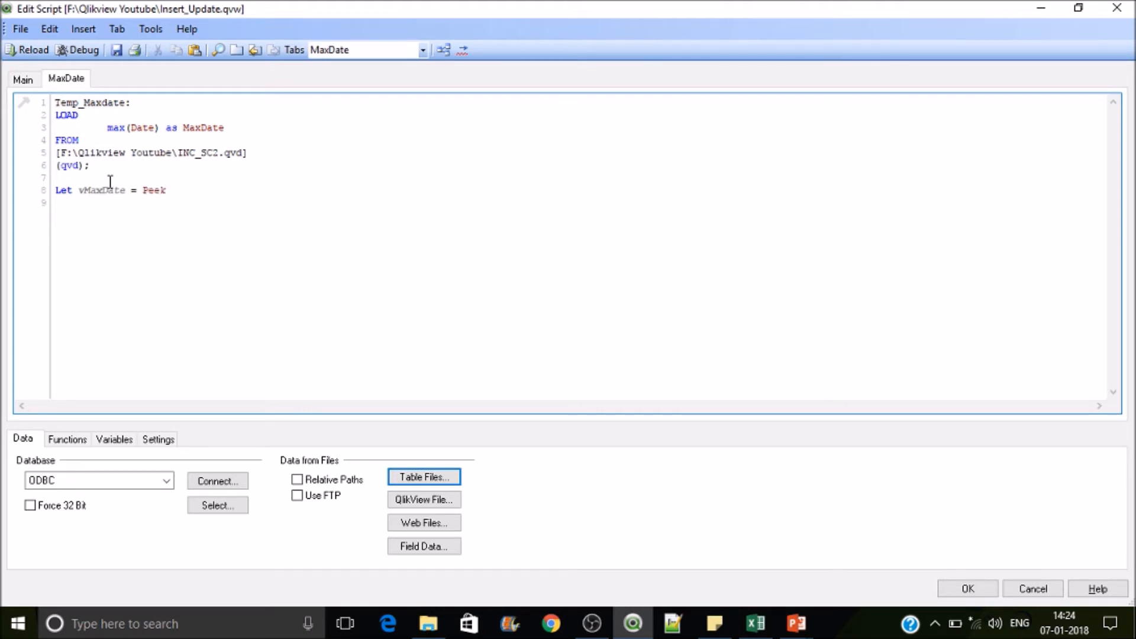
text(()
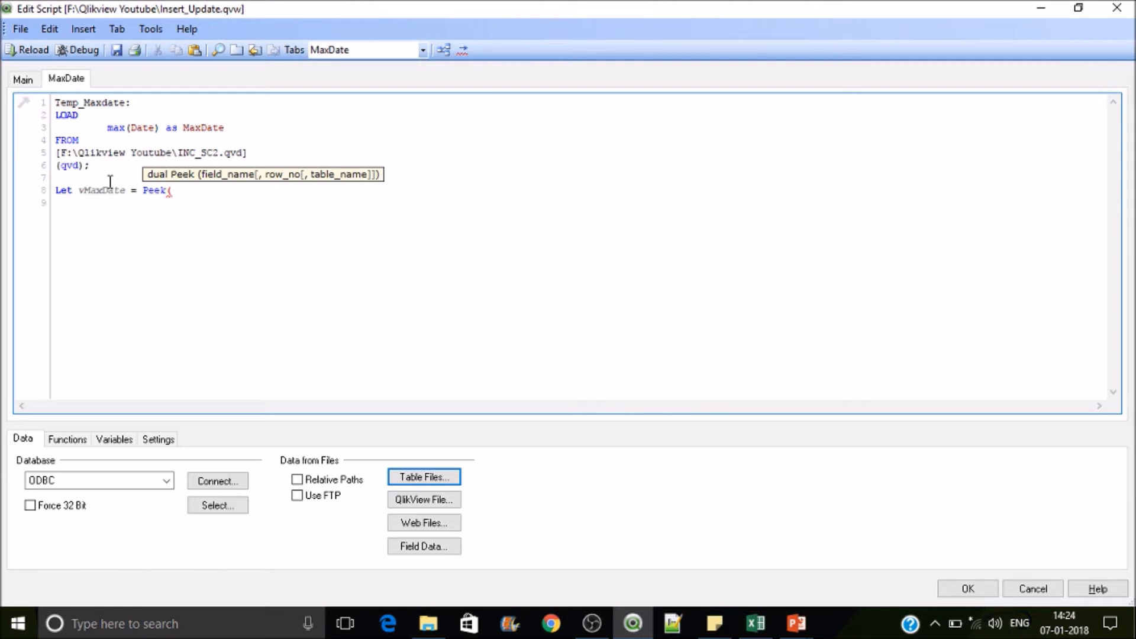
text(')
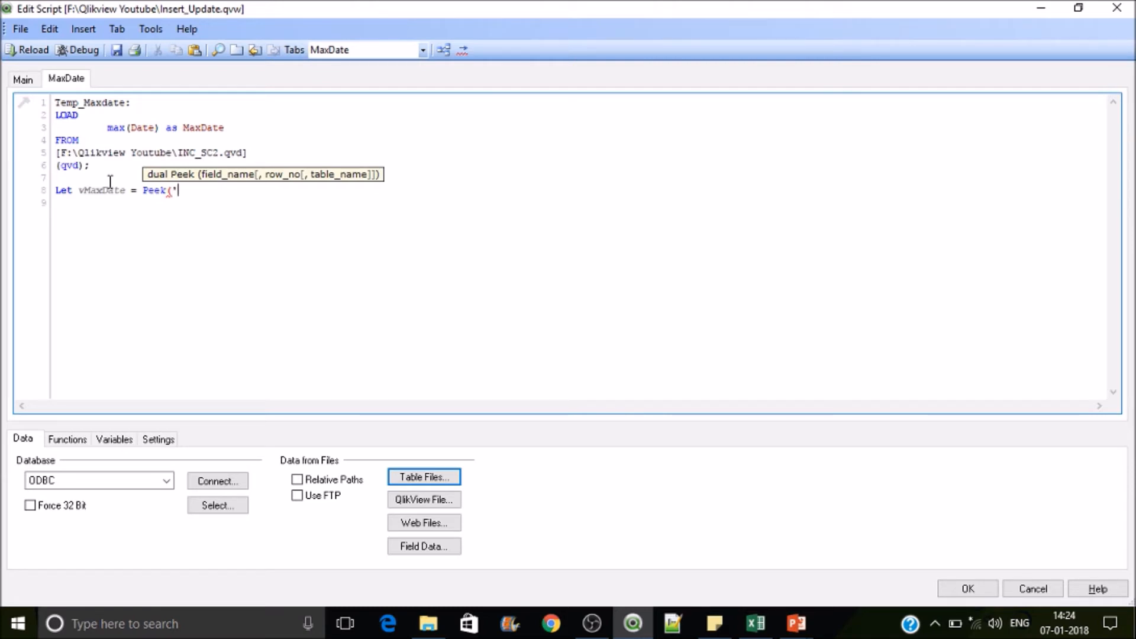
text(')
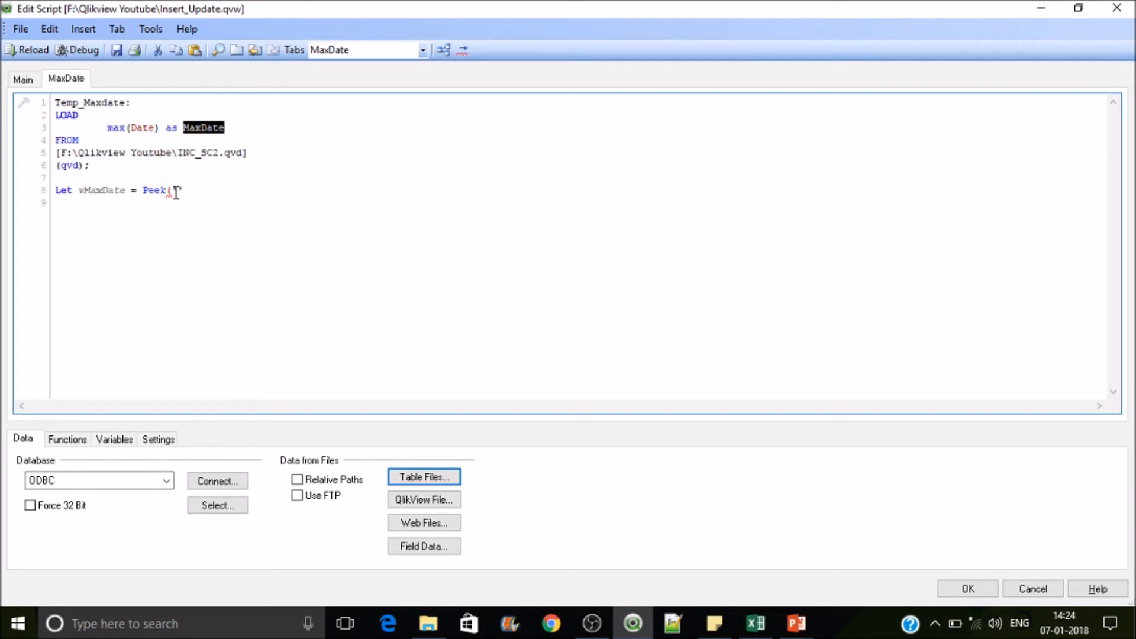
text(MaxDate')
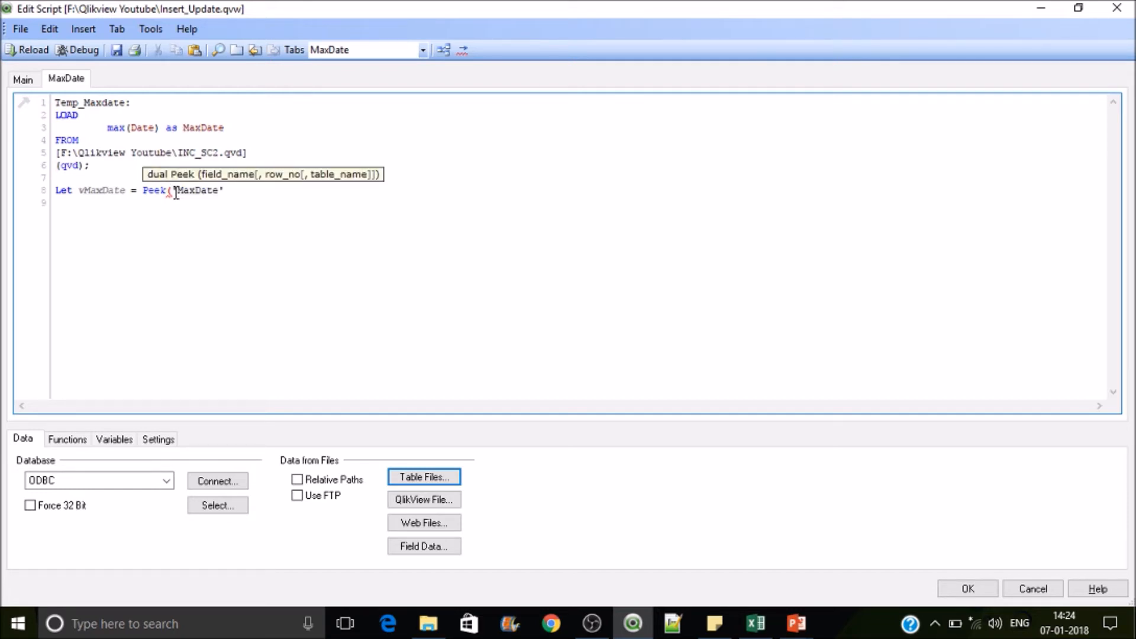
text(,)
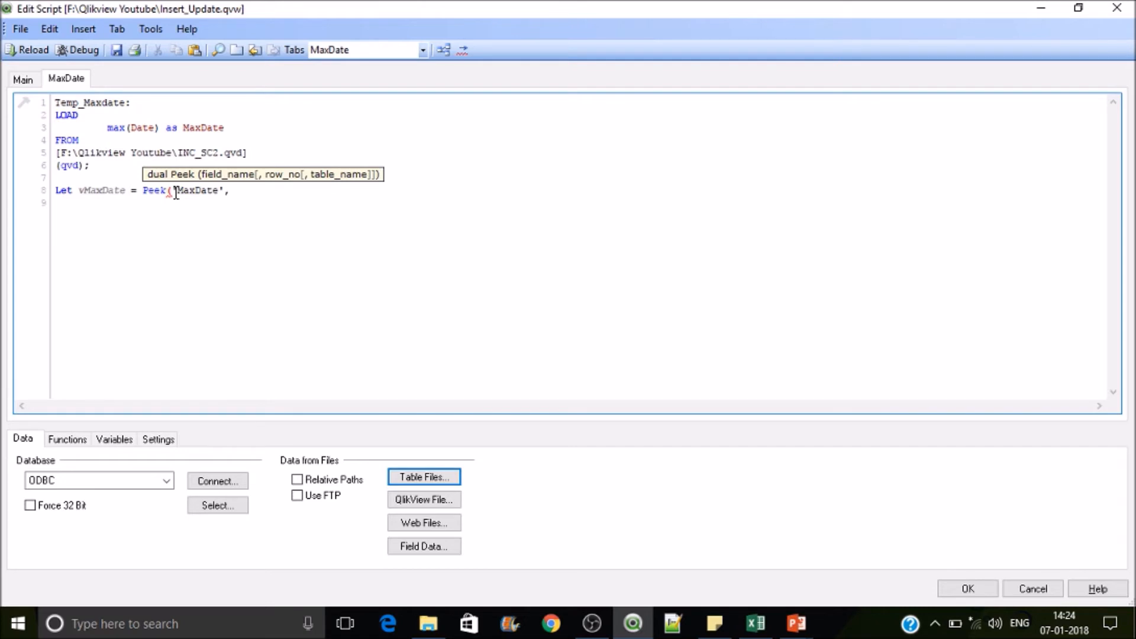
text(0,)
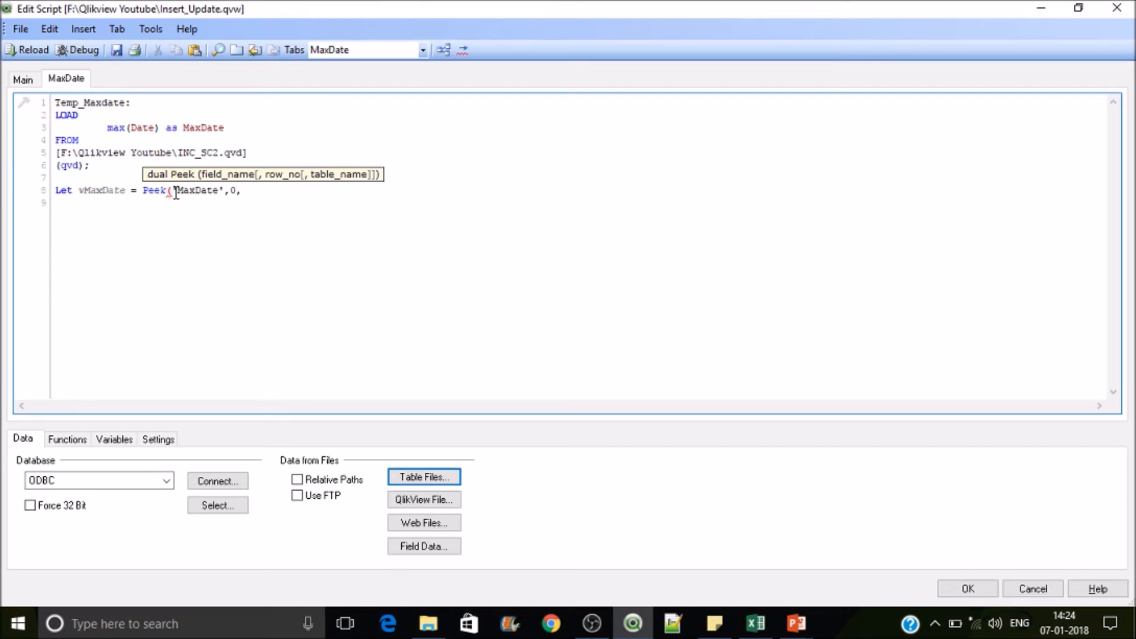
text('')
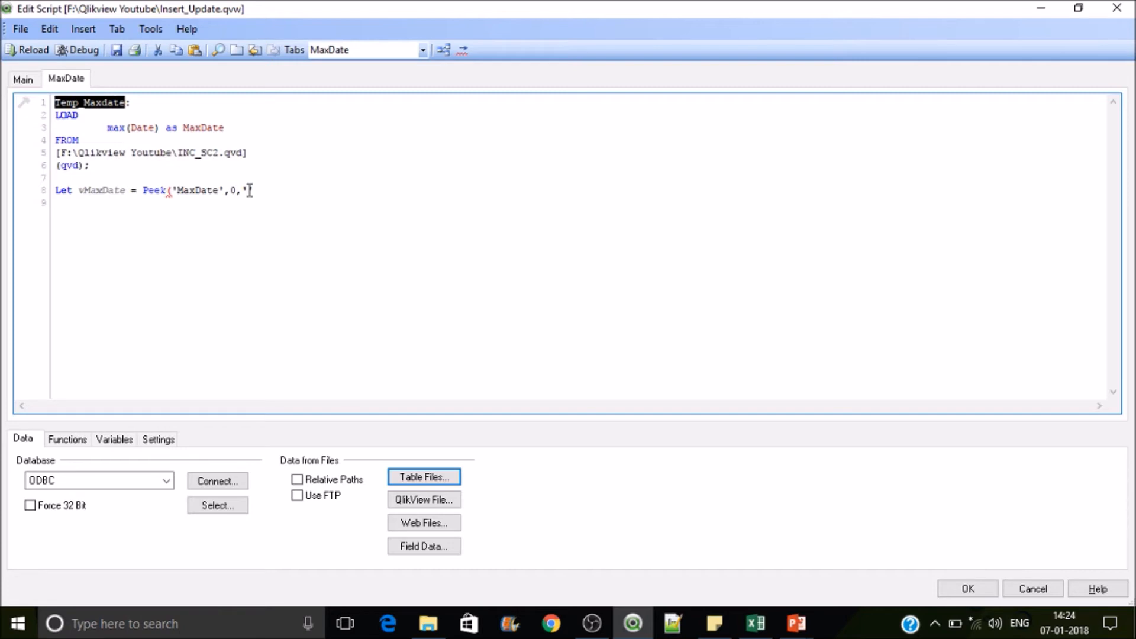
text(Temp_Maxdate)
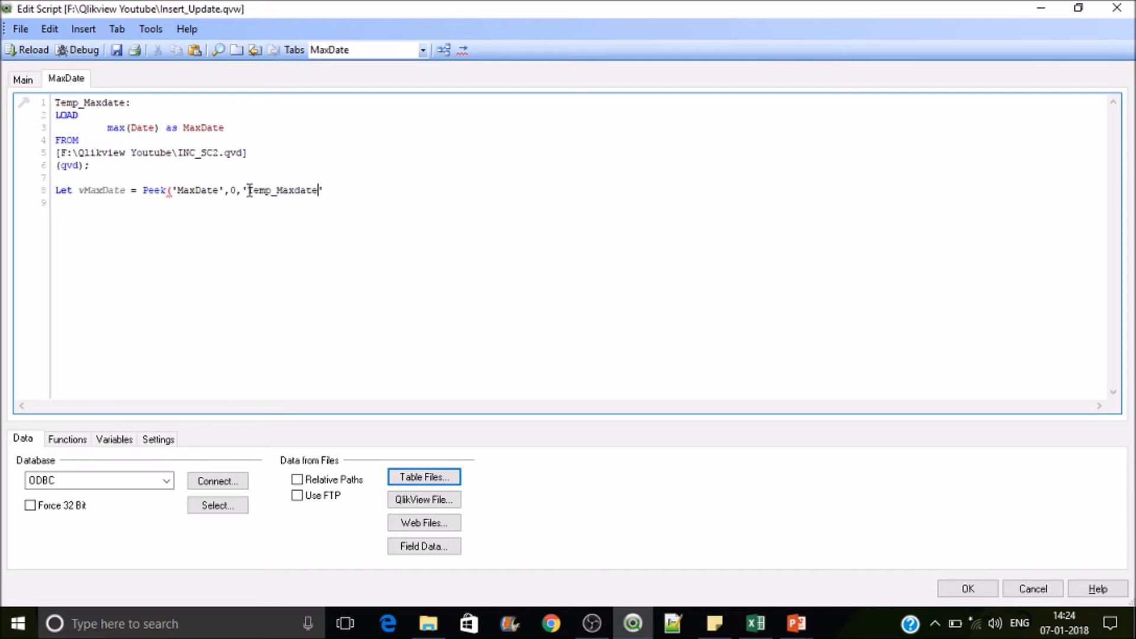
text('))
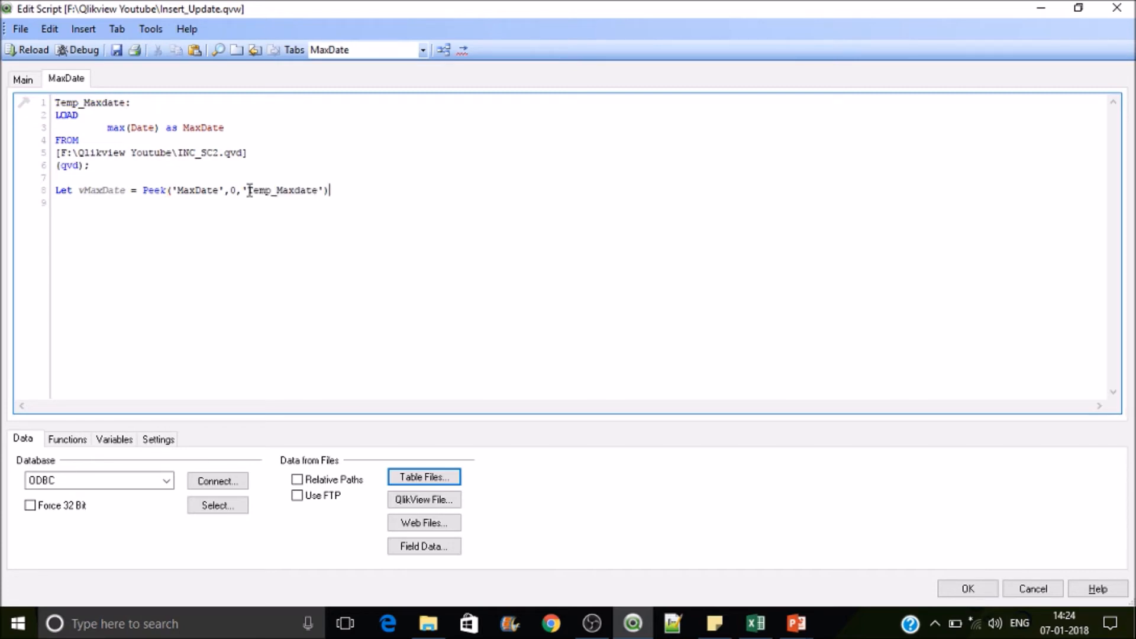
text(;)
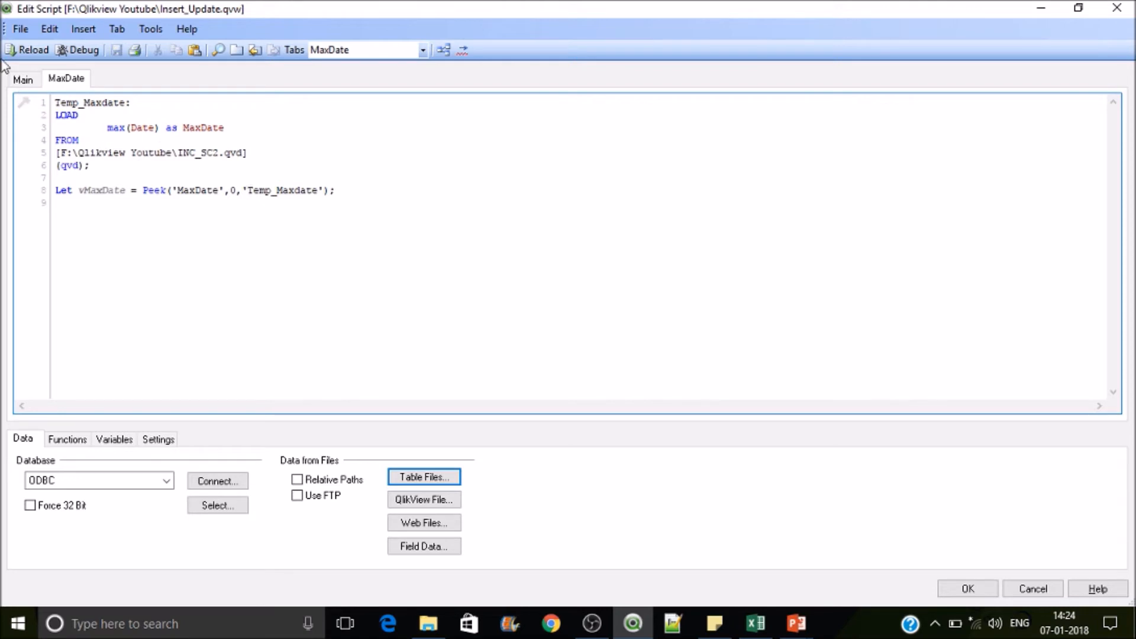
Reload the script, fetching one line into Temp_Maxdate, and dismiss the progress window.
click(27, 50)
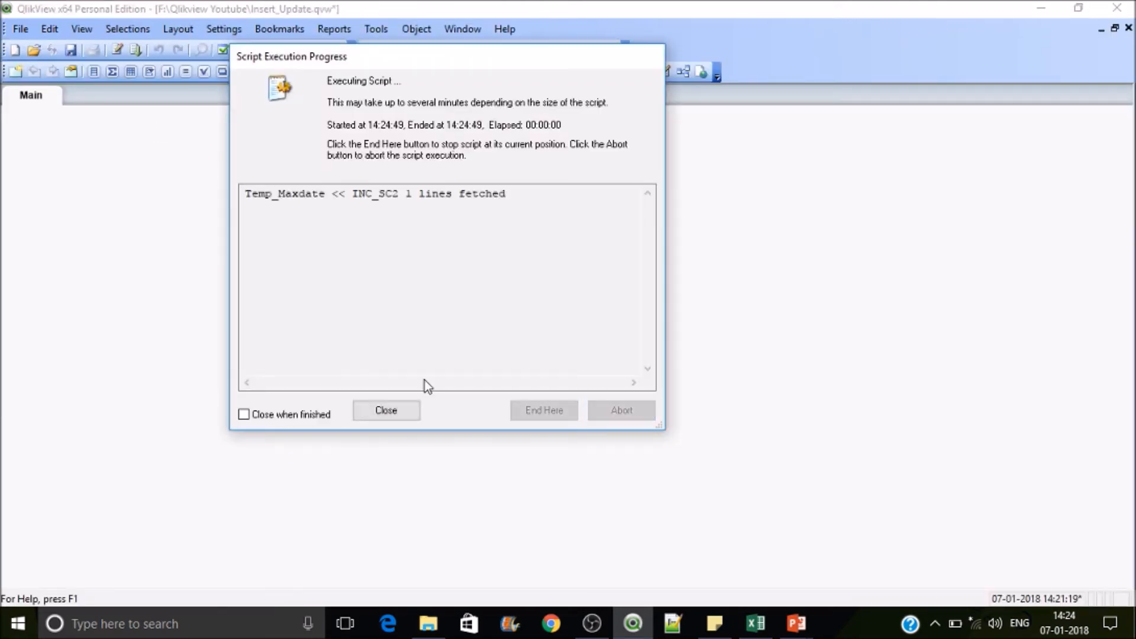
click(386, 411)
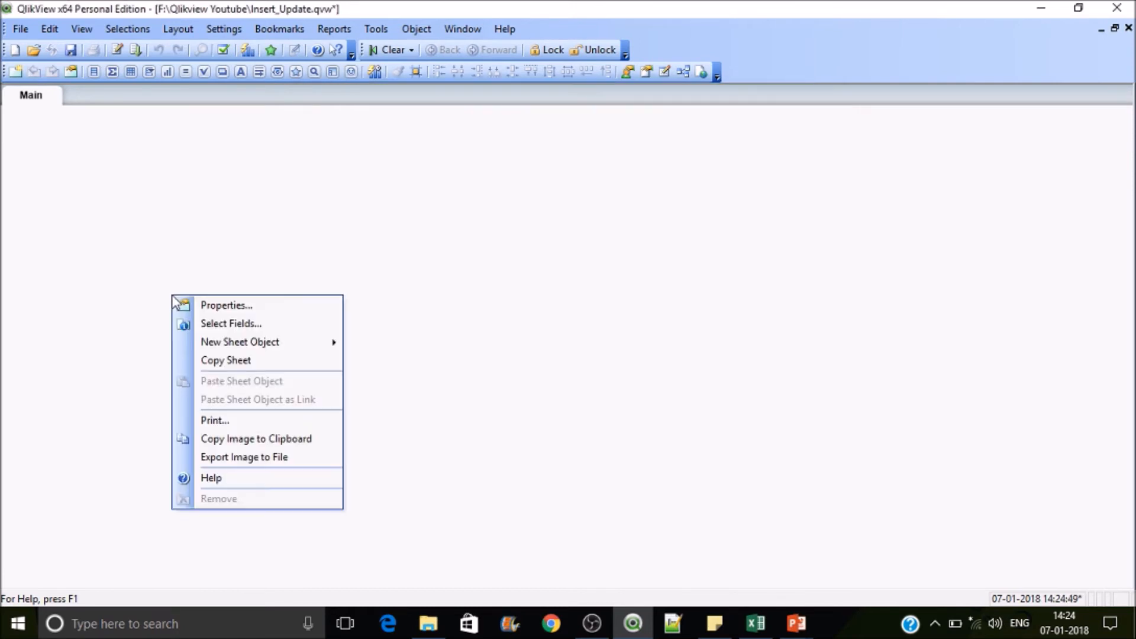
mouse_move(241, 341)
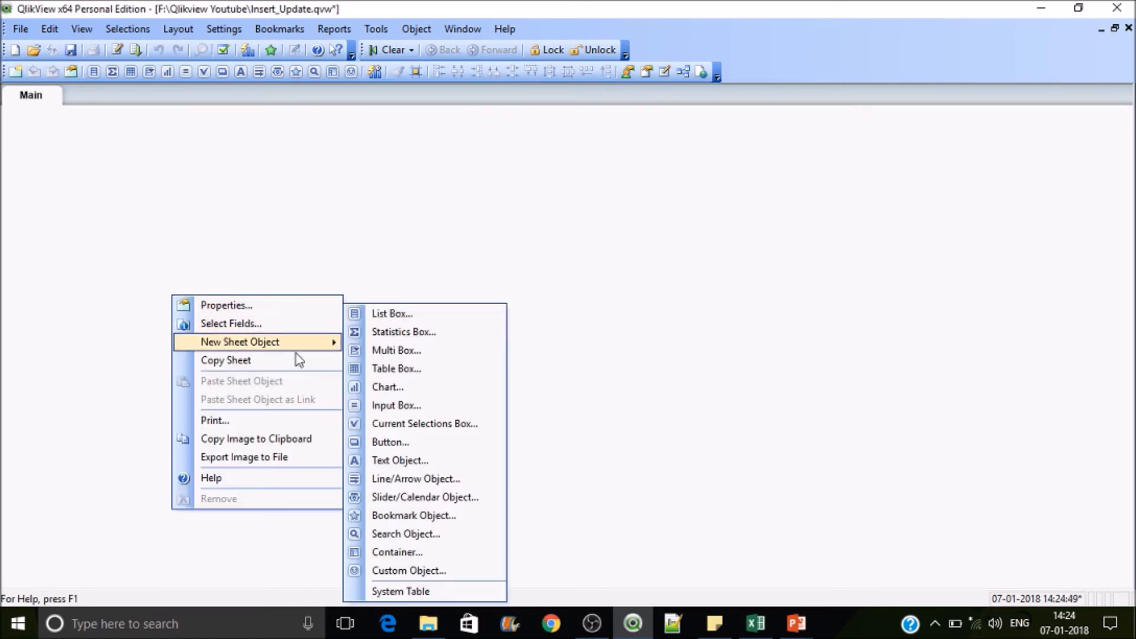
Create a text object with expression =Date(vMaxDate,'DD-MMM-YY') showing the stored maximum date.
click(400, 460)
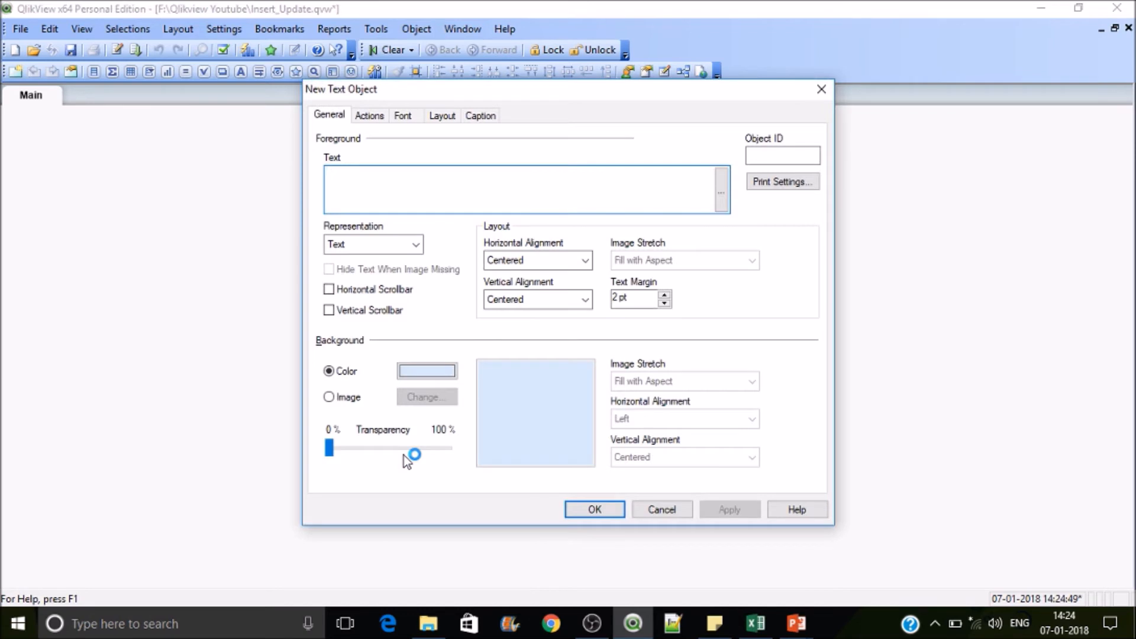
text(=)
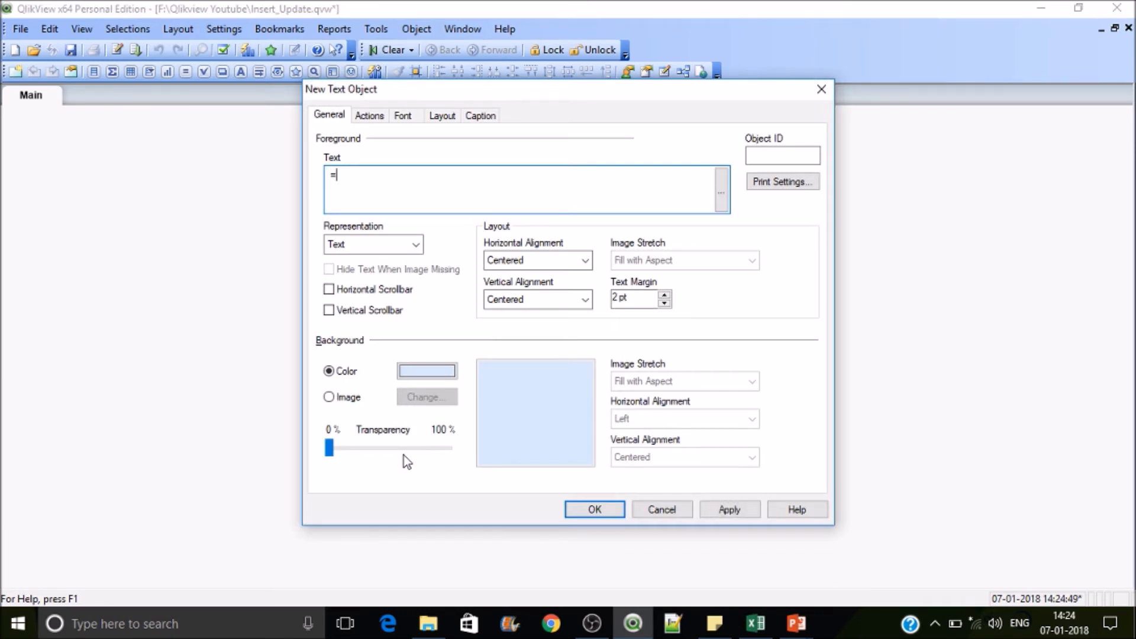
text(v)
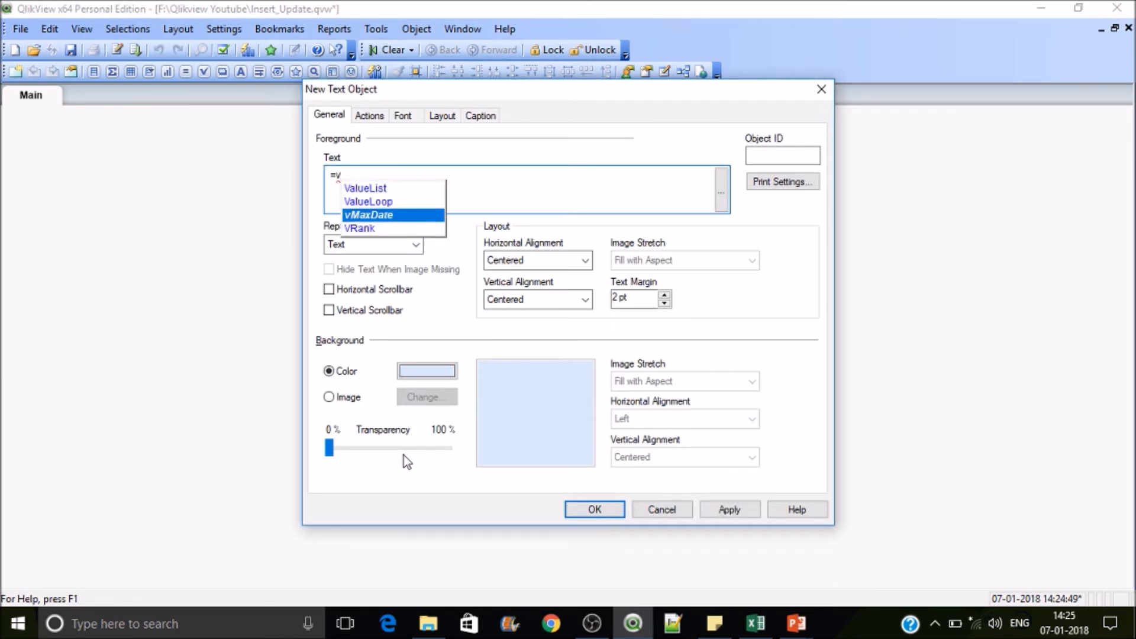
click(368, 214)
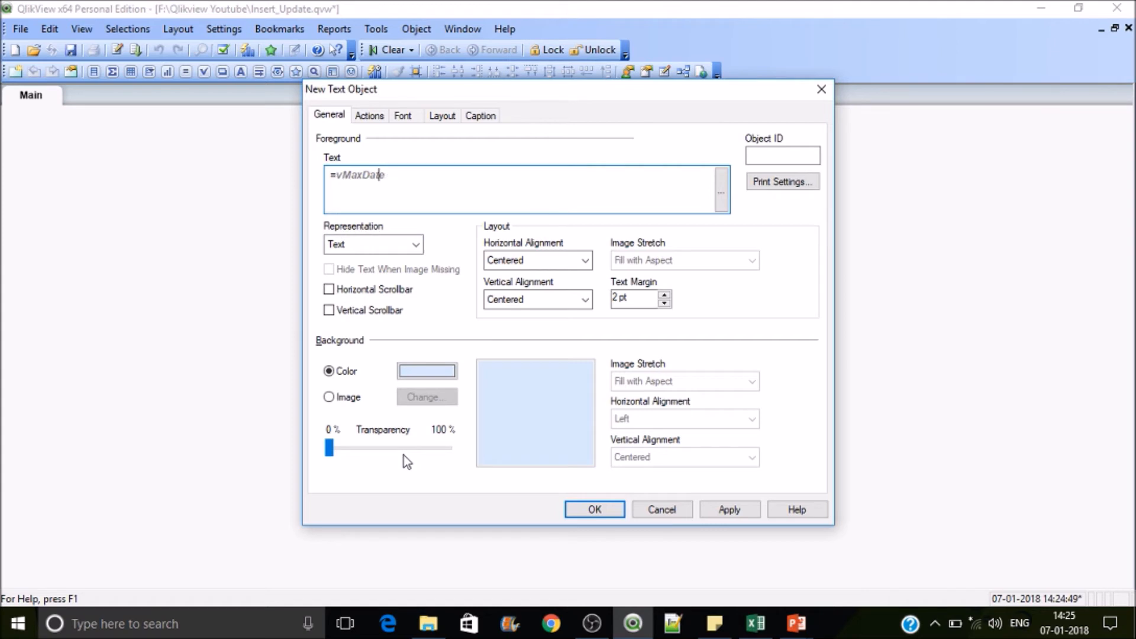
text(D)
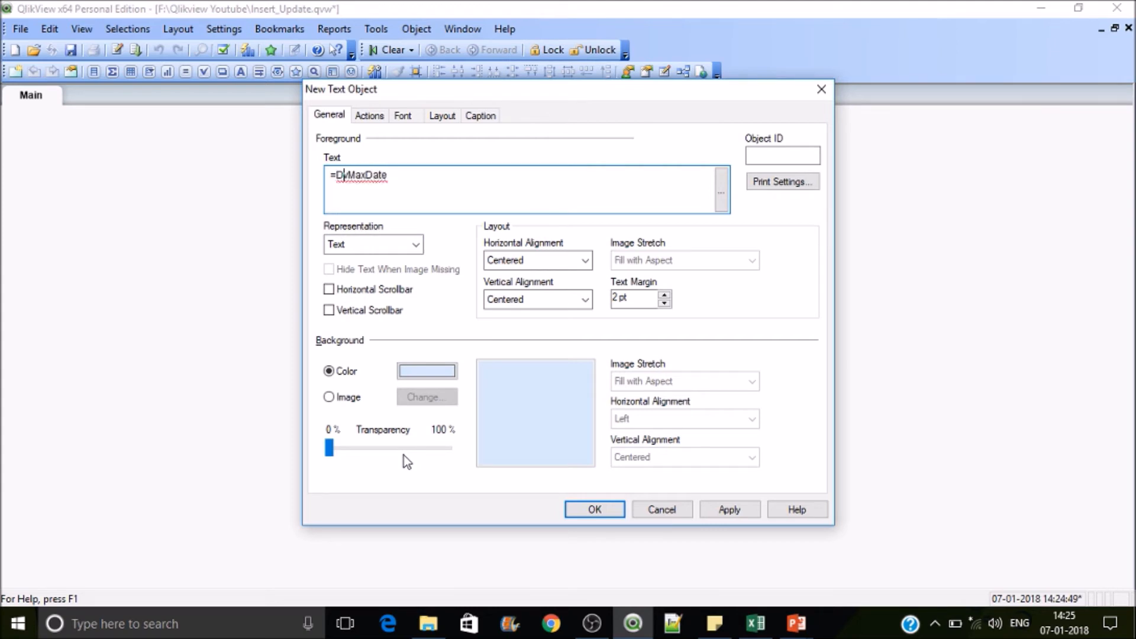
text(ate()
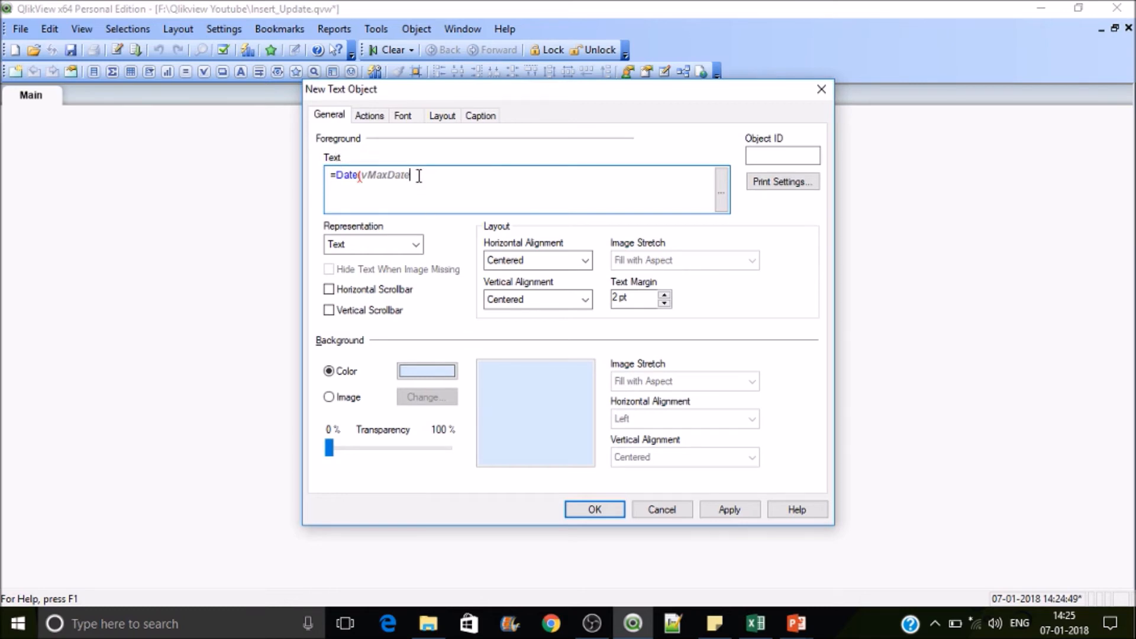
text(,)
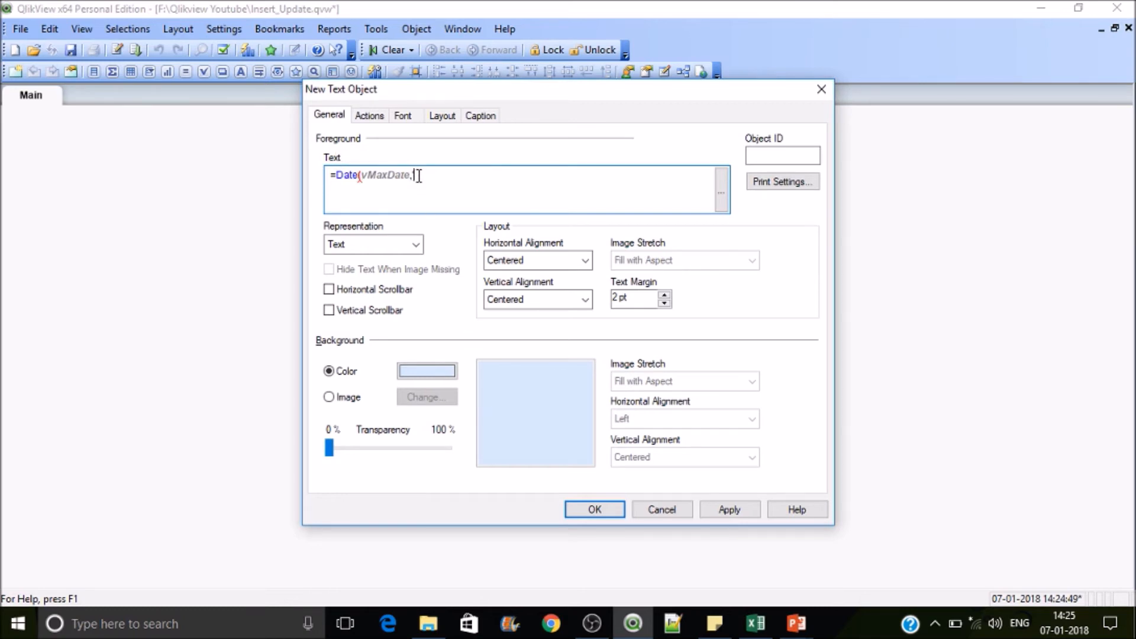
text('DD')
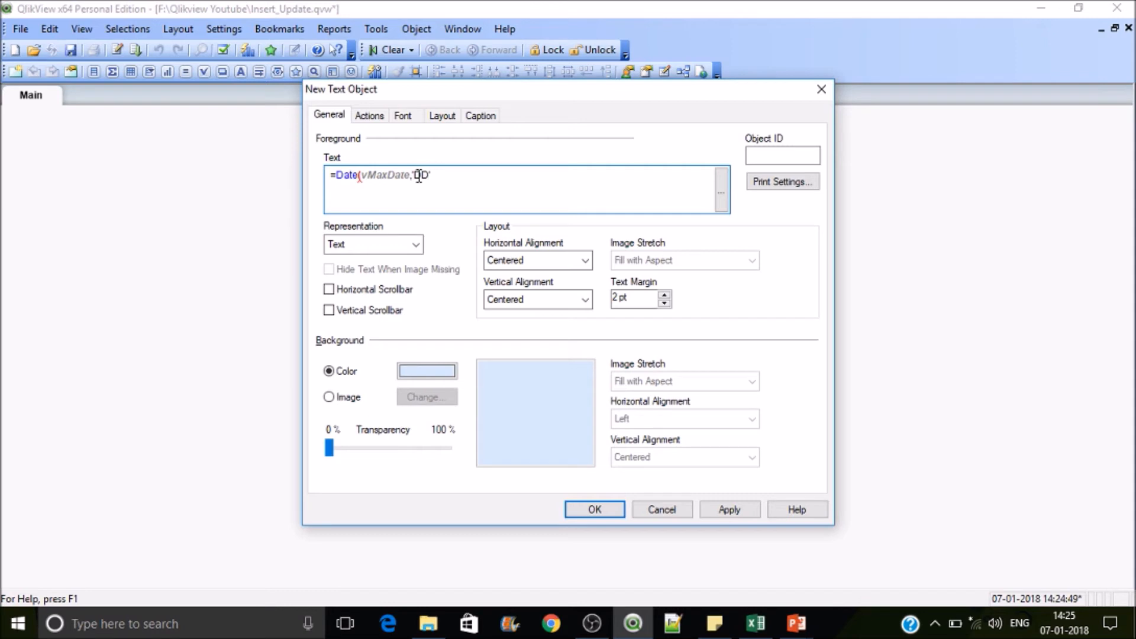
text(-MMM)
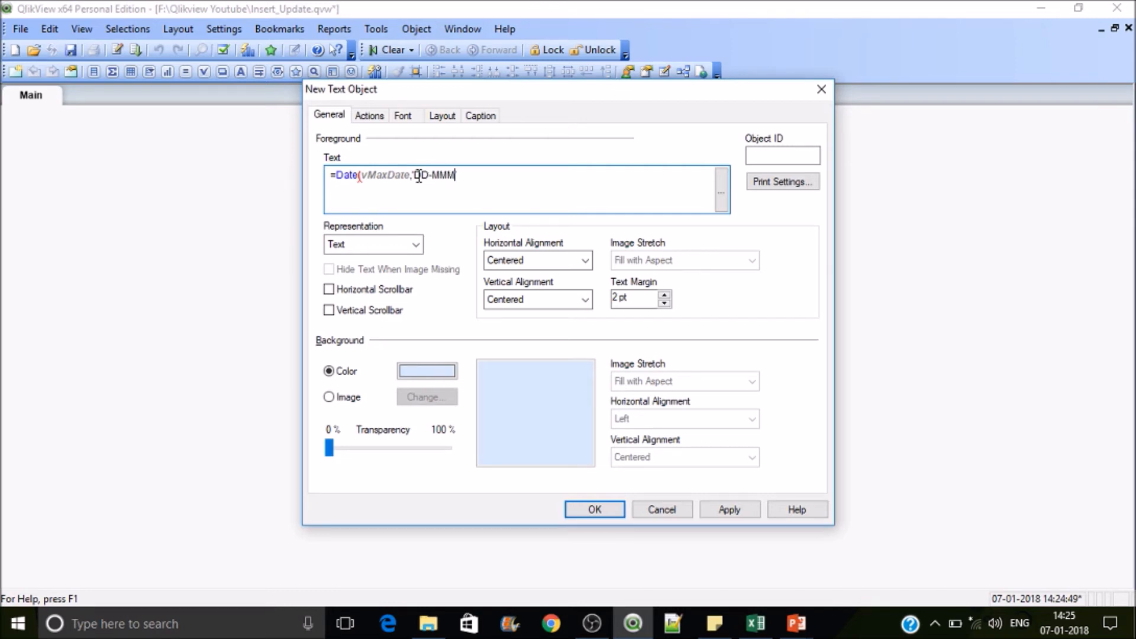
text(')
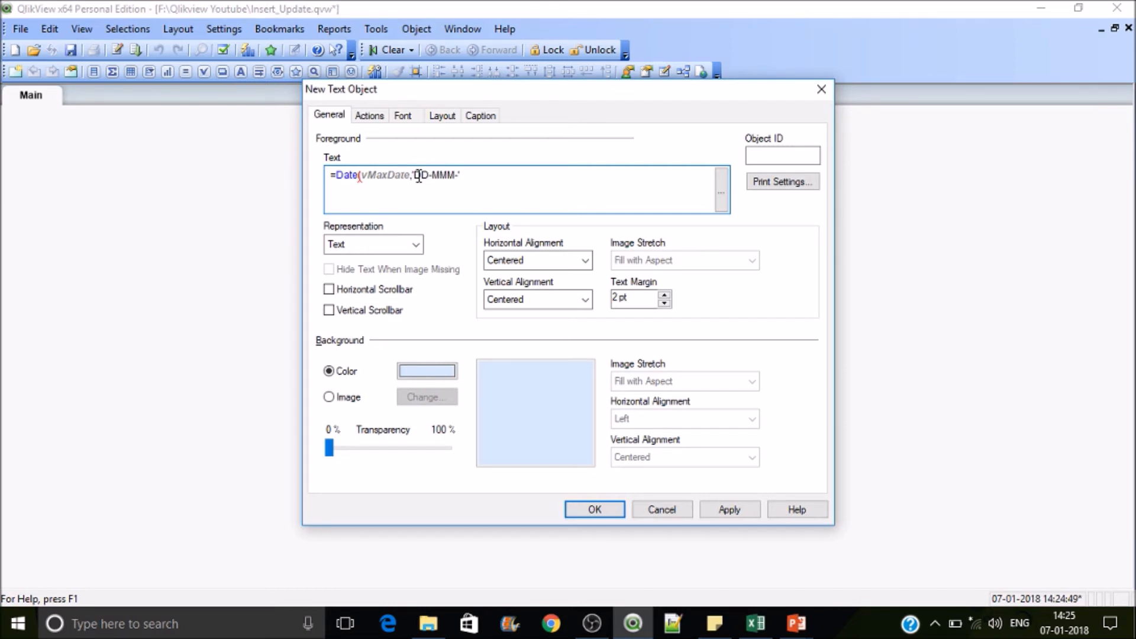
text(YY)
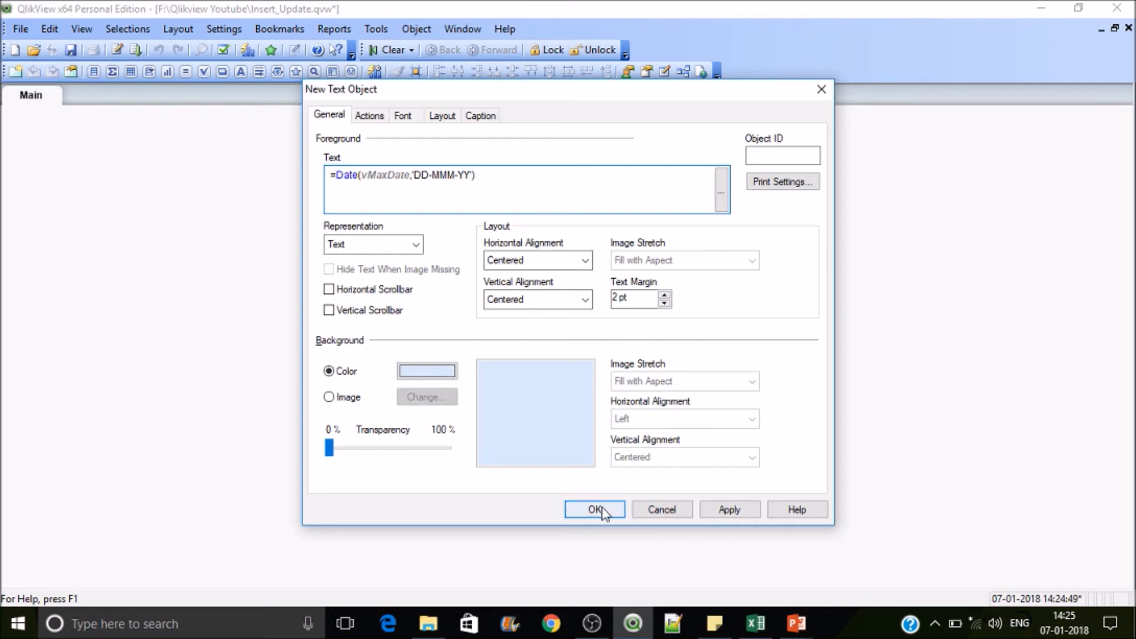
click(594, 508)
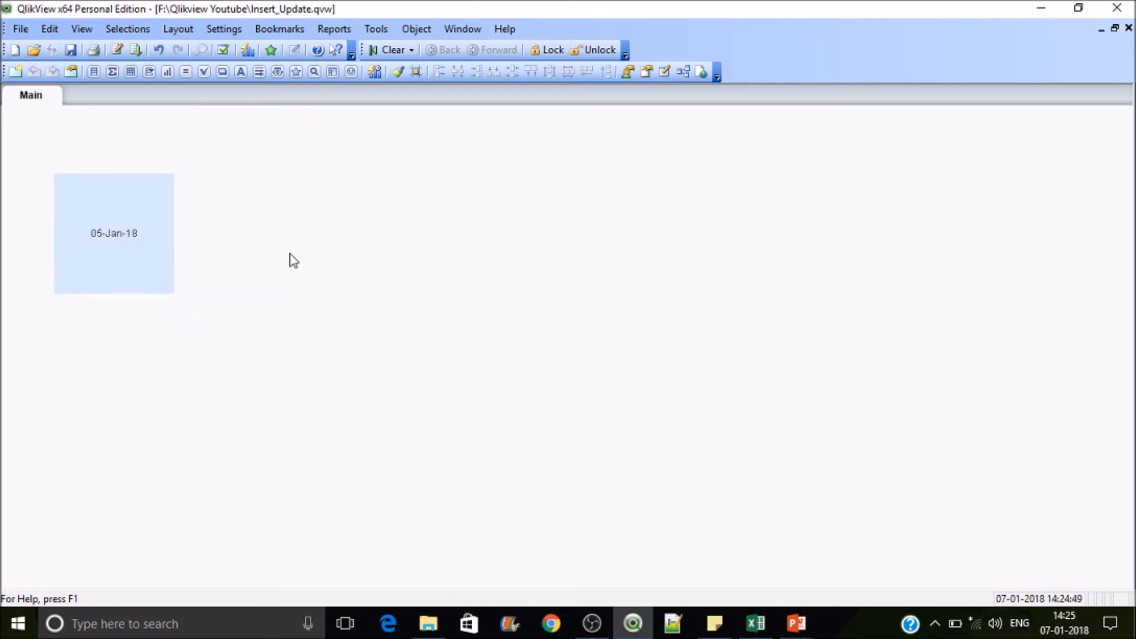
mouse_move(688, 440)
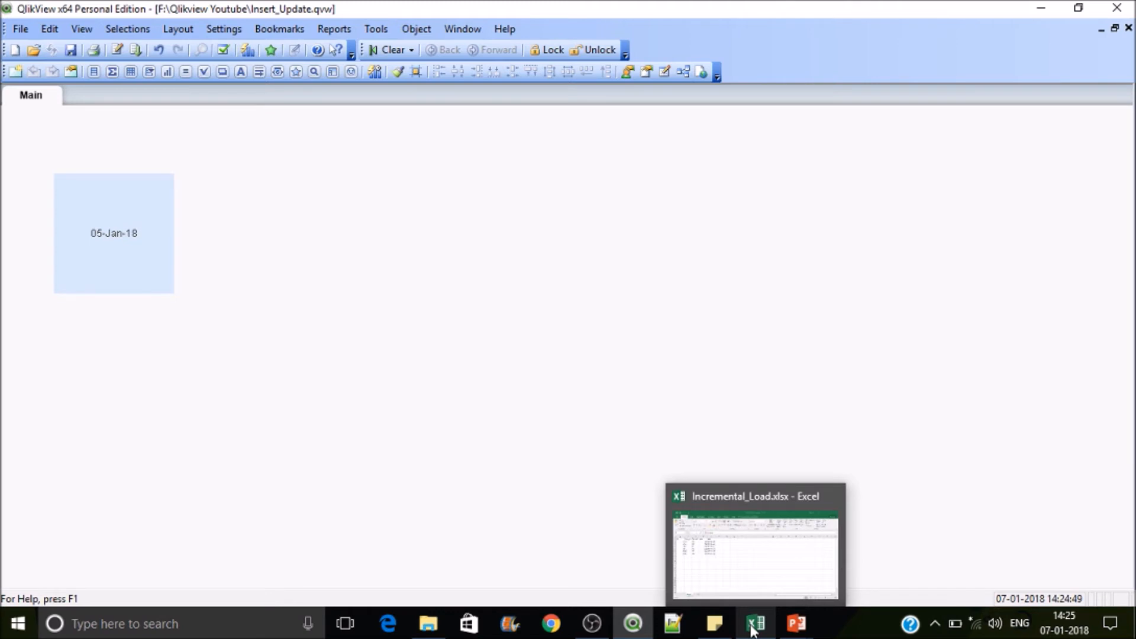
mouse_move(482, 289)
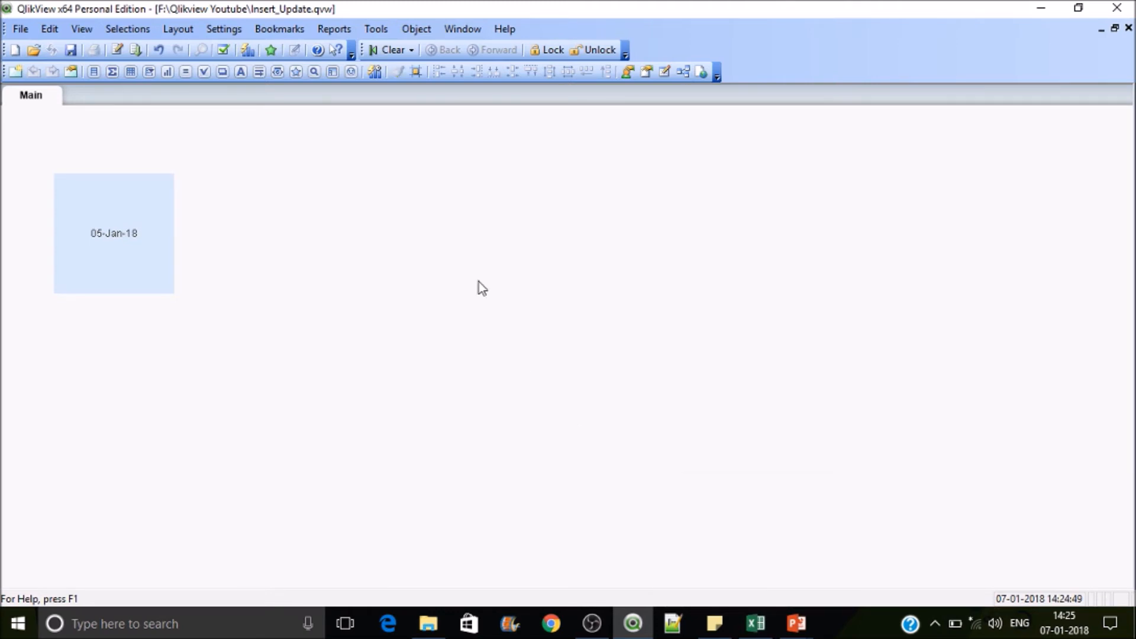
mouse_move(355, 273)
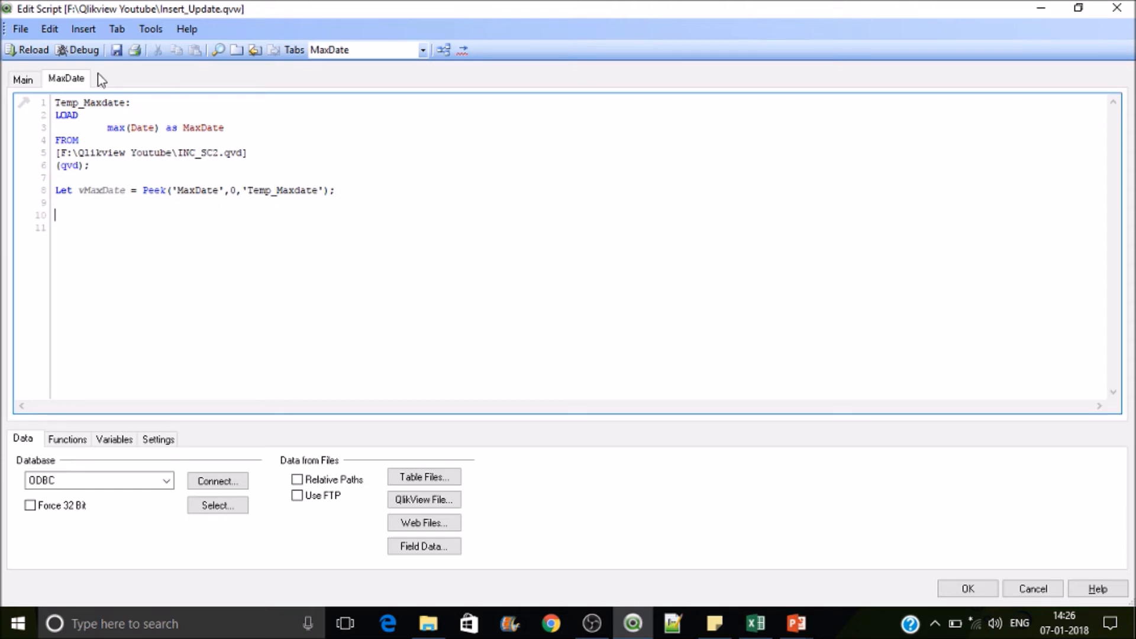
Add Drop Table Temp_Maxdate; on a new line after the vMaxDate assignment.
double_click(95, 102)
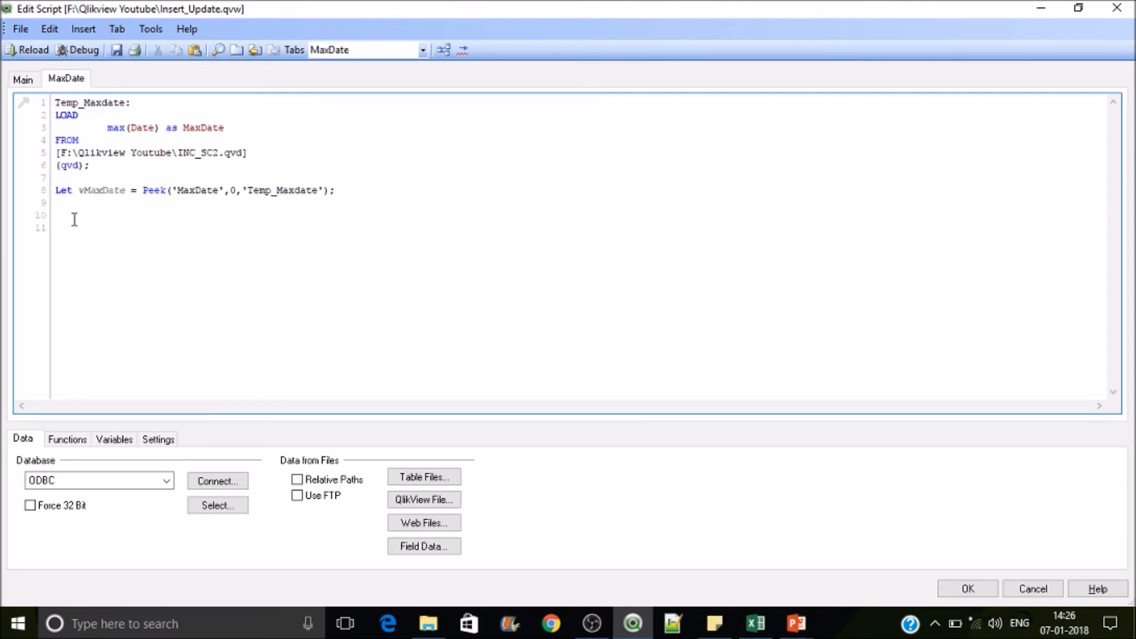
text(Drop)
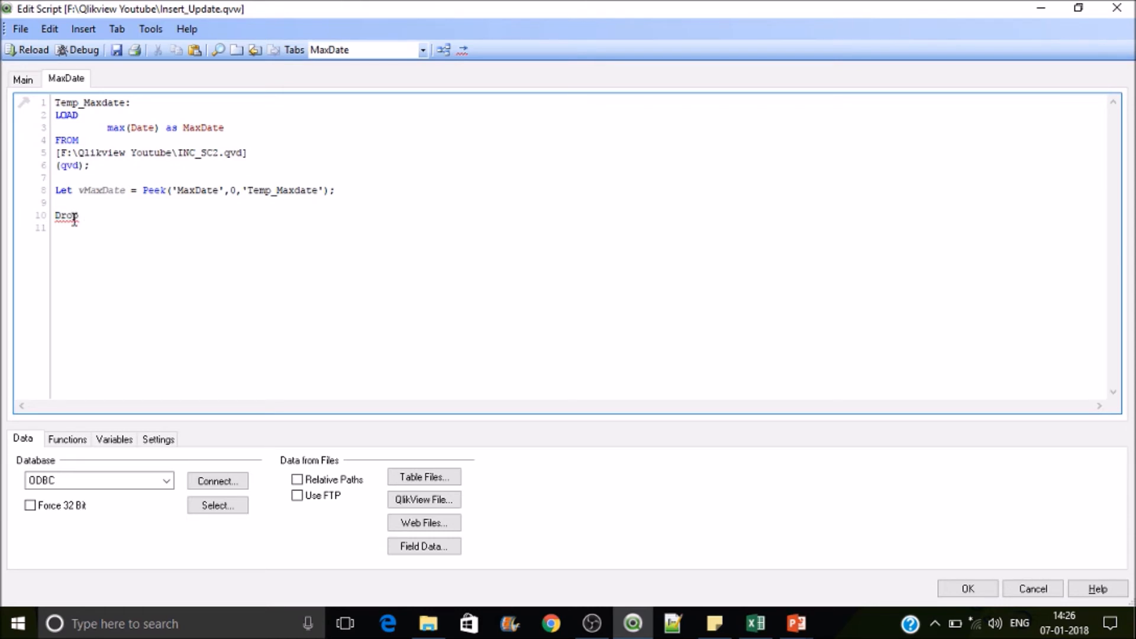
text(Table)
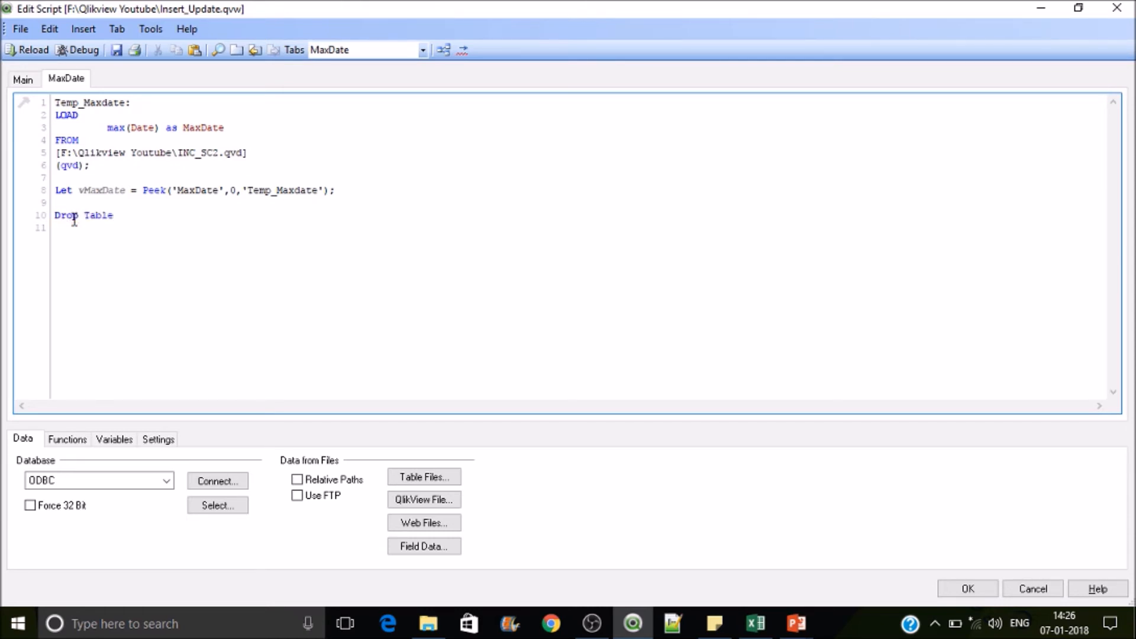
text(Temp_Maxdate;)
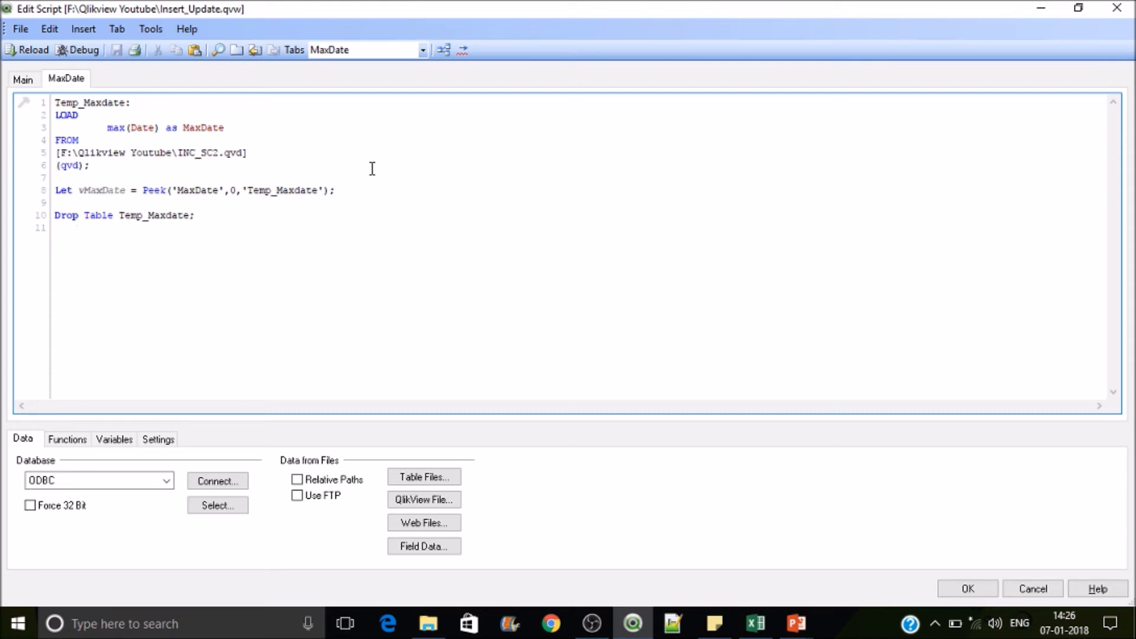
mouse_move(237, 50)
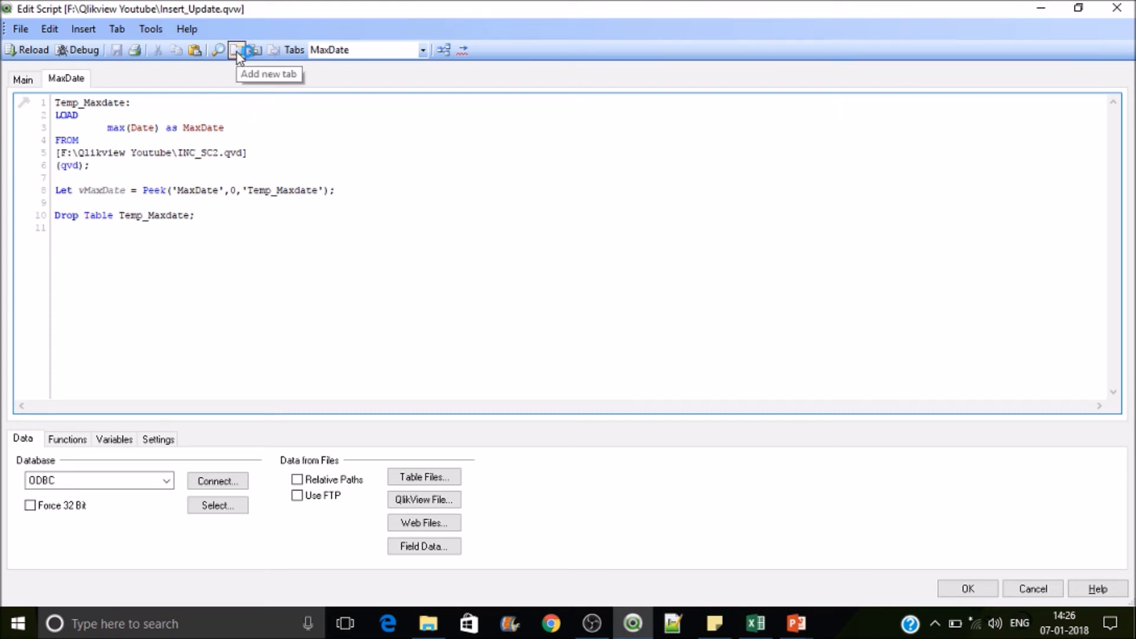
Add a new script tab named Inc and begin browsing for a table file to load.
click(236, 49)
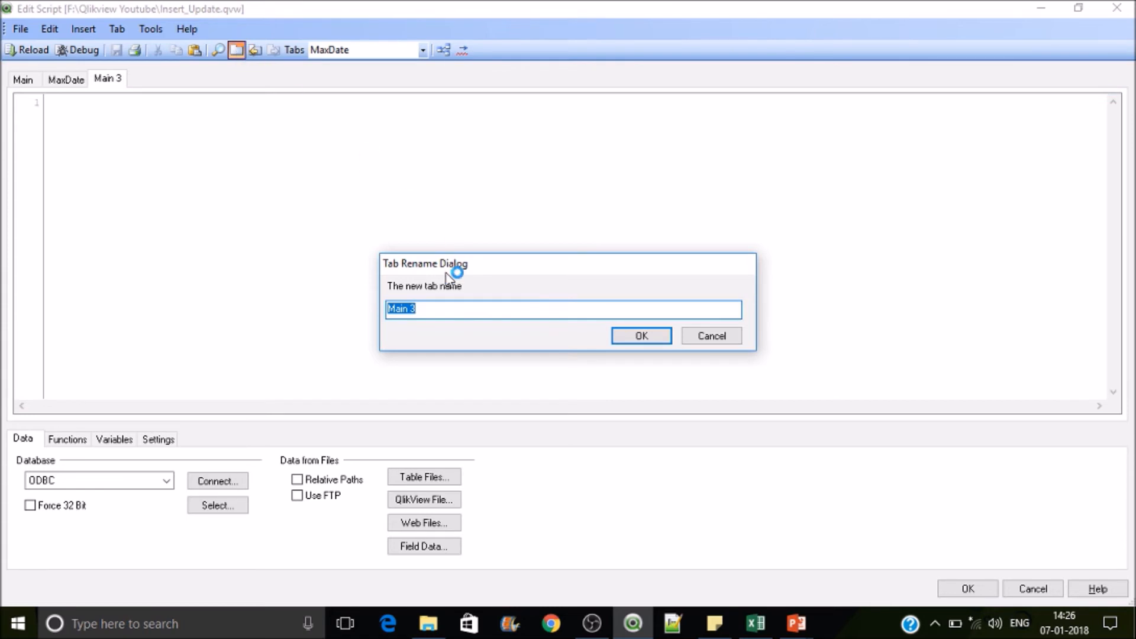
text(Inc)
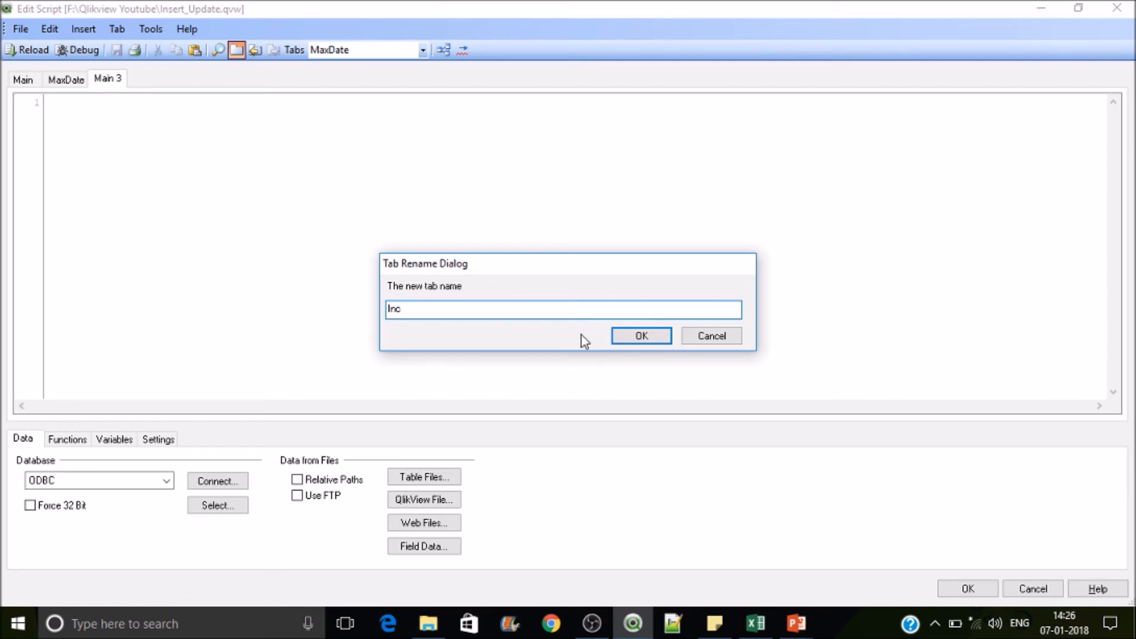
click(640, 335)
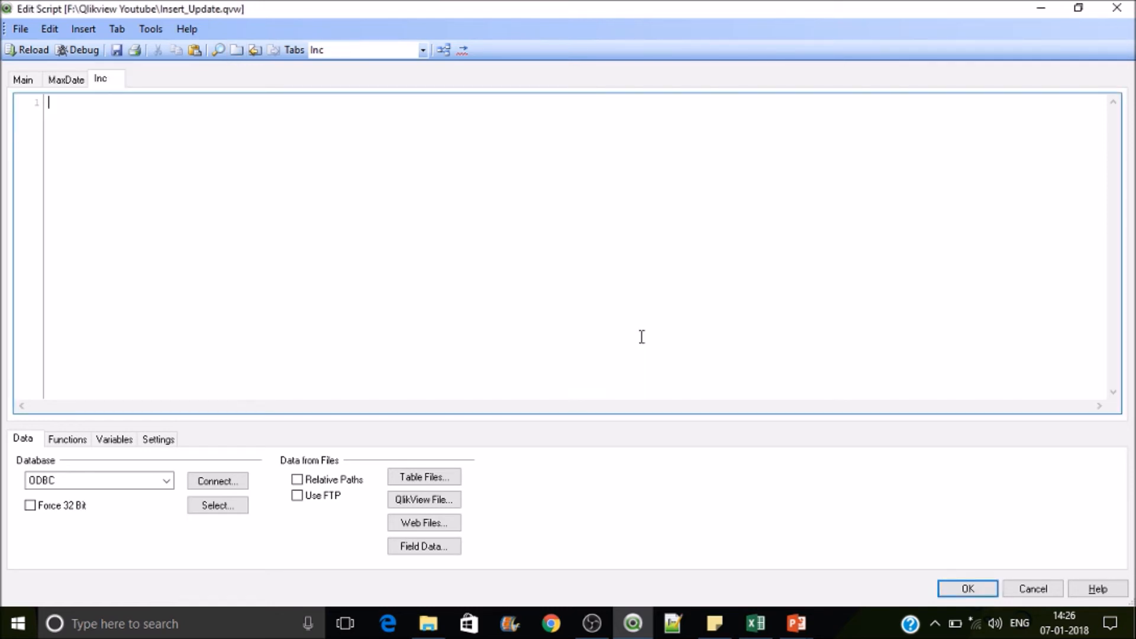
click(423, 477)
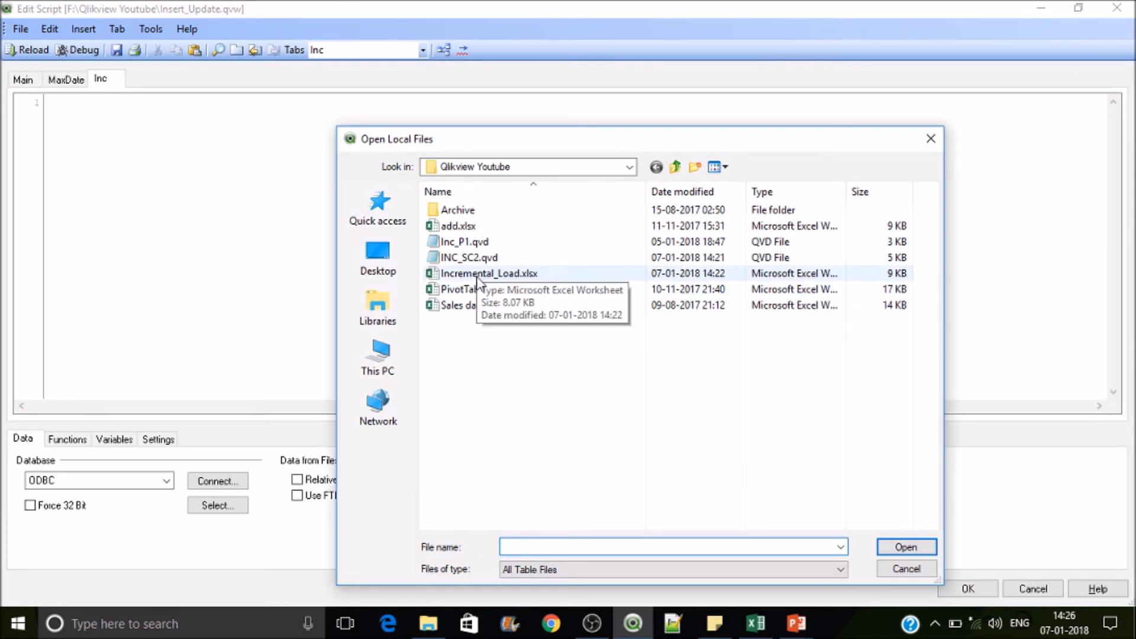
Insert a LOAD of ID, Category, Product, Sales, Date from Incremental_Load.xlsx and begin a Where clause.
double_click(490, 273)
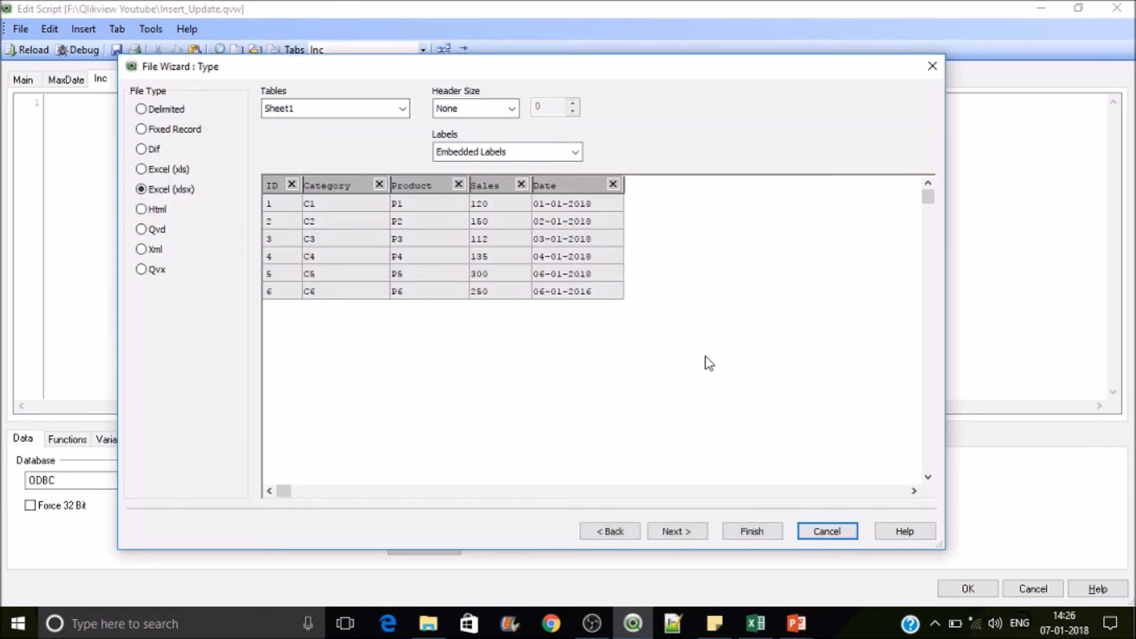
click(751, 531)
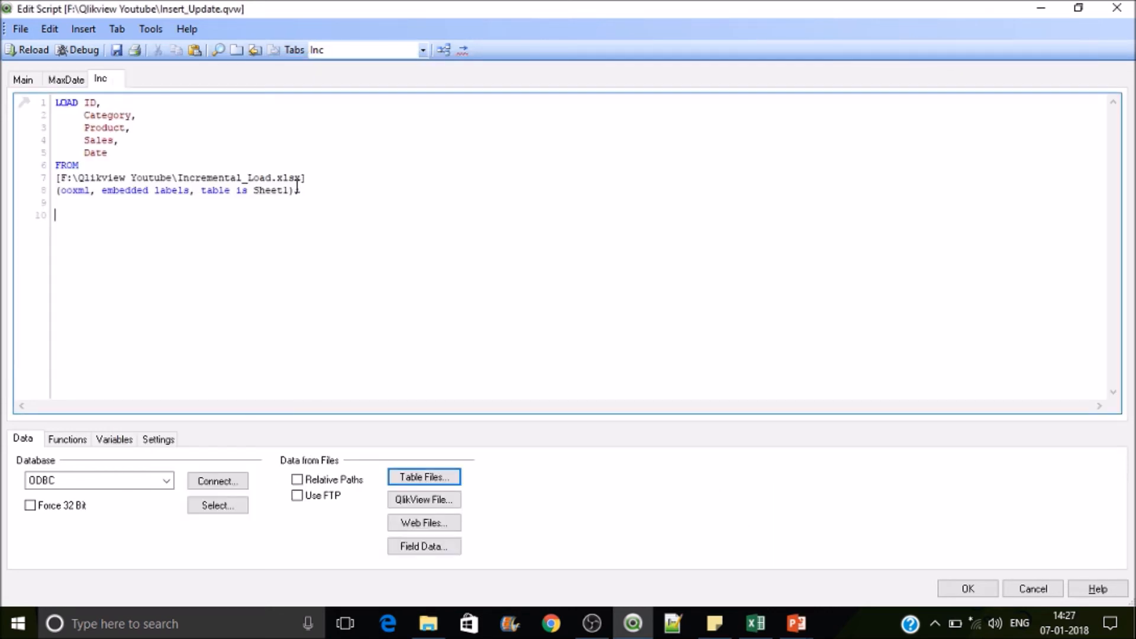
text(;)
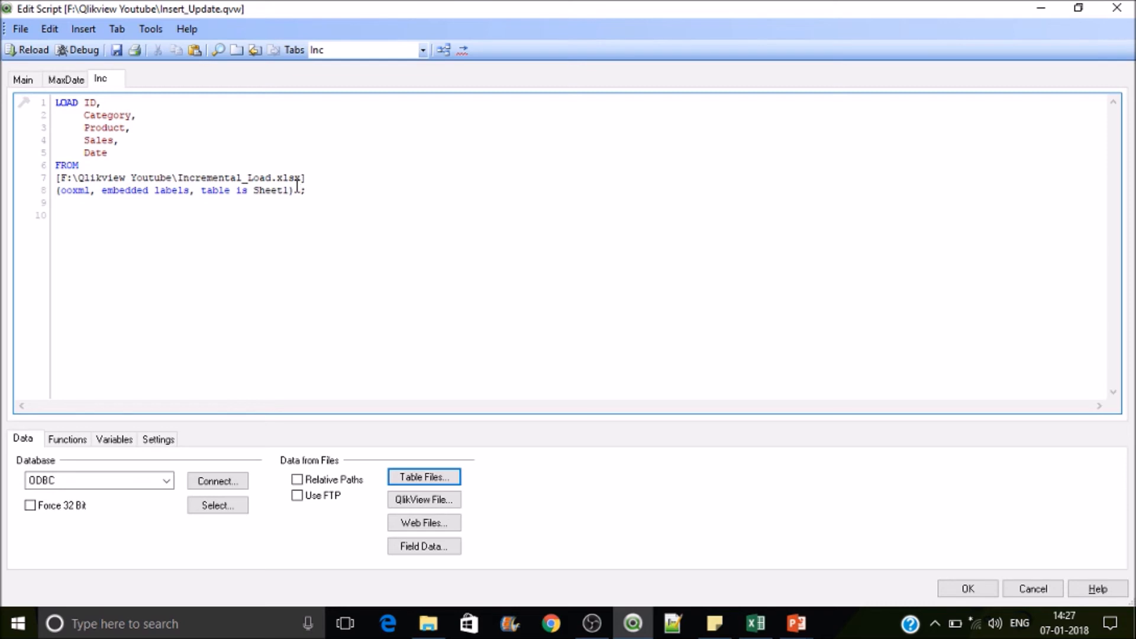
text(Where)
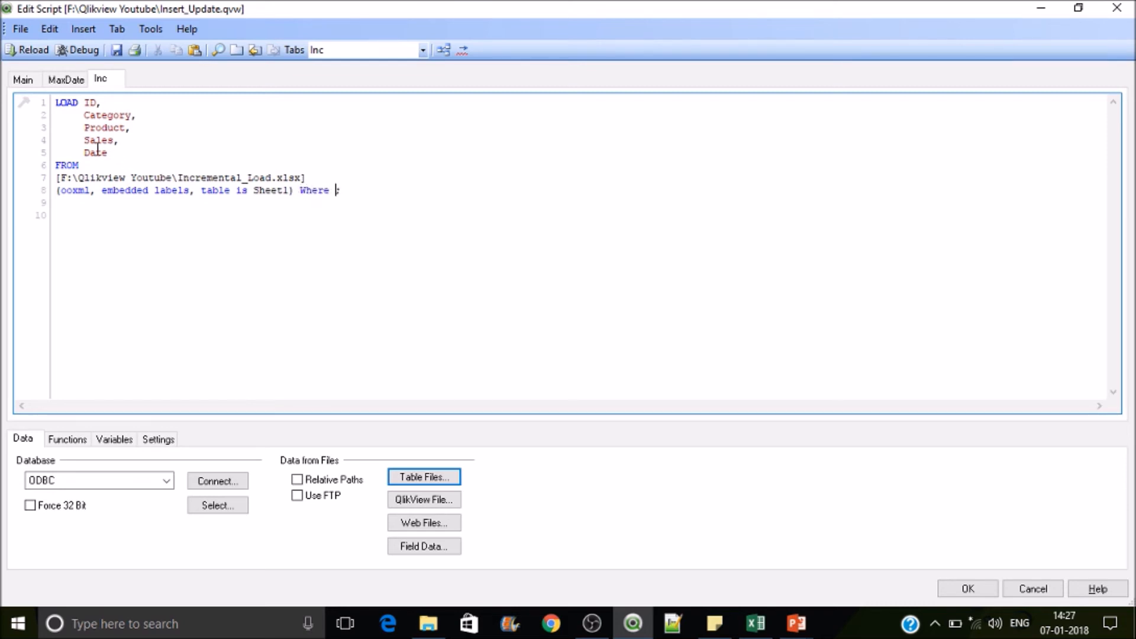
Complete the clause as Where Date > $(vMaxDate), copying the variable name from the MaxDate tab.
double_click(95, 153)
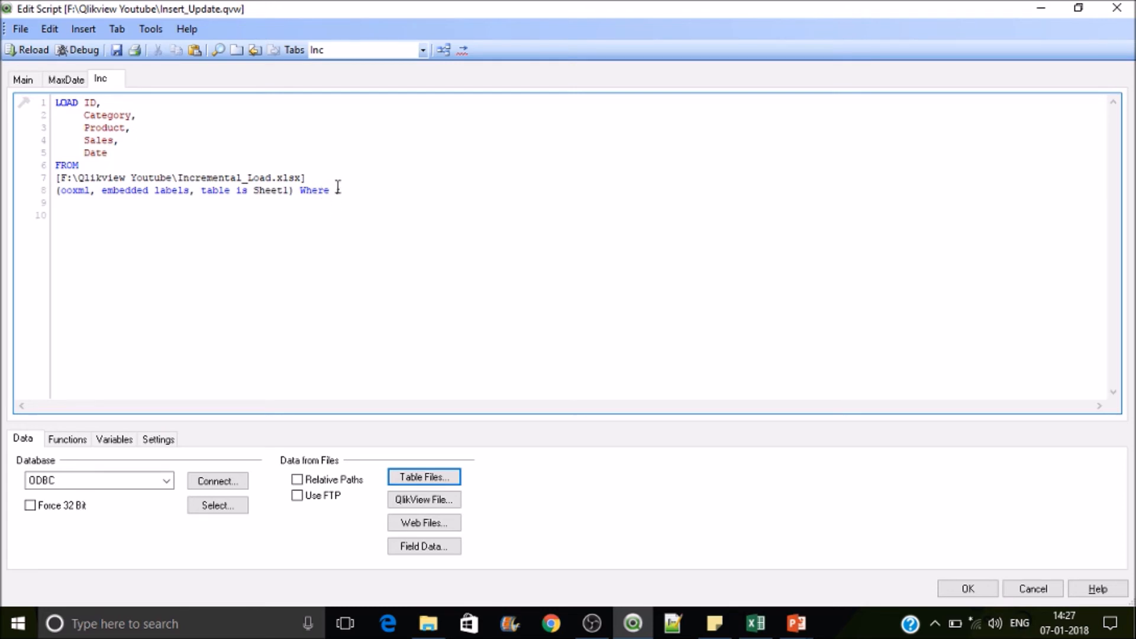
text(Date>;)
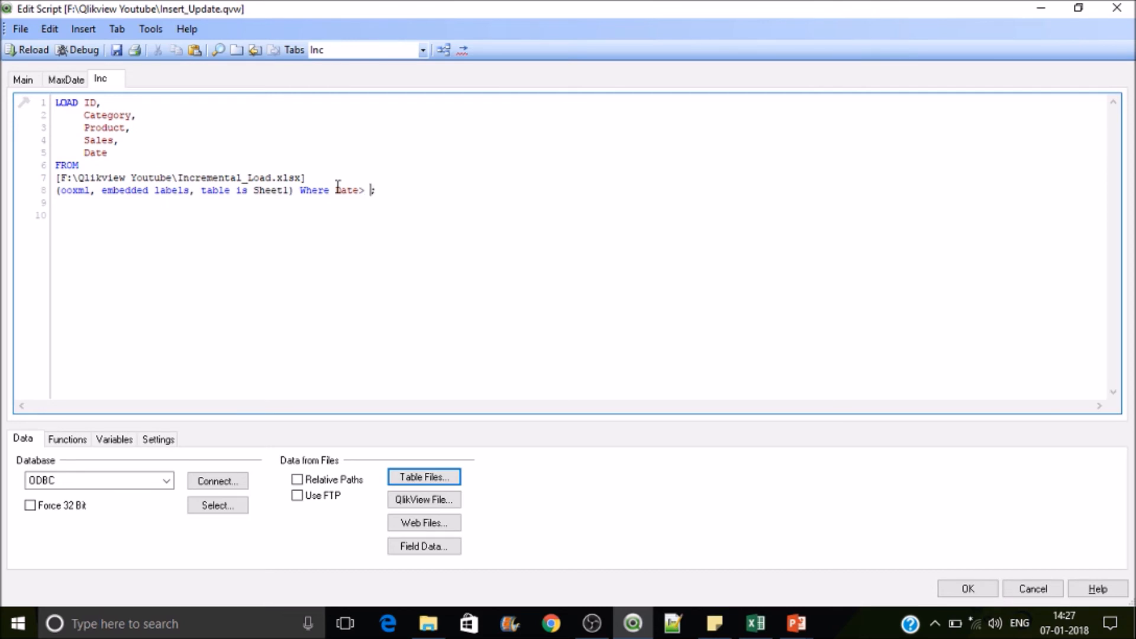
click(66, 79)
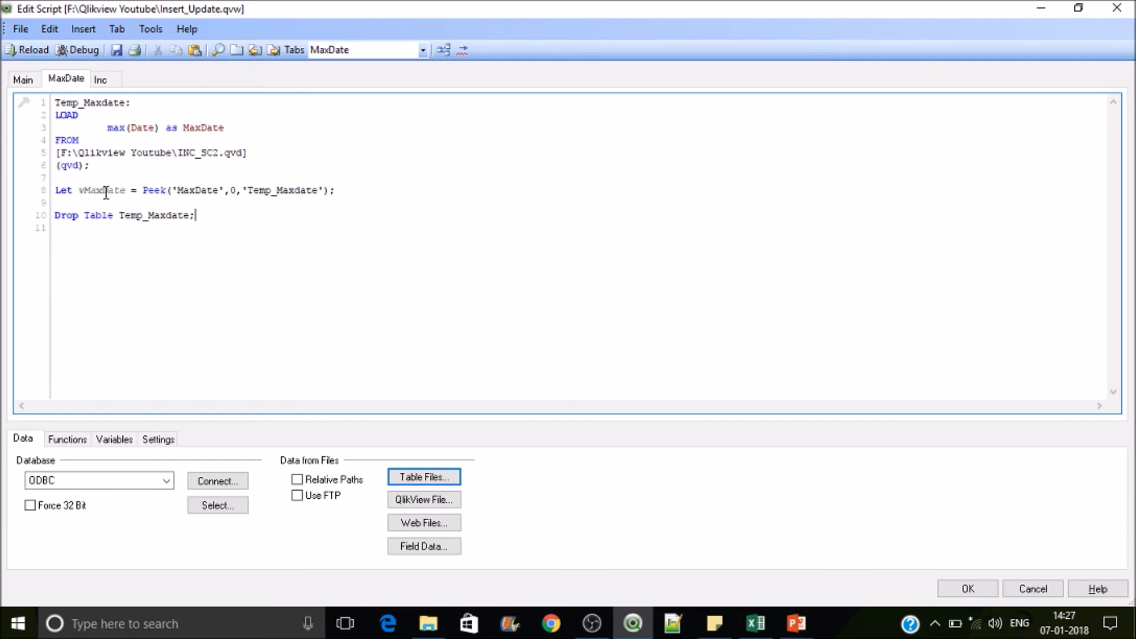
double_click(100, 190)
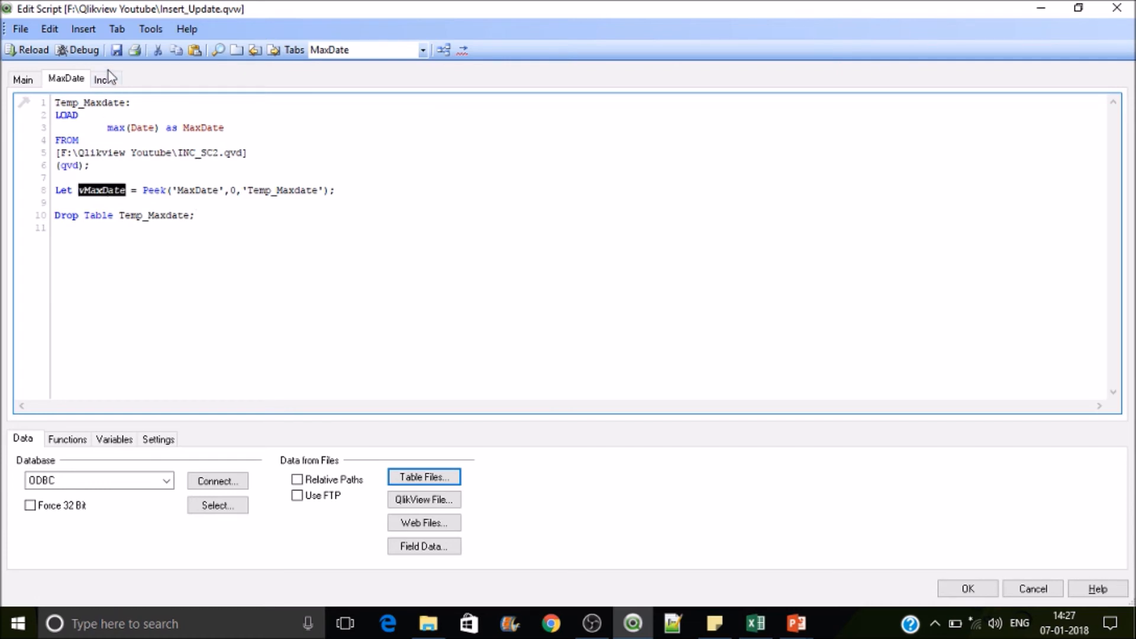
click(99, 78)
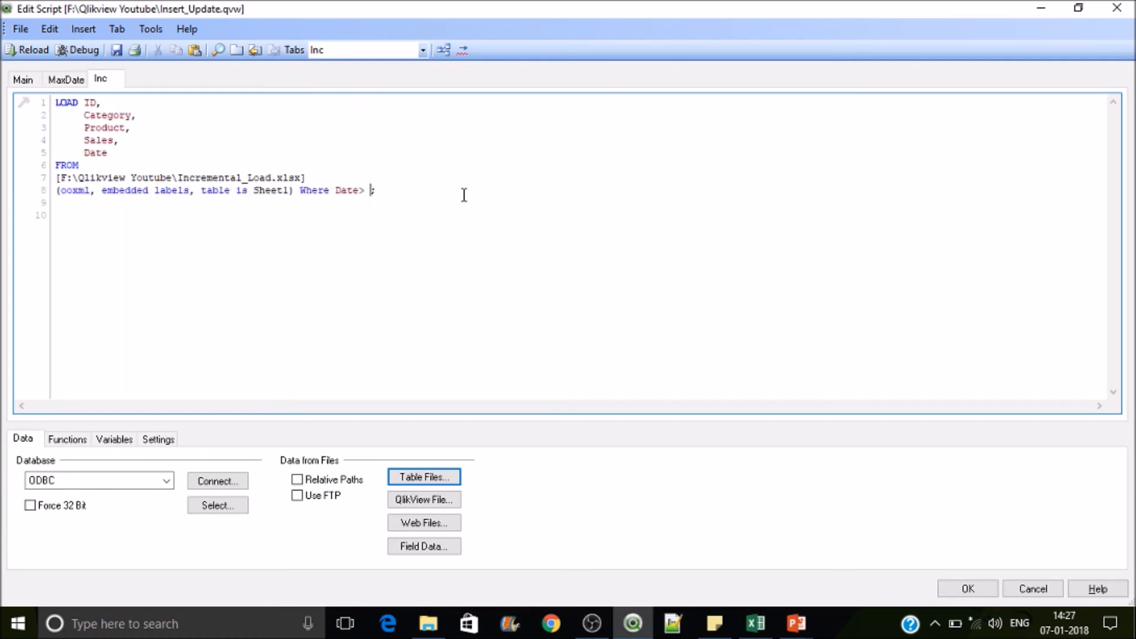
text(()
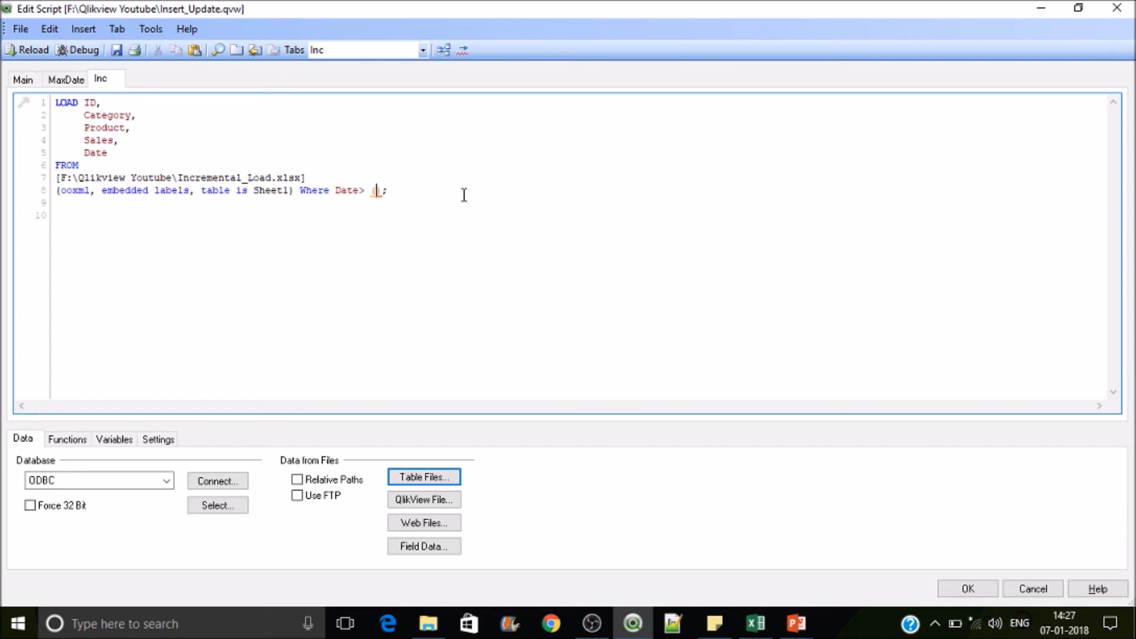
text(vMaxDate)
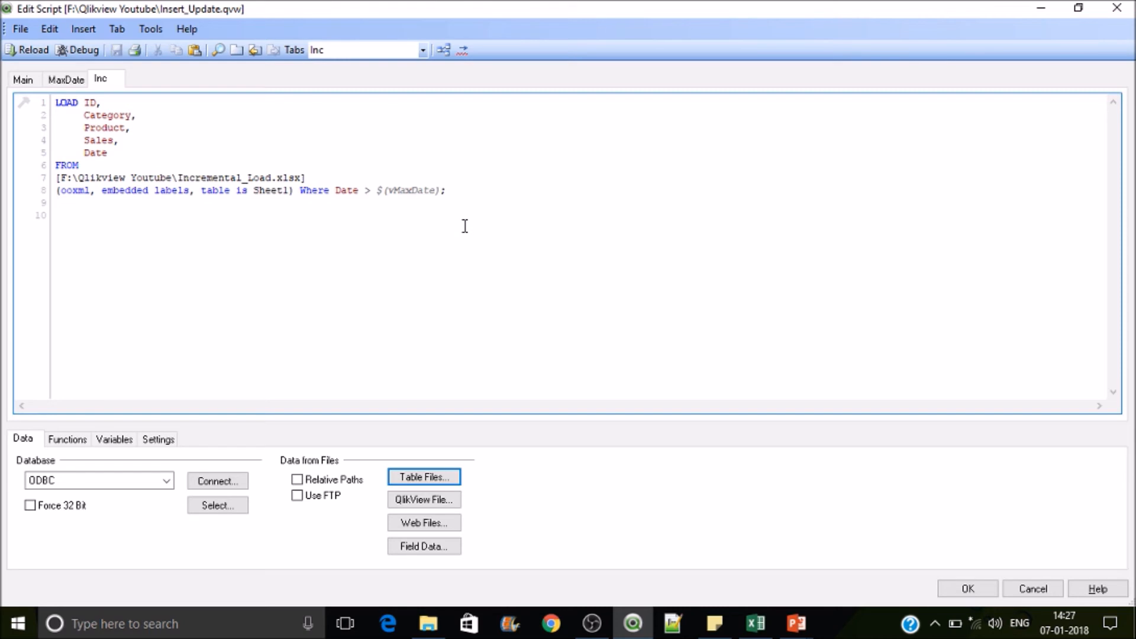
mouse_move(4, 105)
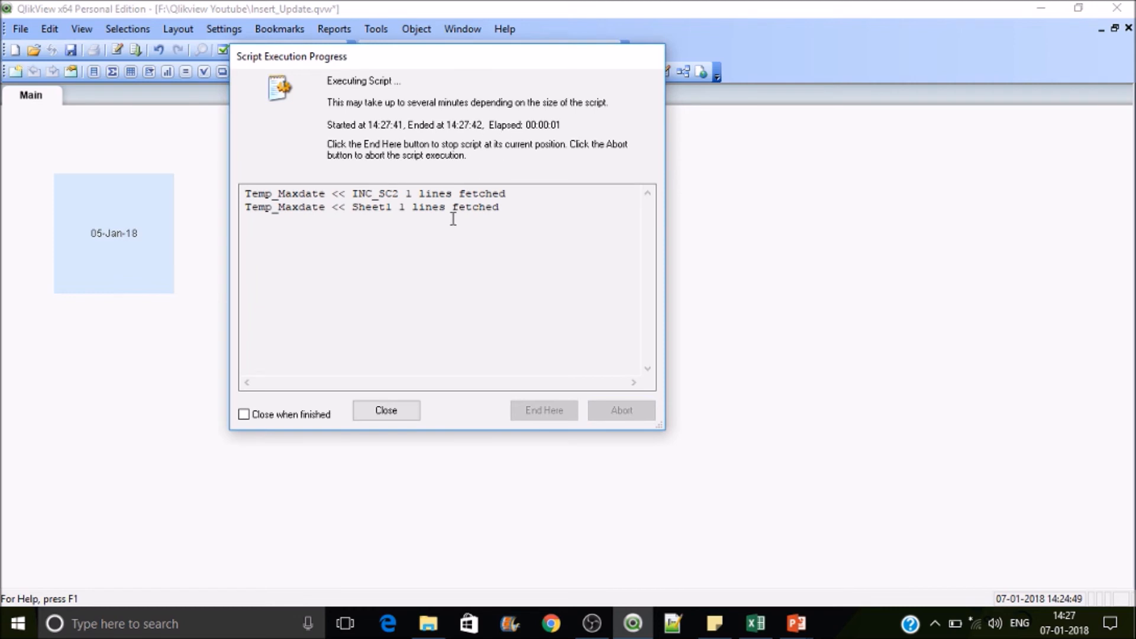
mouse_move(430, 402)
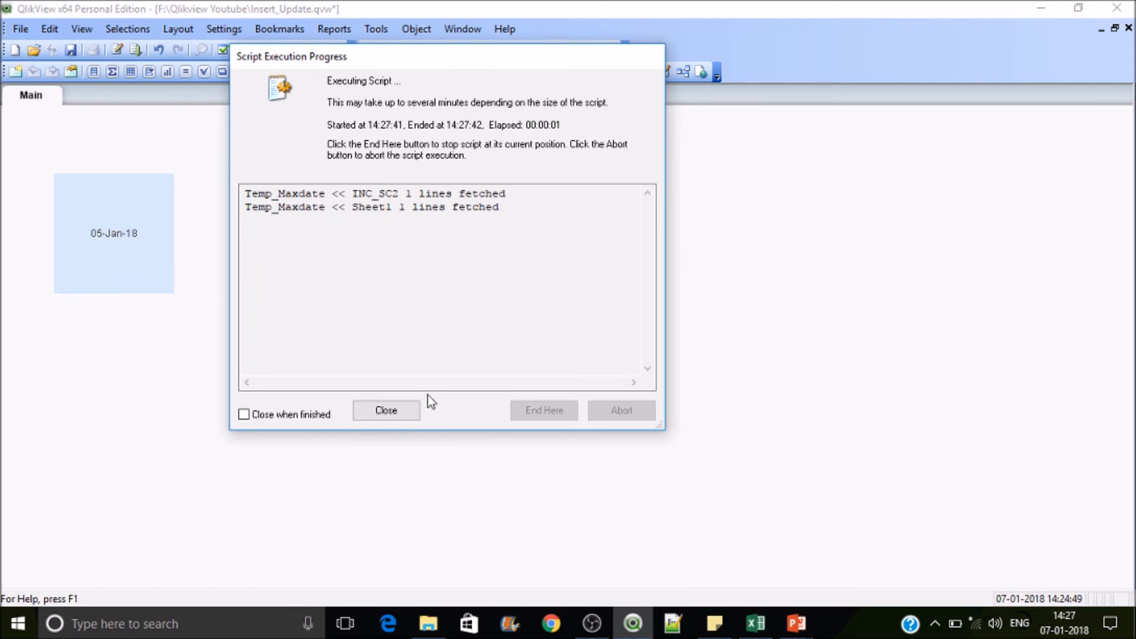
mouse_move(419, 348)
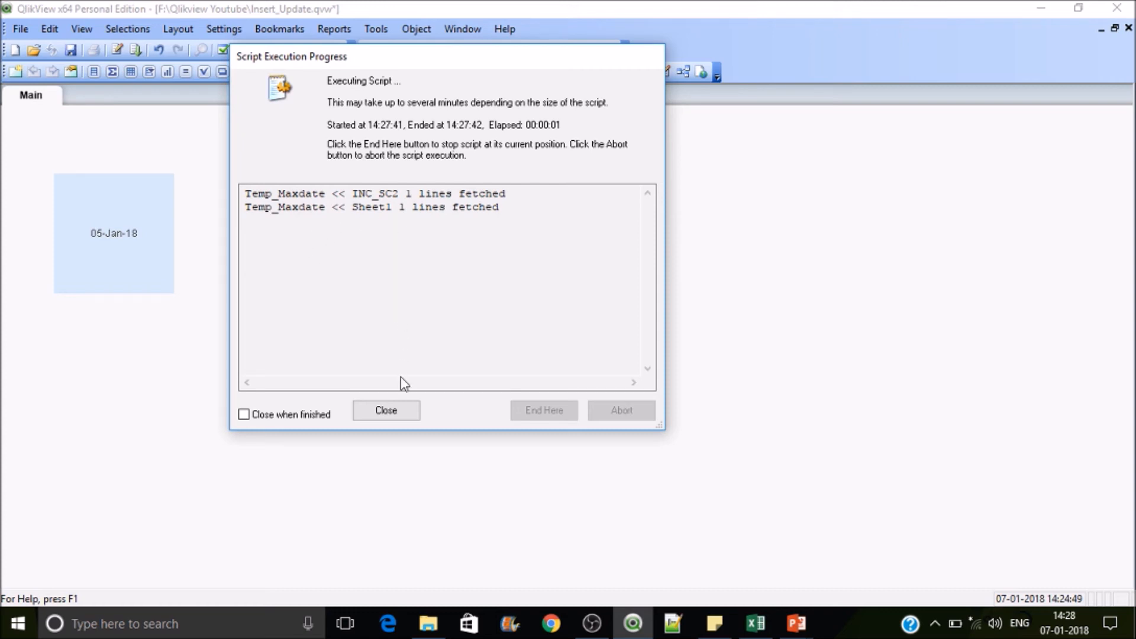
Close the Script Execution Progress report after the reload fetches one Sheet1 line.
click(386, 411)
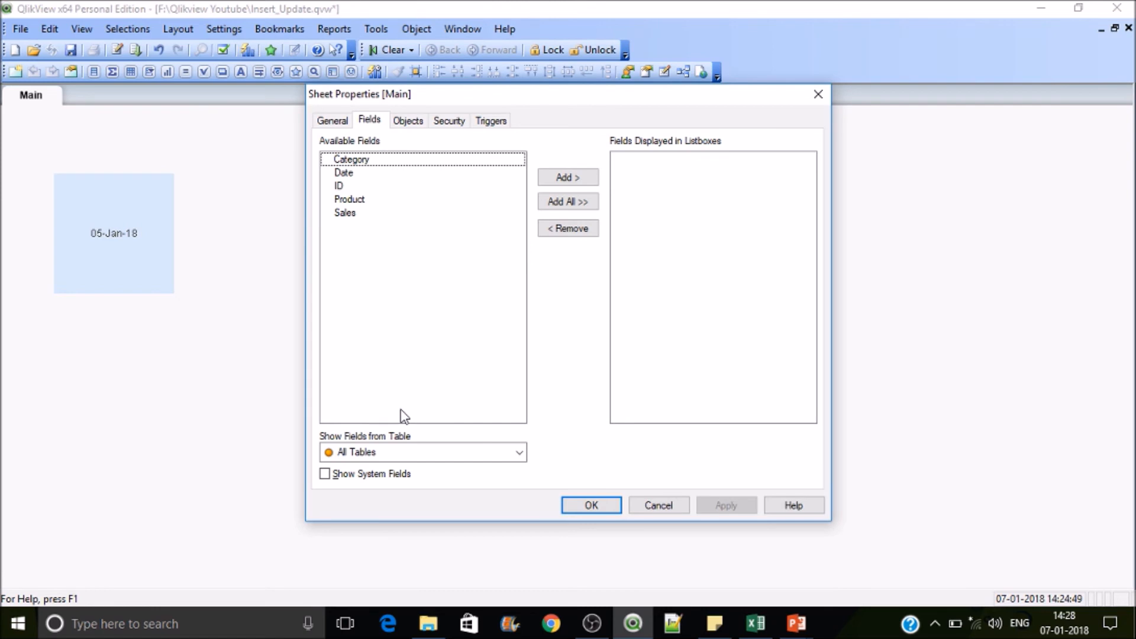
Preview the loaded table to confirm only record 5 (C5, P5, 300, 06-01-2018) was loaded.
click(589, 505)
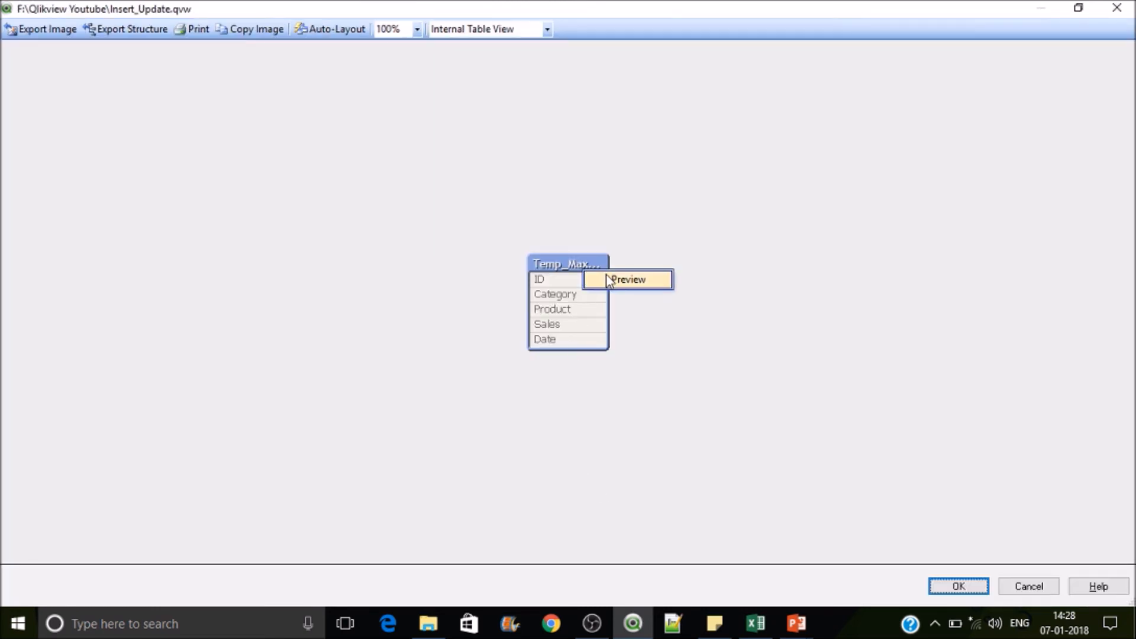
click(627, 279)
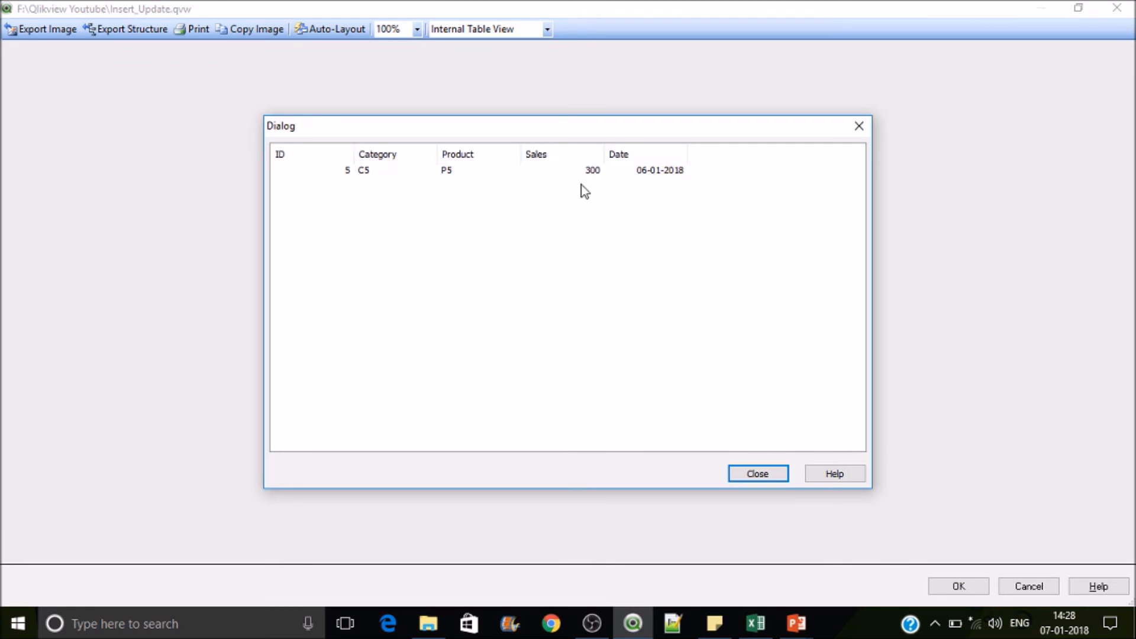
mouse_move(654, 178)
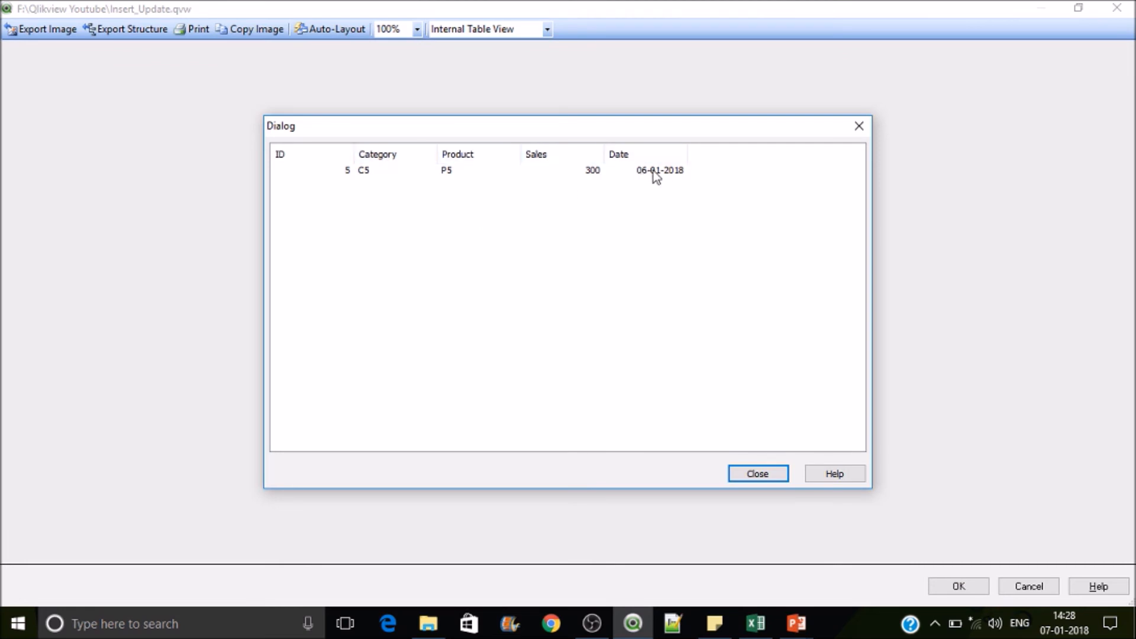
mouse_move(795, 454)
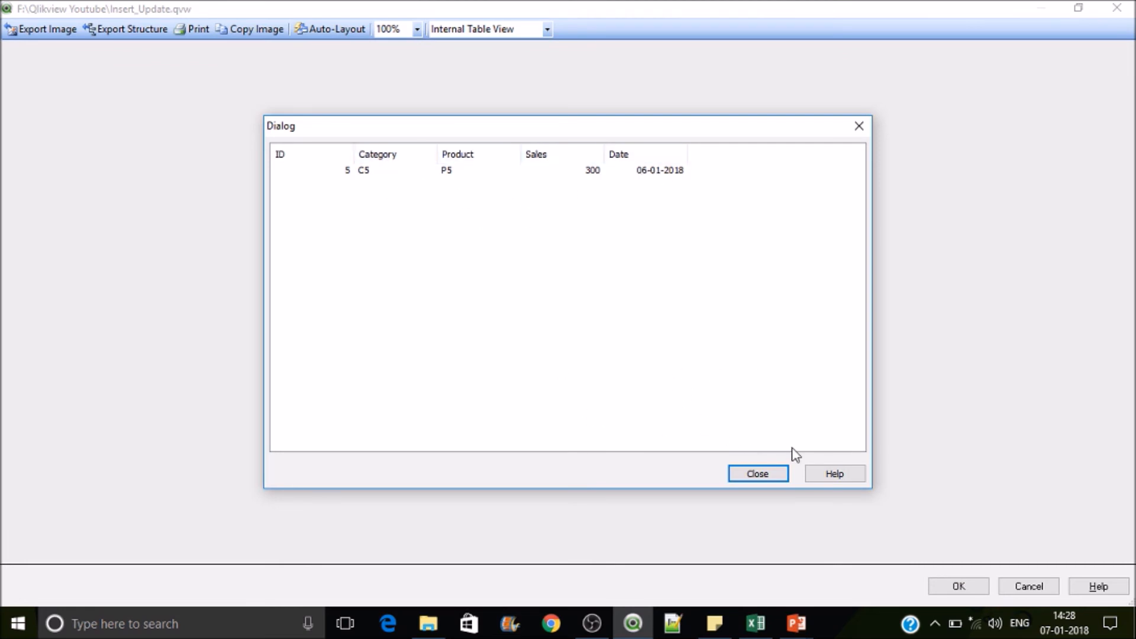
click(756, 473)
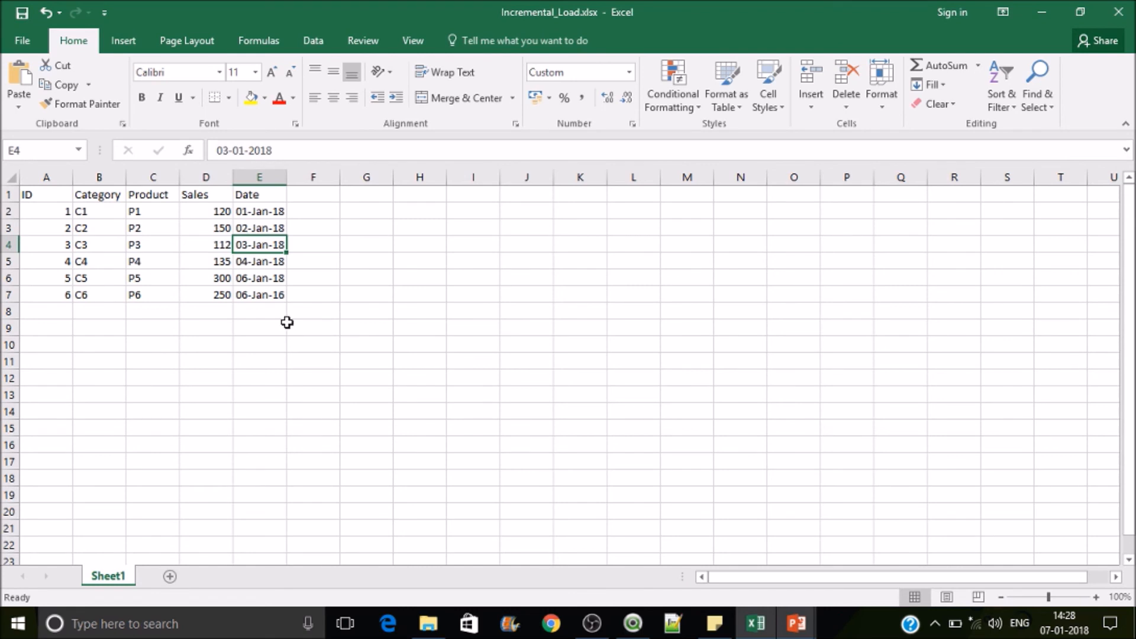
mouse_move(251, 322)
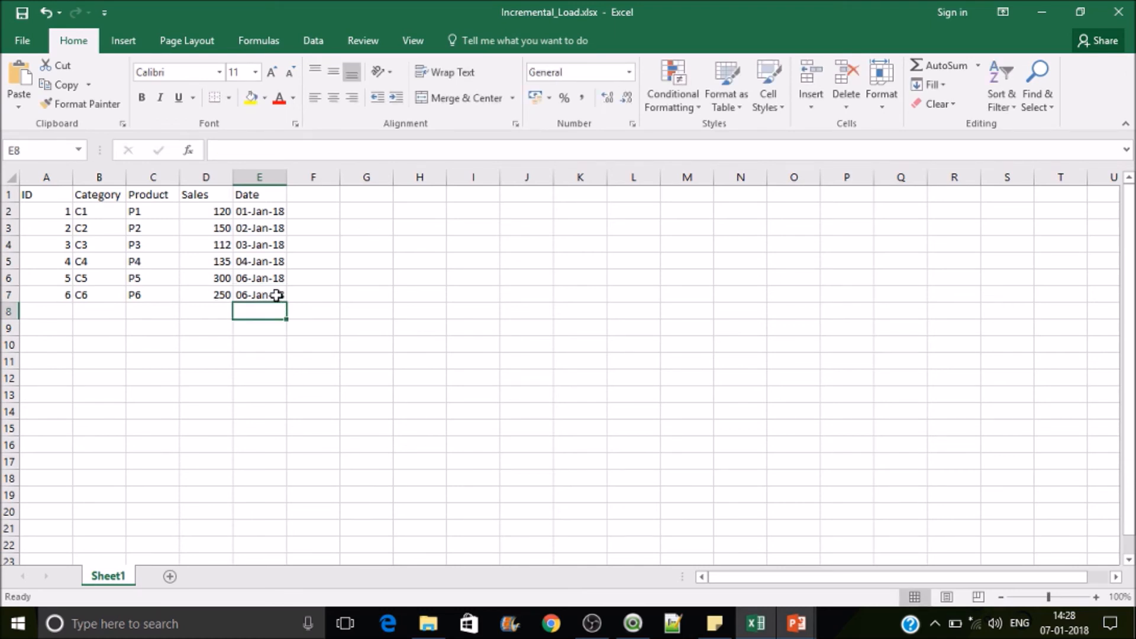
mouse_move(733, 621)
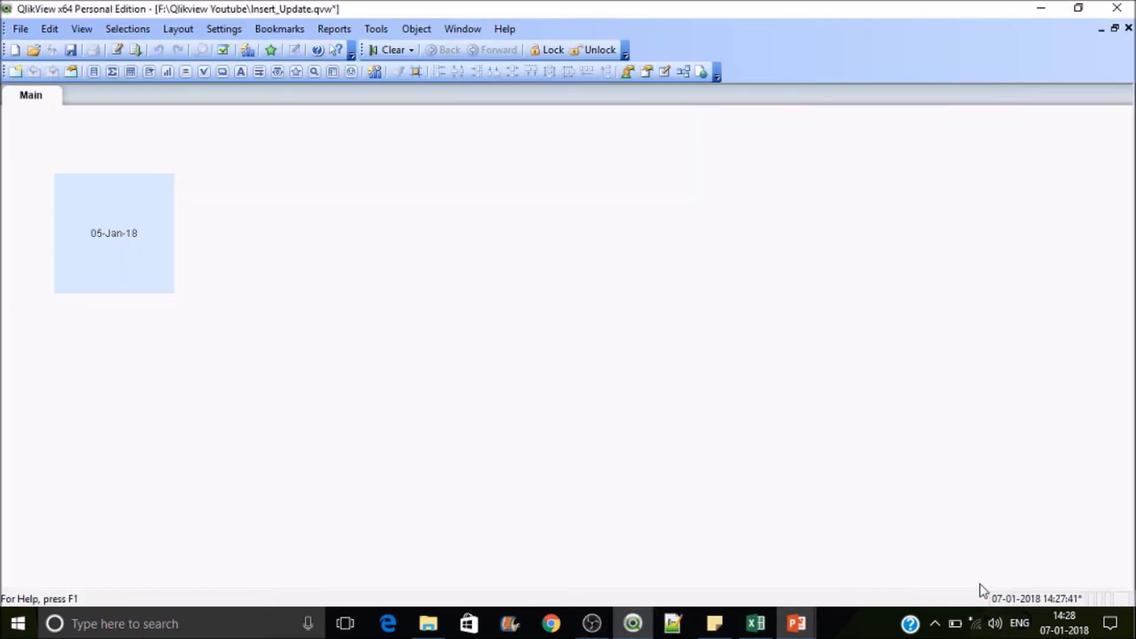
Reload the script, now fetching two Sheet1 lines, and close the progress report.
click(135, 50)
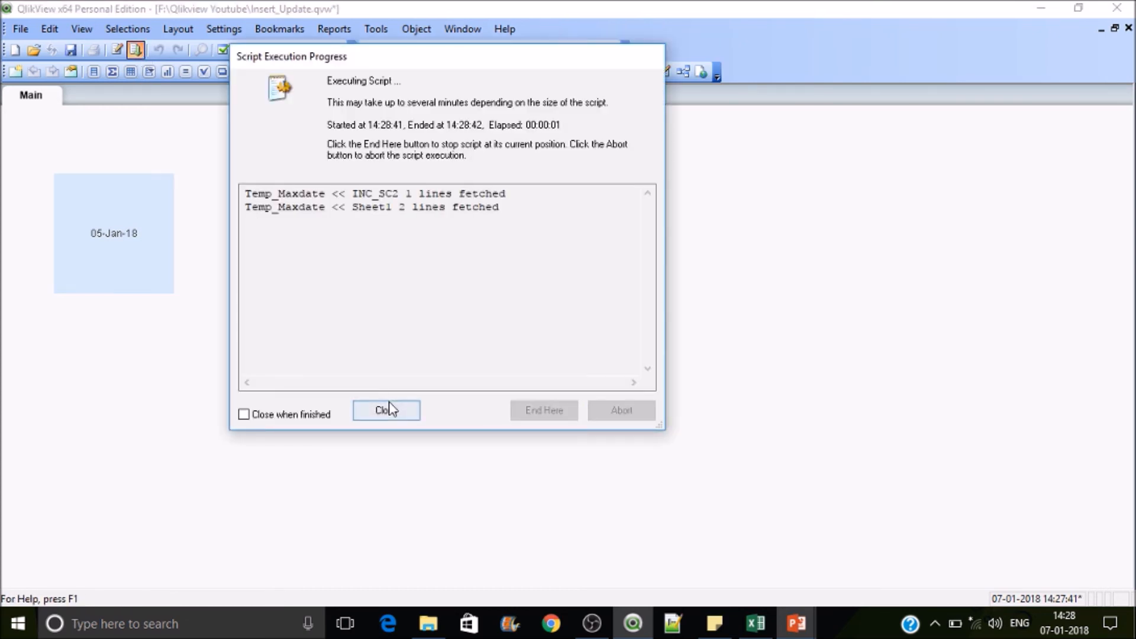
click(385, 411)
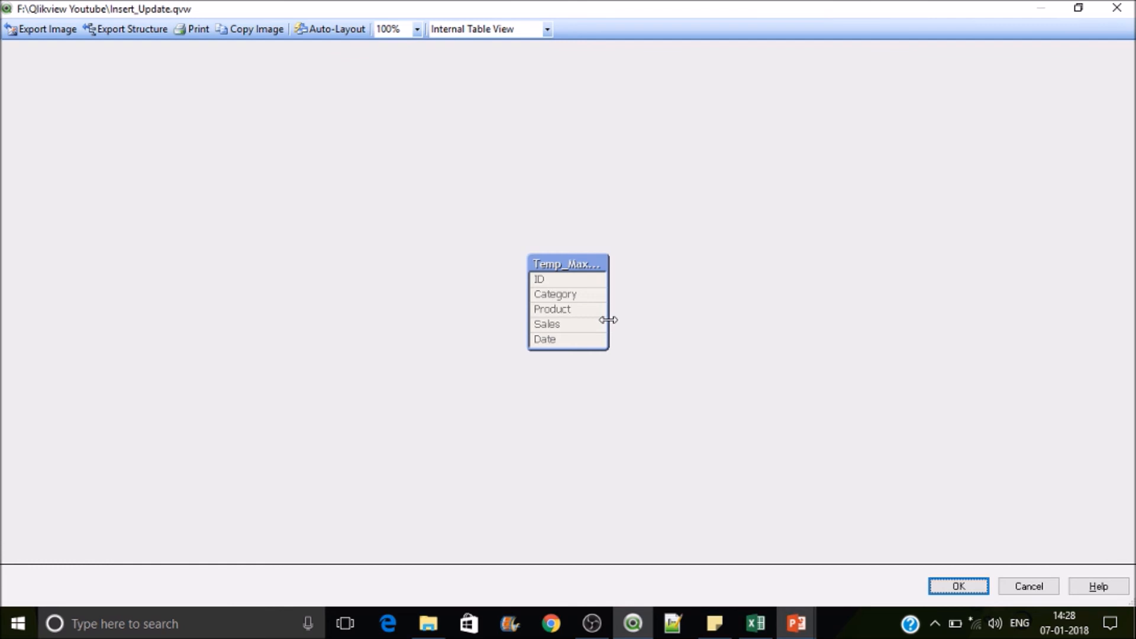
click(958, 585)
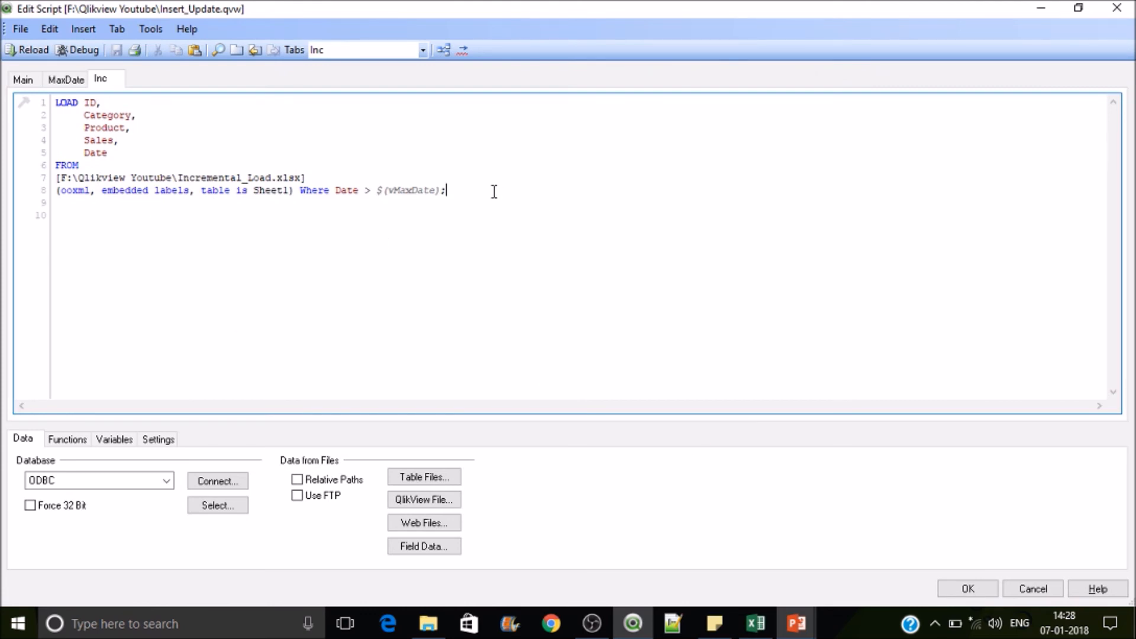
Add a second LOAD of ID, Category, Product, Sales, Date from INC_SC2.qvd below the Excel load.
key(enter)
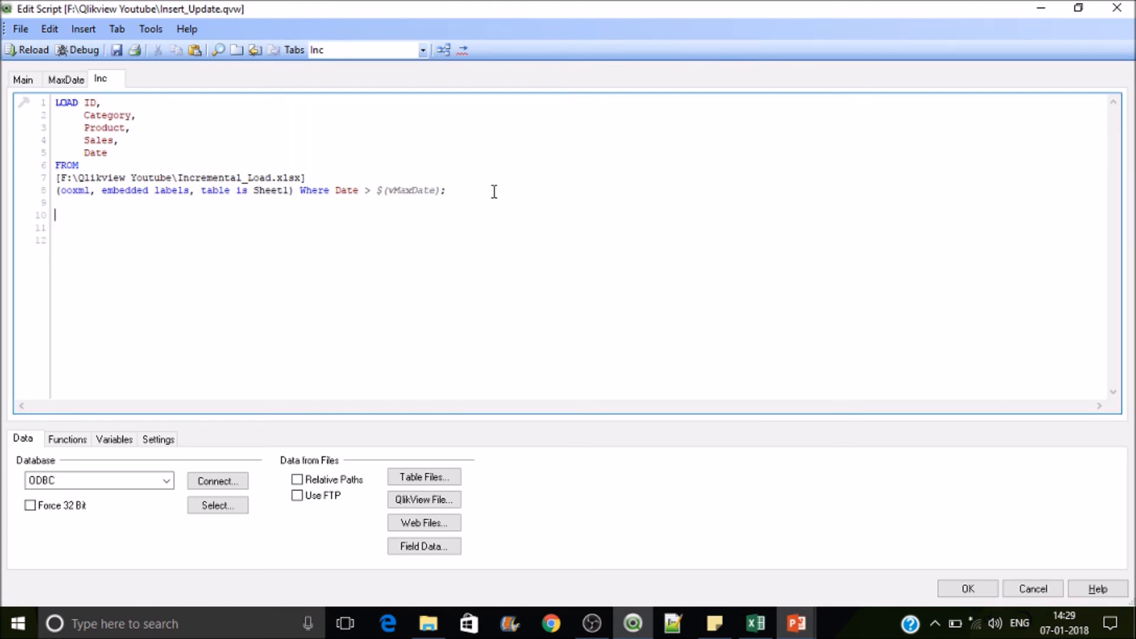
text(L)
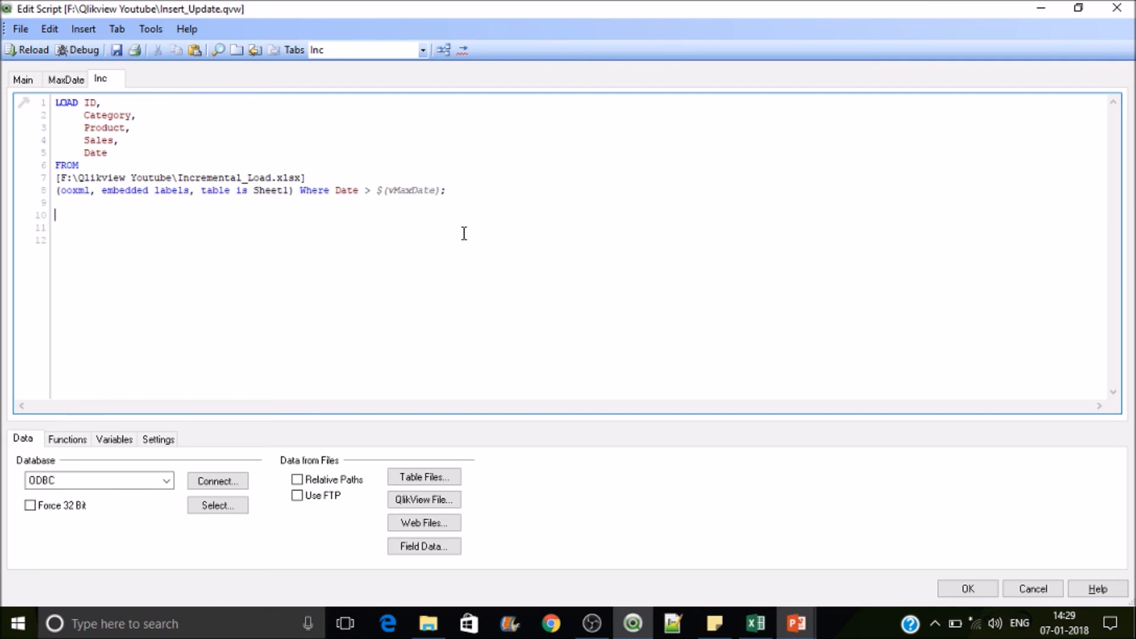
click(423, 477)
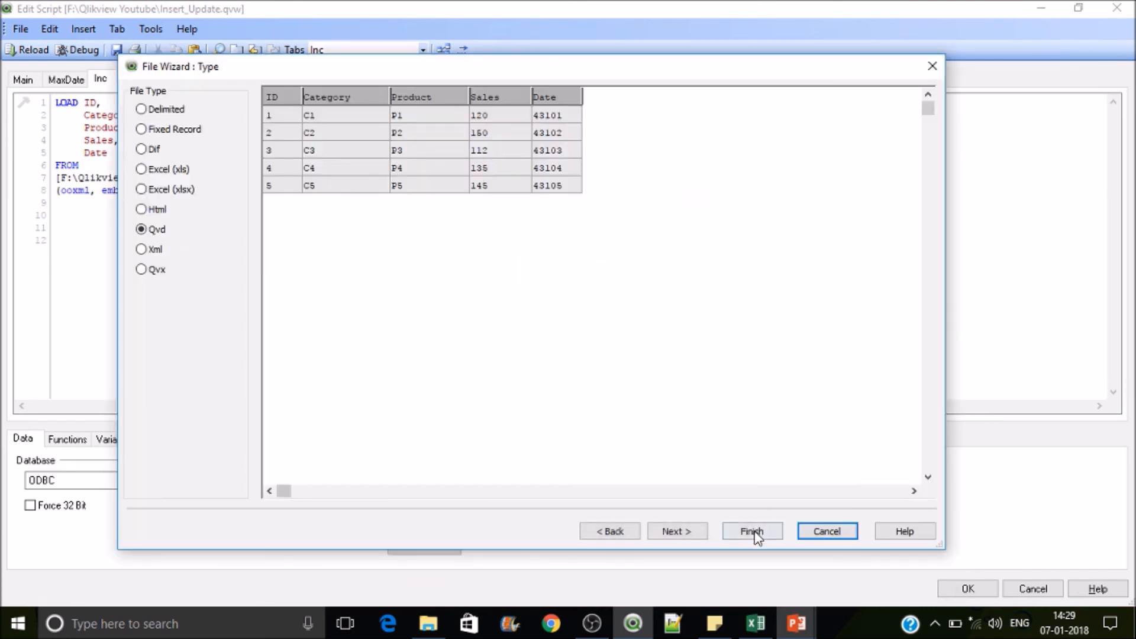
click(751, 532)
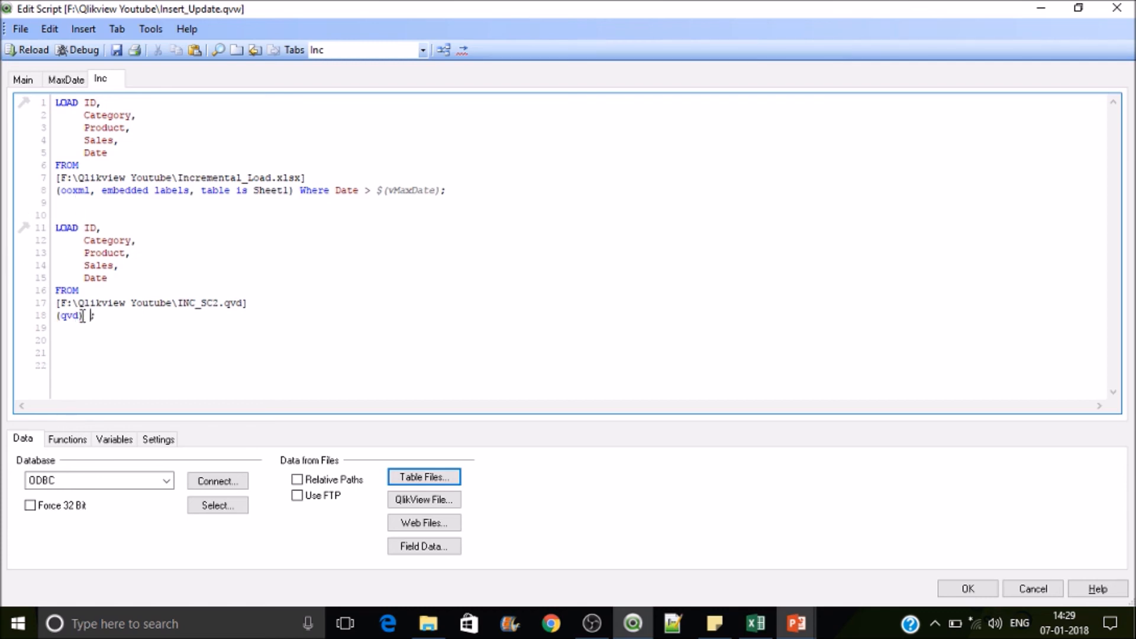
Filter the QVD load with Where not Exists(ID) and begin the Concatenate keyword.
text(Where)
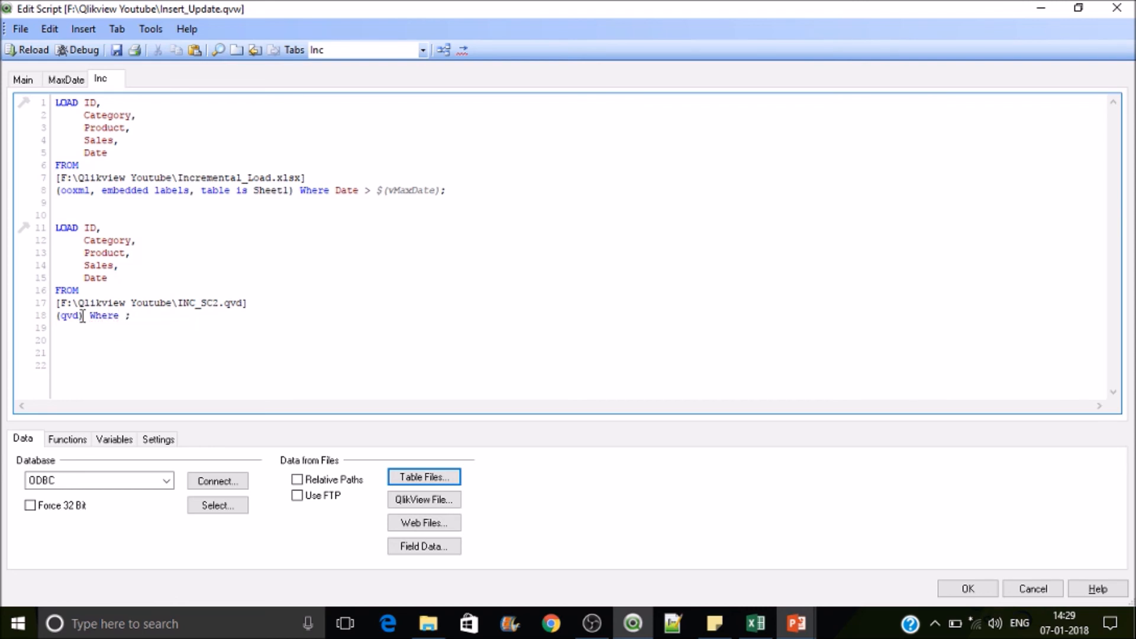
text(not)
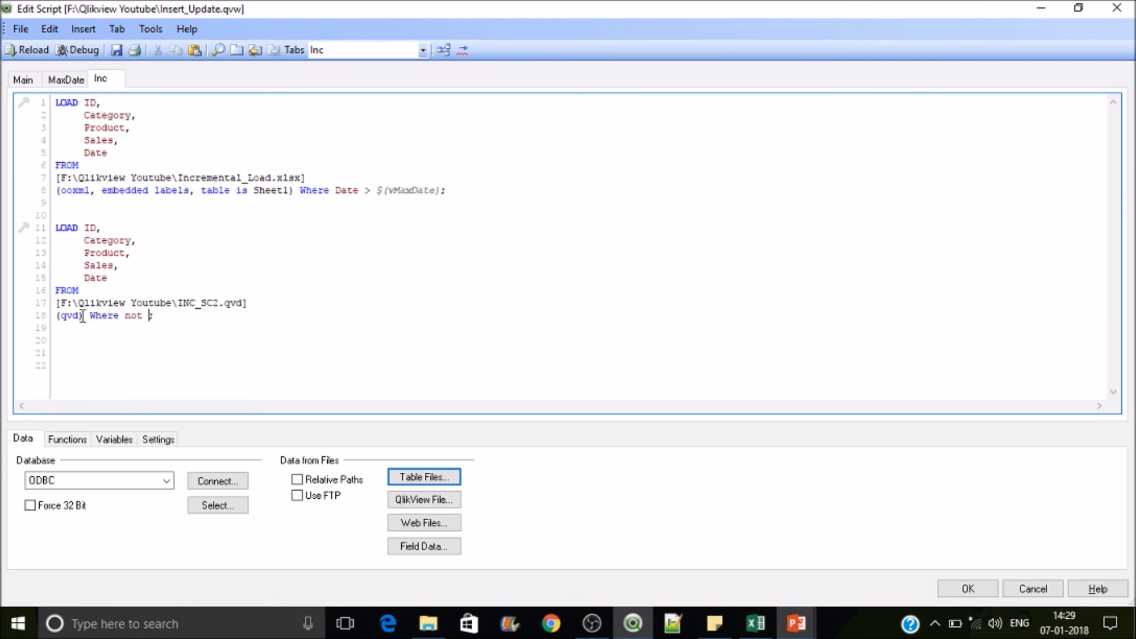
text(Exists)
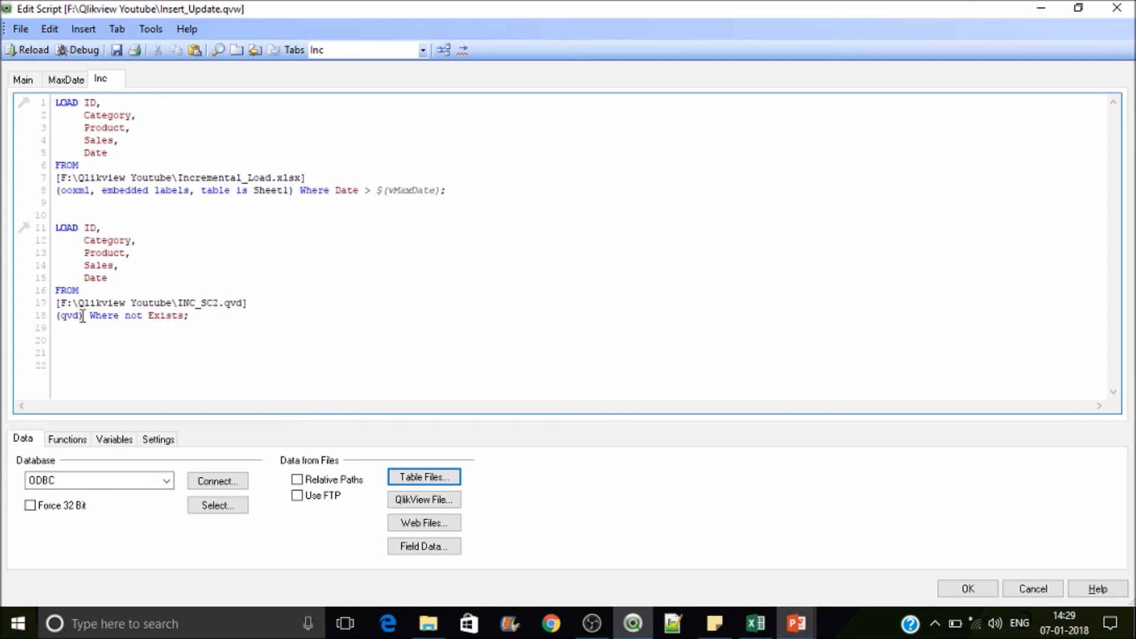
text(())
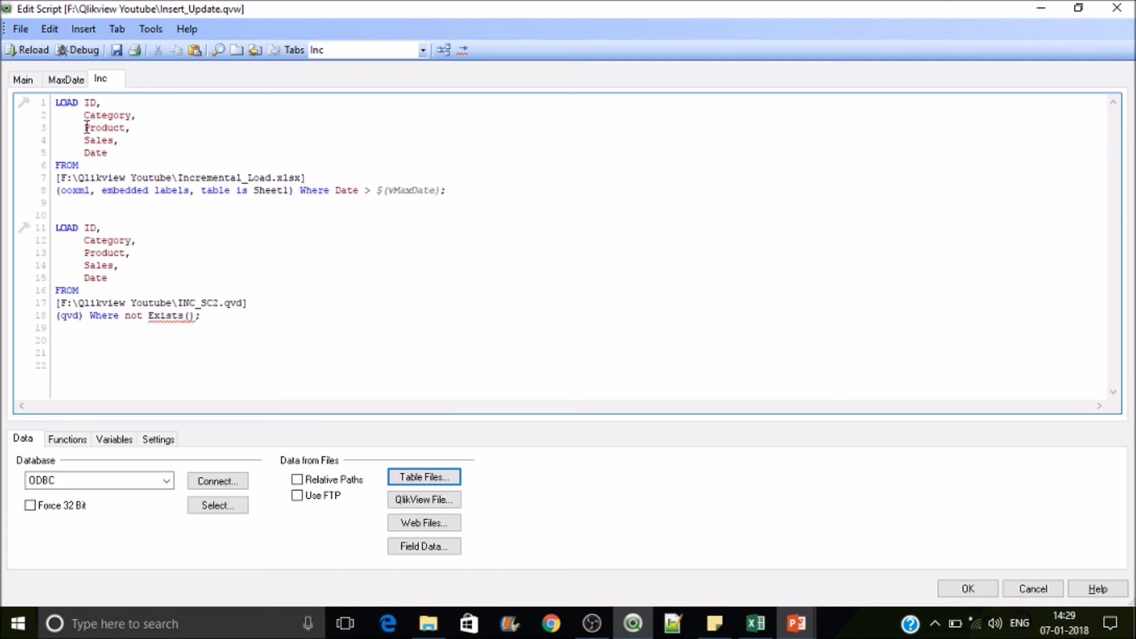
double_click(89, 227)
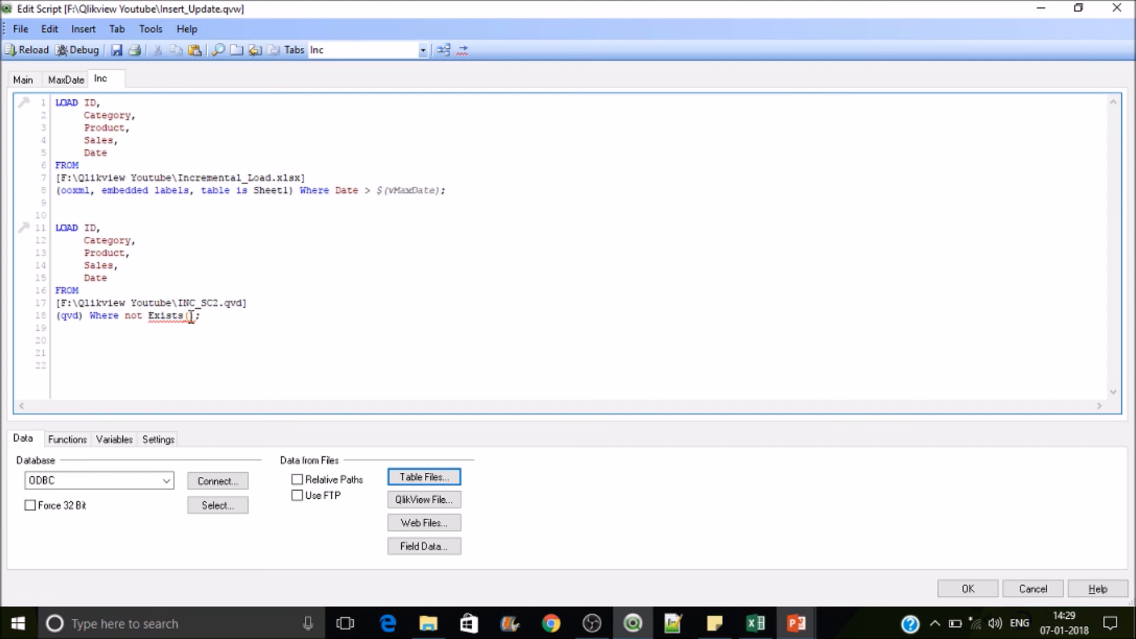
text(ID)
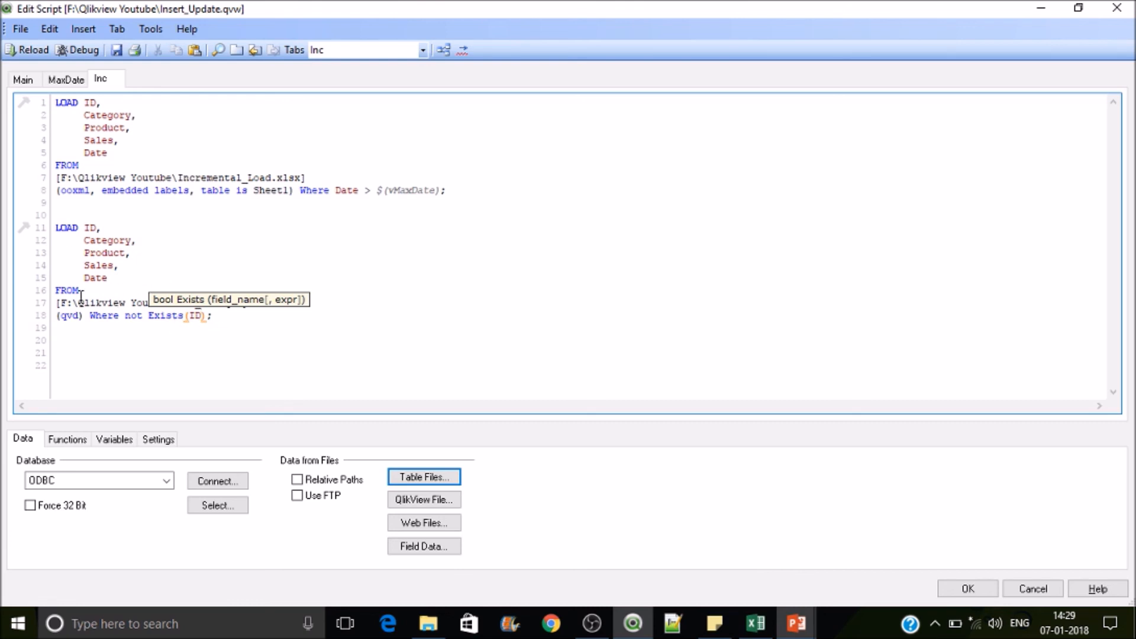
mouse_move(48, 117)
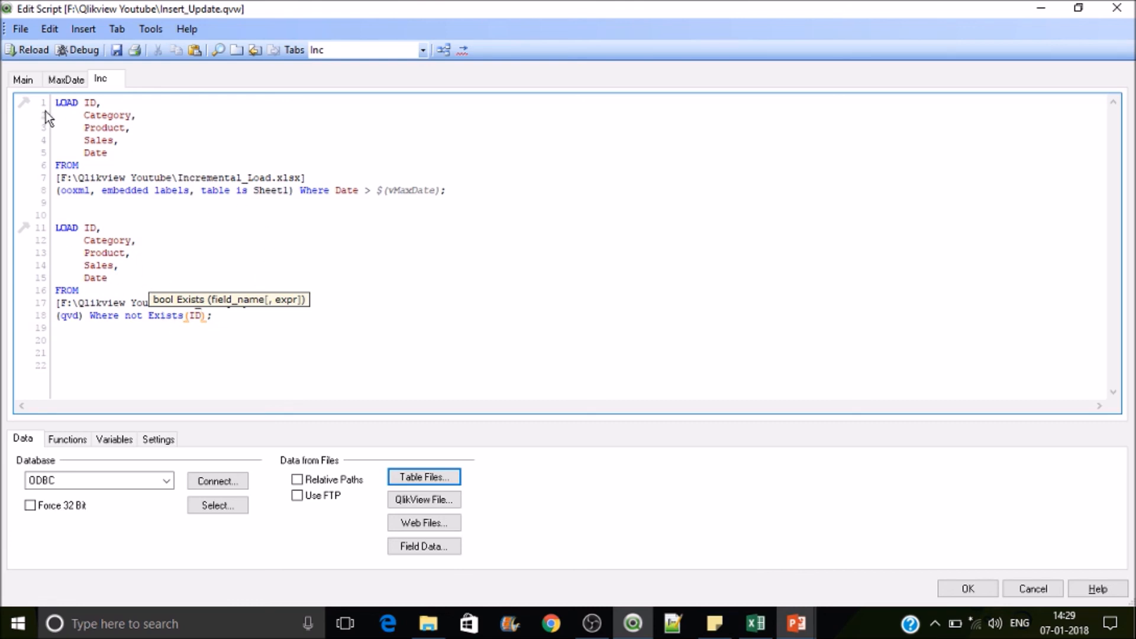
mouse_move(195, 313)
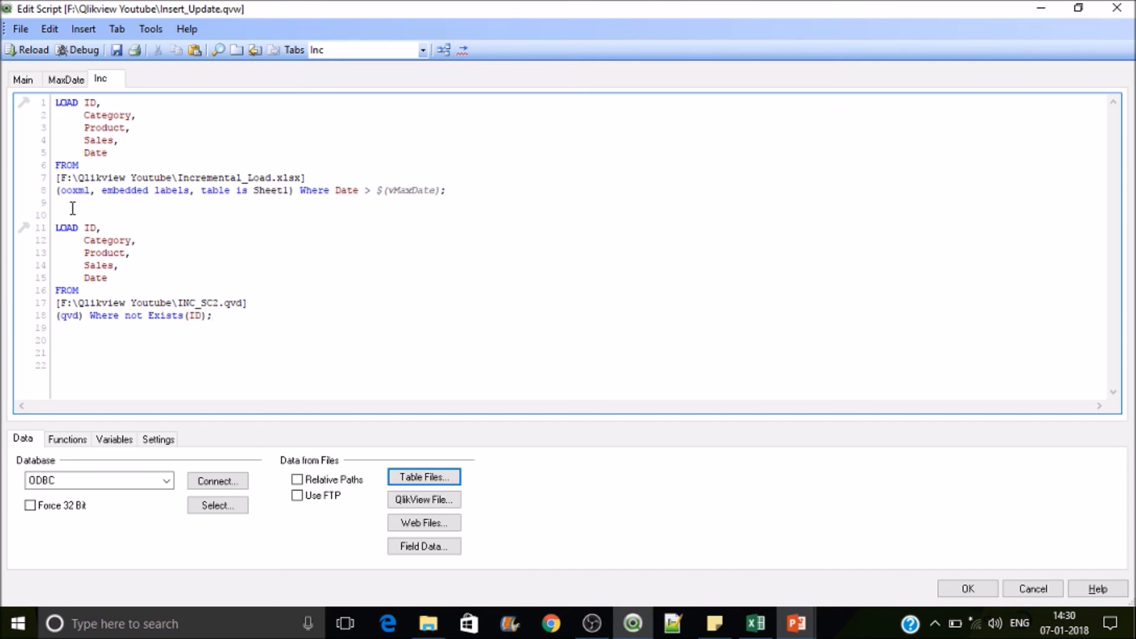
text(co)
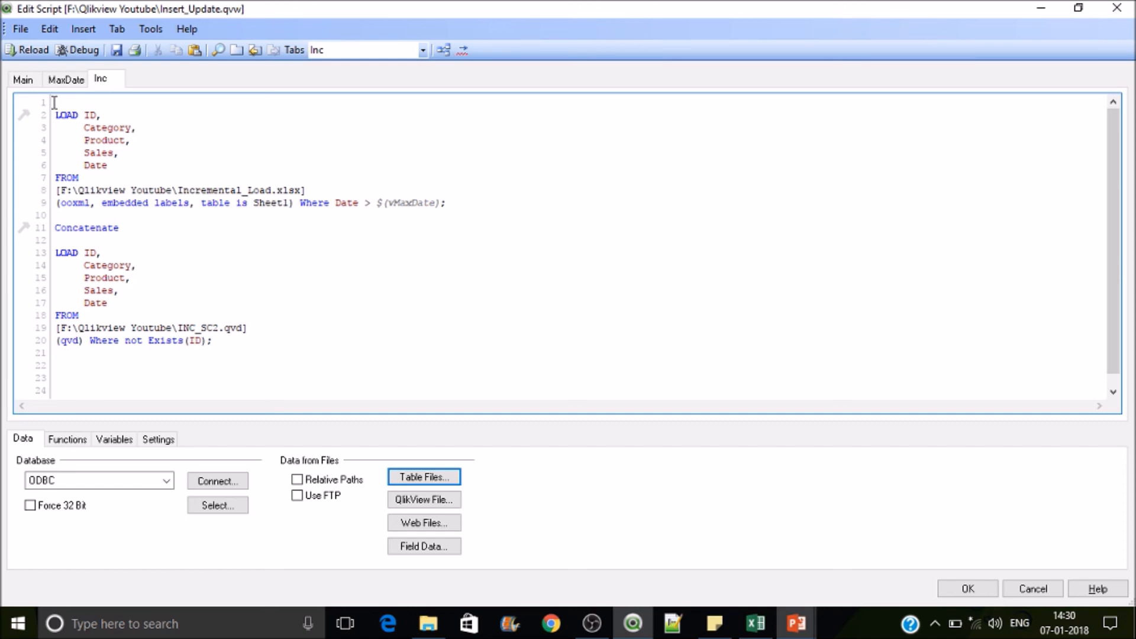
Label the concatenated load INC_SC2: and reload the script to fetch Sheet1 plus six QVD lines.
text(INC)
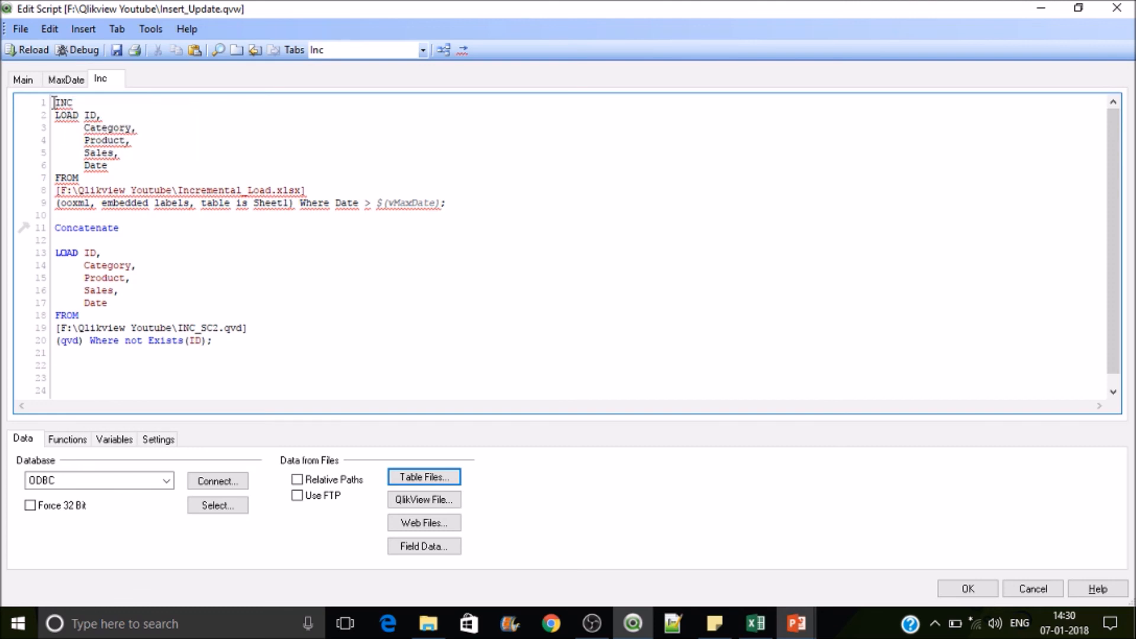
text(_SC)
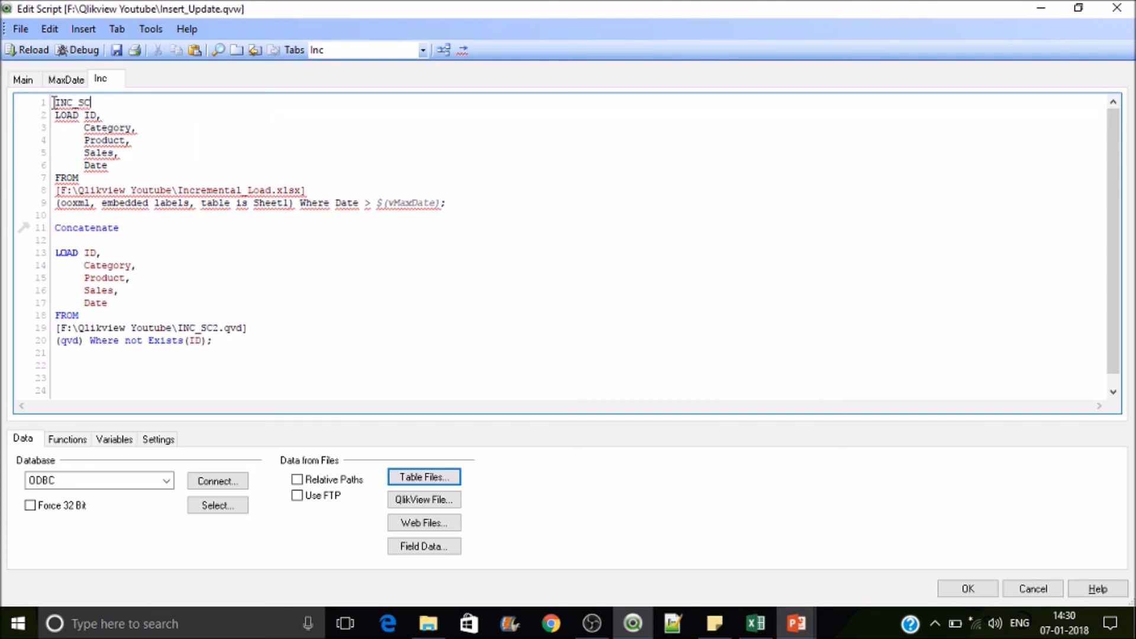
text(2:)
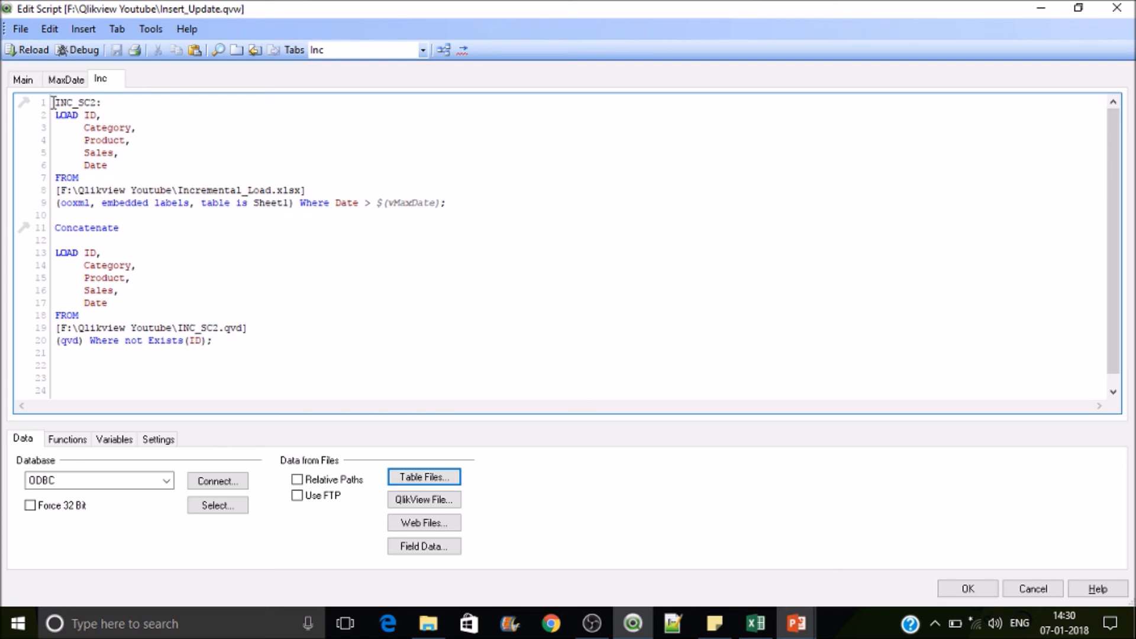
click(27, 50)
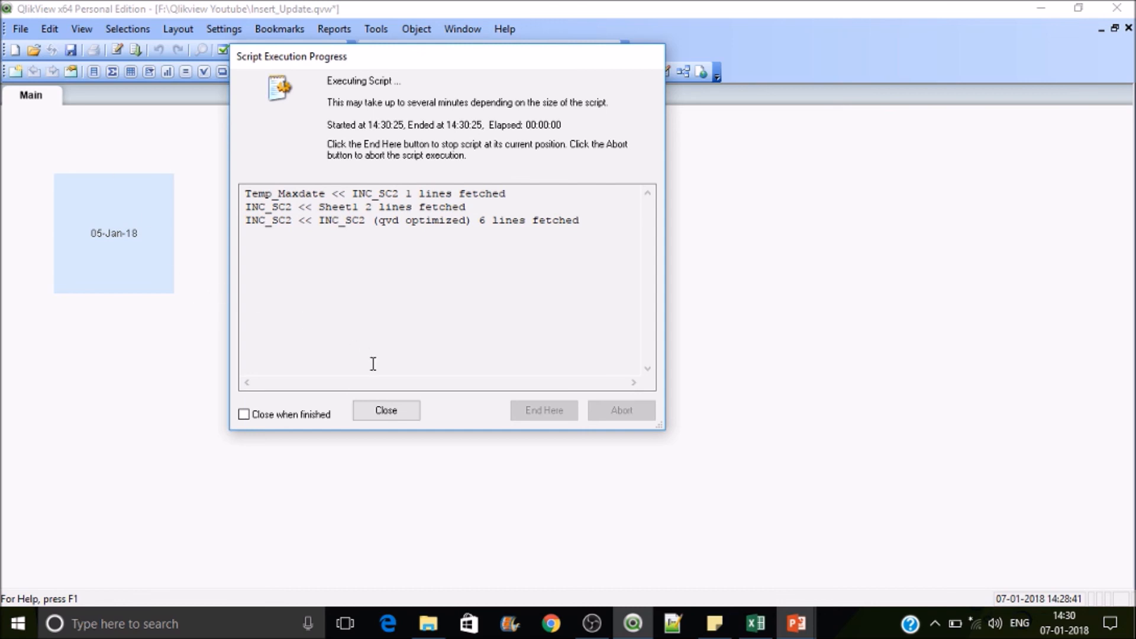
Dismiss the reload report, preview the six INC_SC2 rows in Table Viewer, and return to the Main sheet.
click(385, 410)
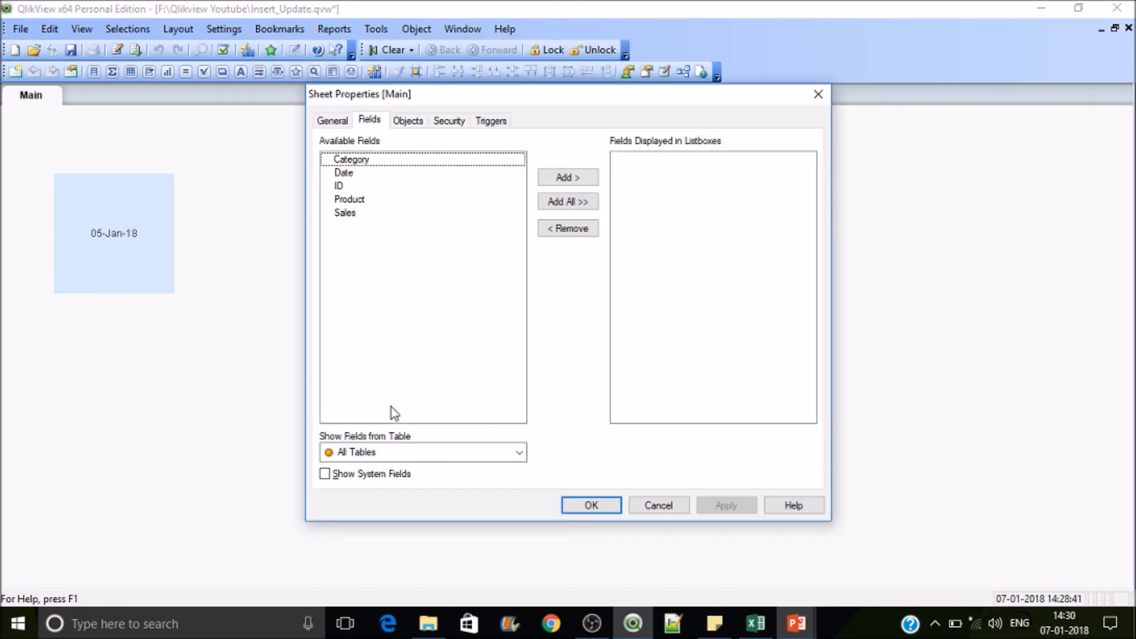
click(589, 505)
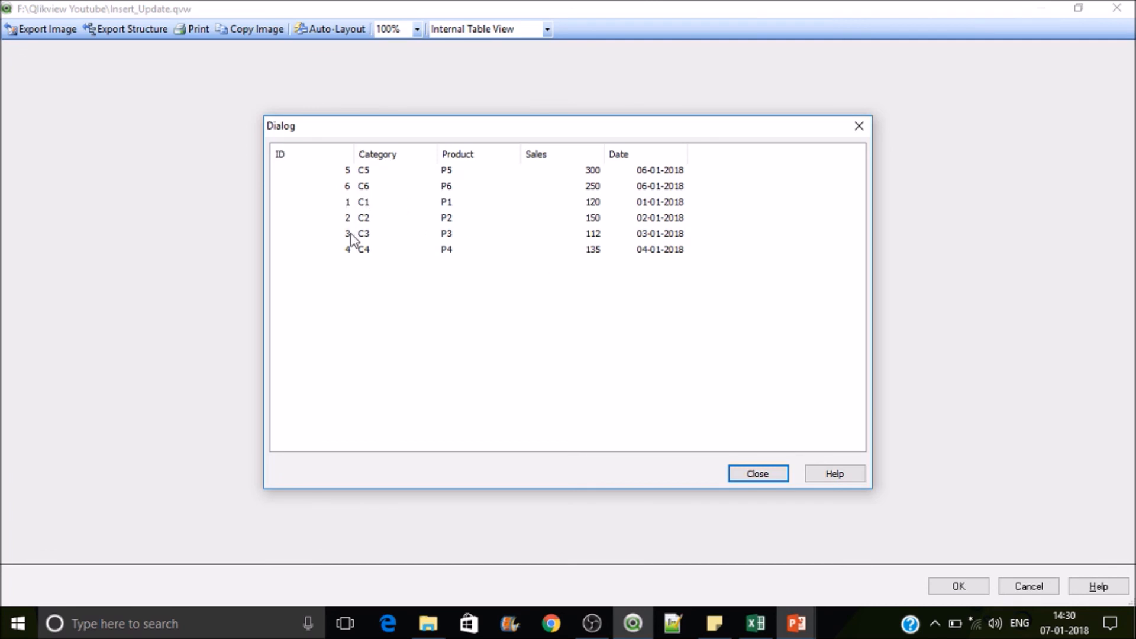
mouse_move(361, 263)
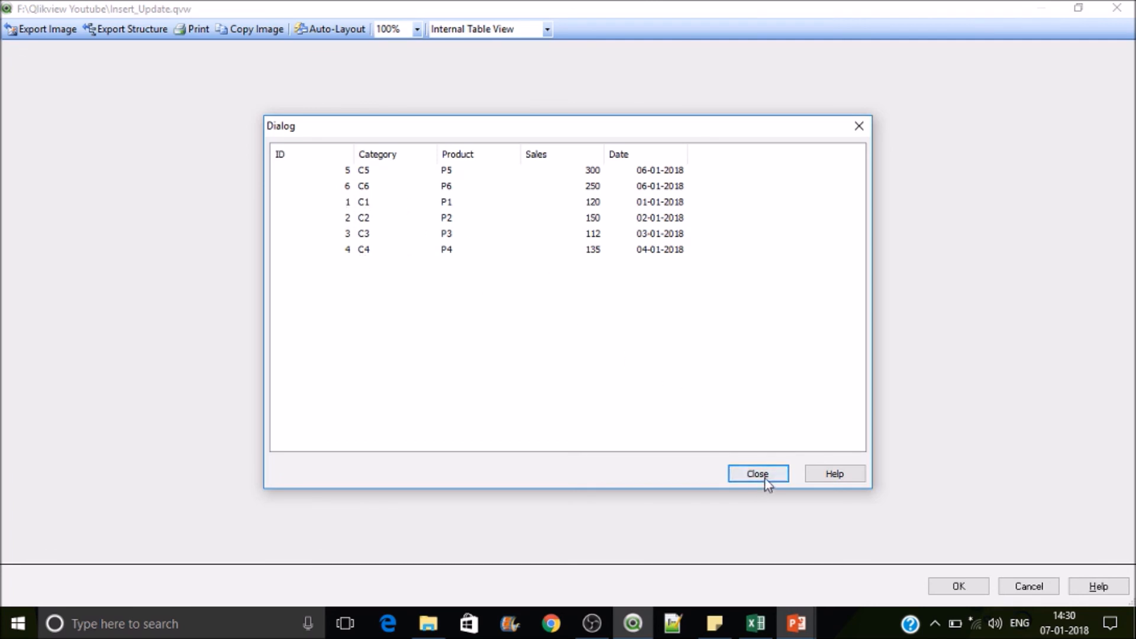
click(758, 474)
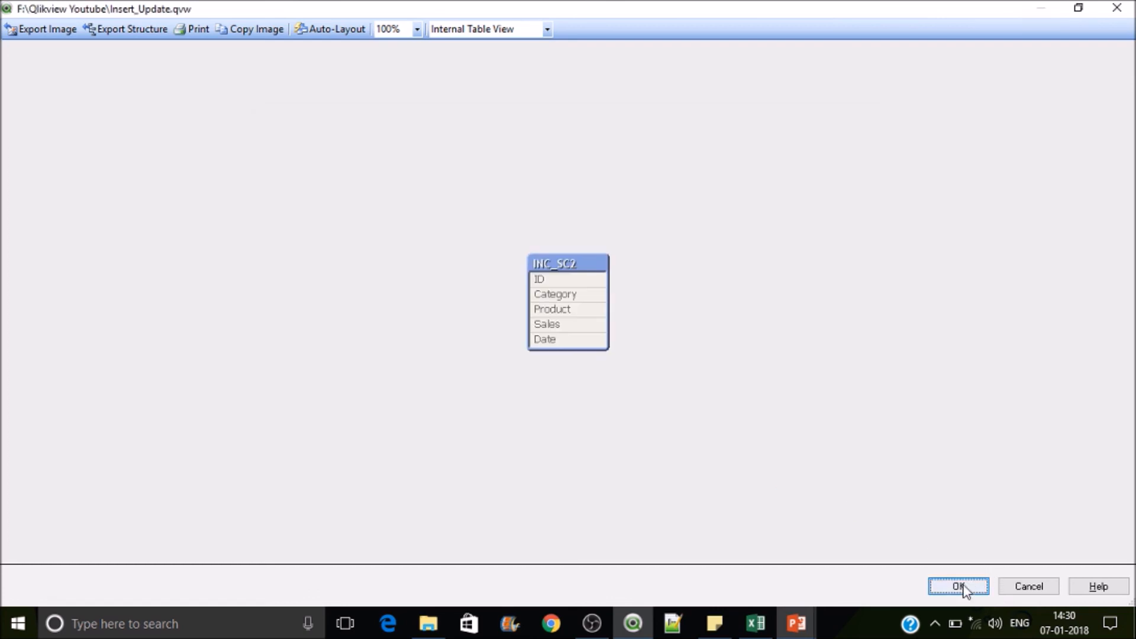
click(956, 585)
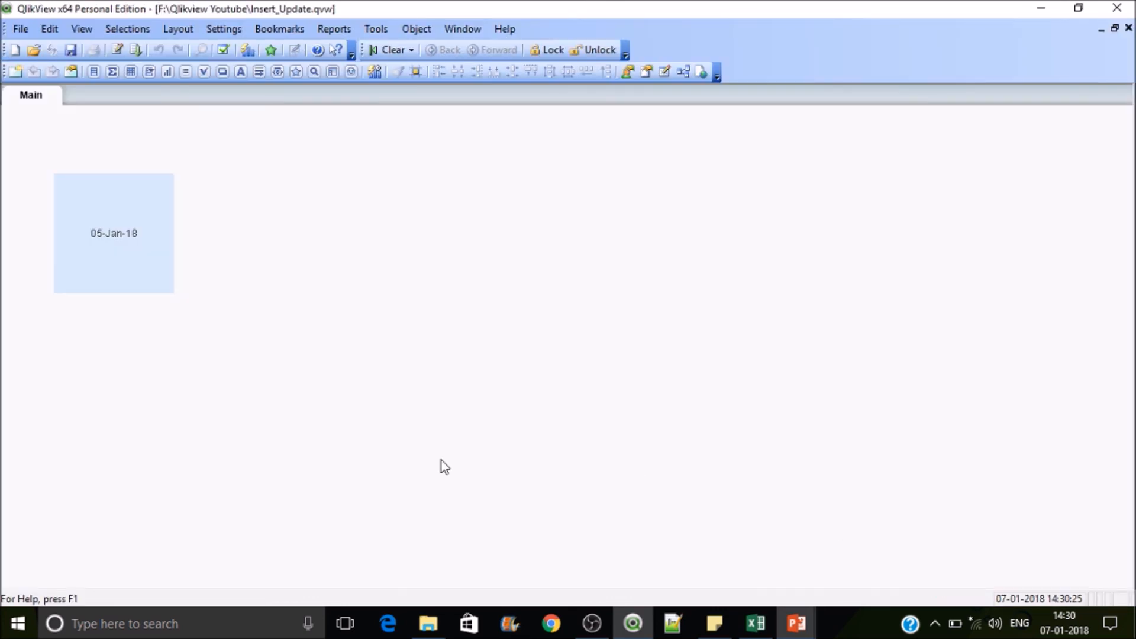
Add a table box with all five fields, listing the six INC_SC2 records.
right_click(445, 466)
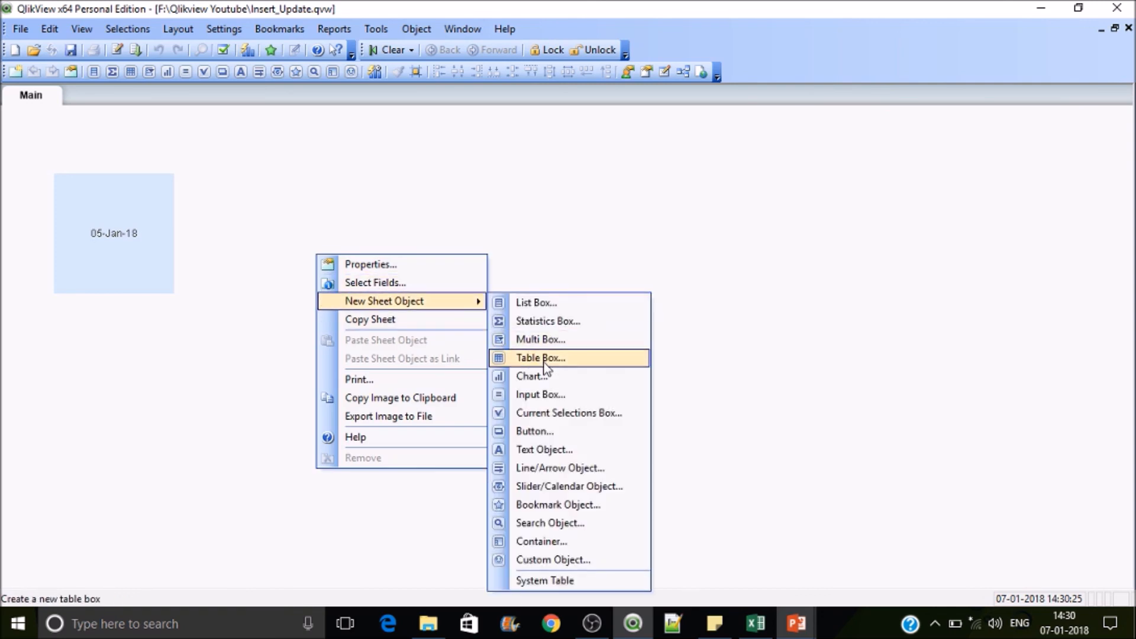
click(539, 357)
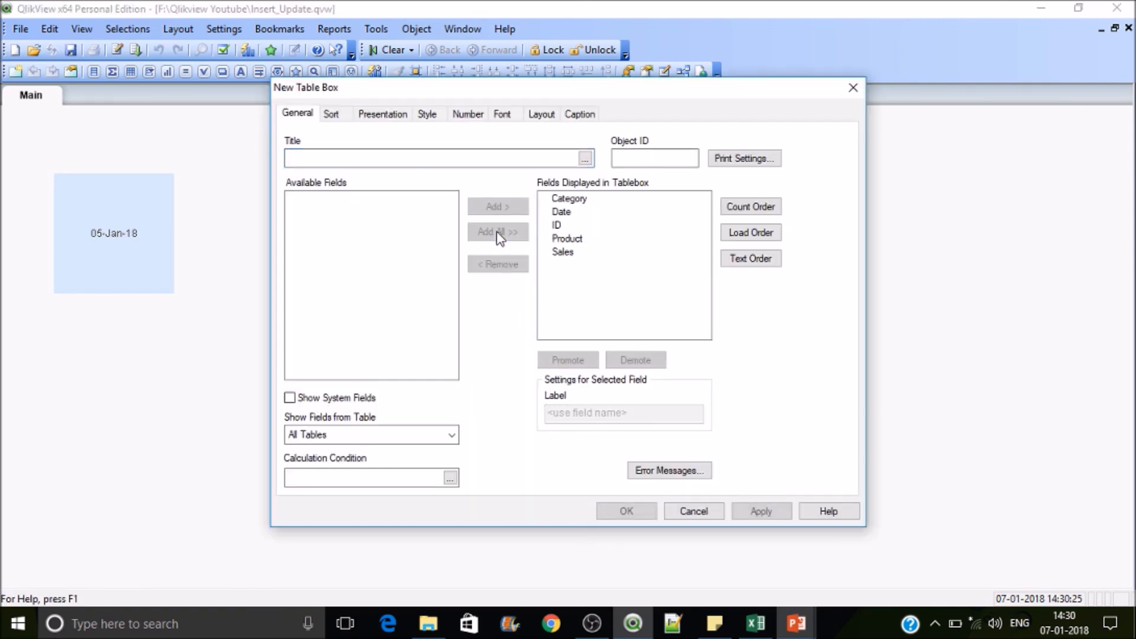
click(625, 511)
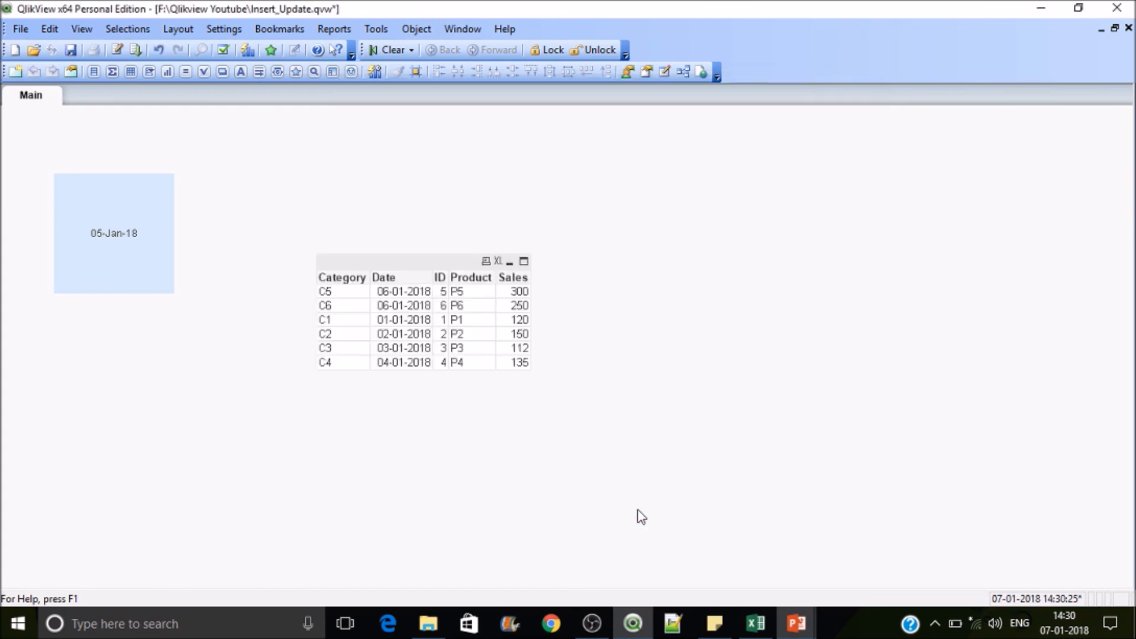
mouse_move(453, 305)
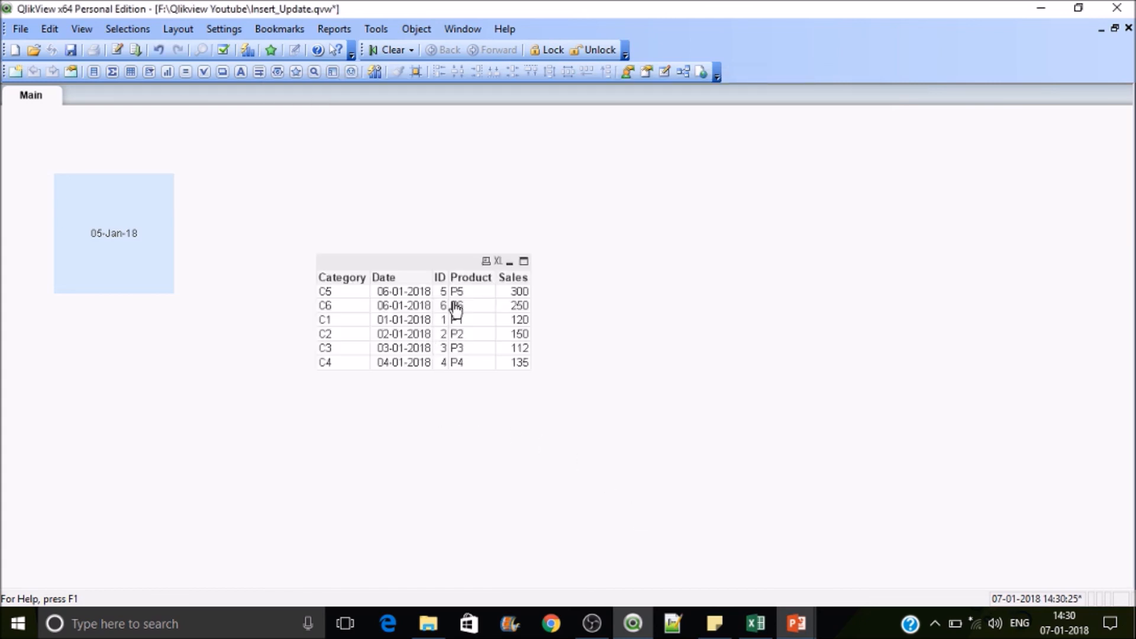